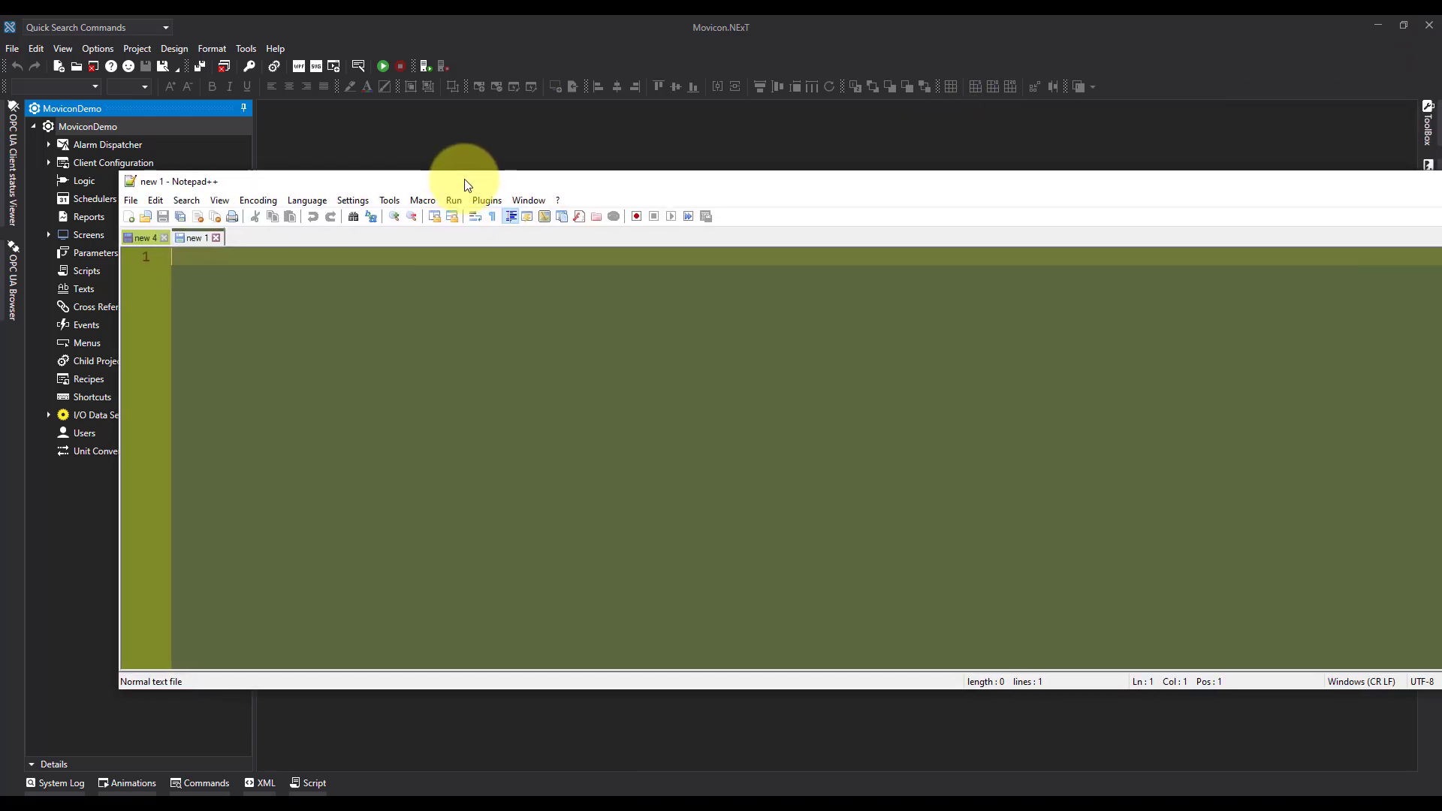
Type the server IP 172.131.94.28 into the new note and start a new line.
{"action": "type", "text": "172."}
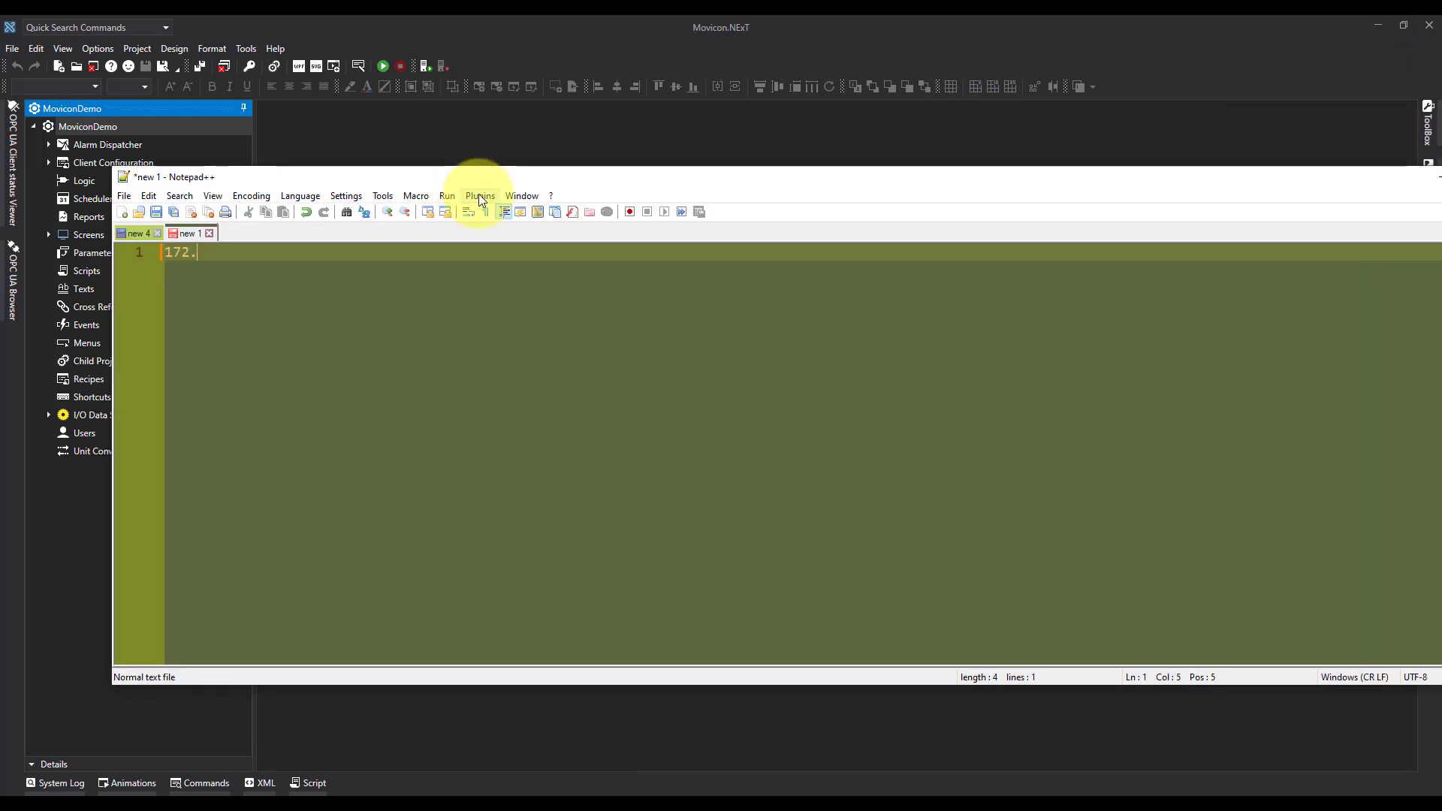
{"action": "type", "text": "131.94."}
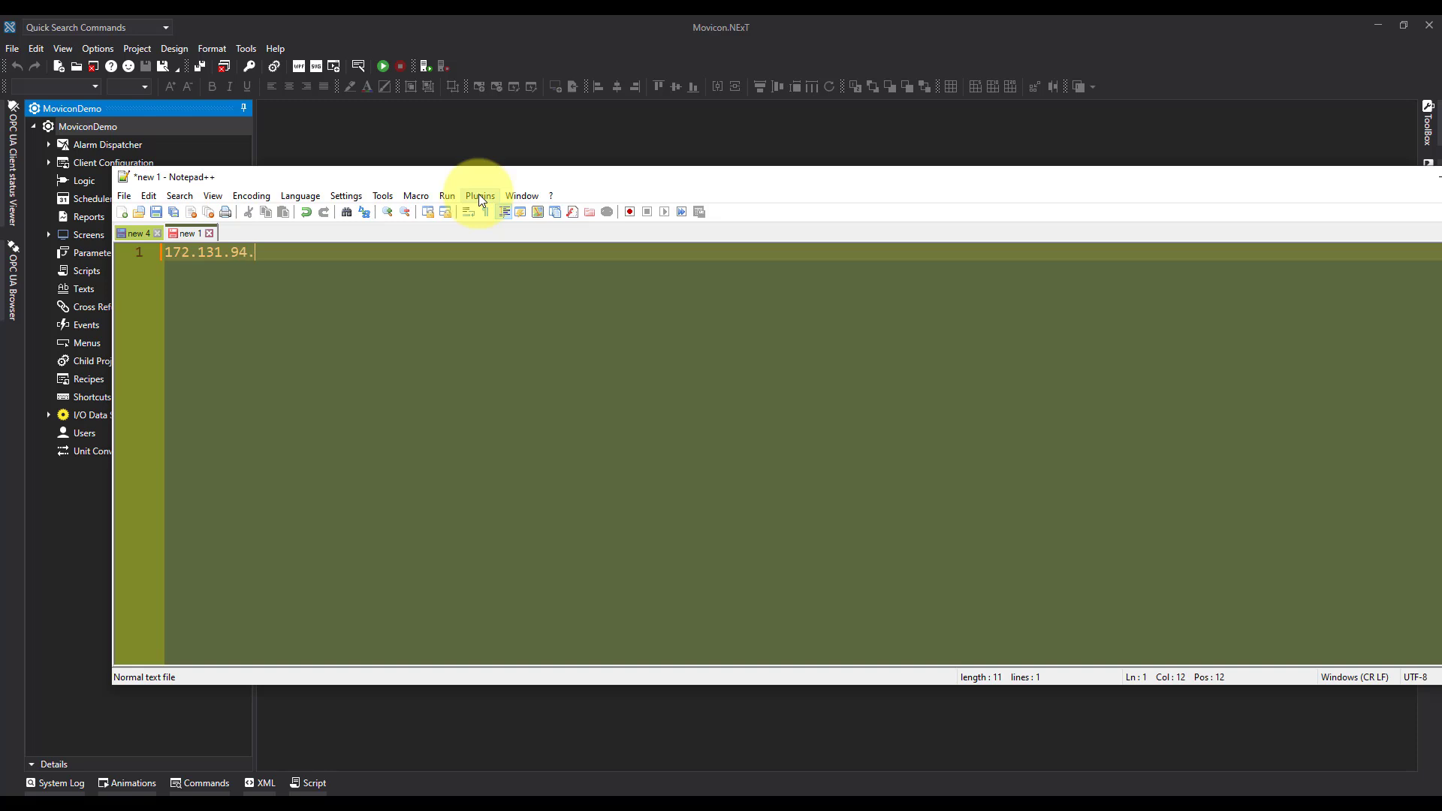
{"action": "type", "text": "28"}
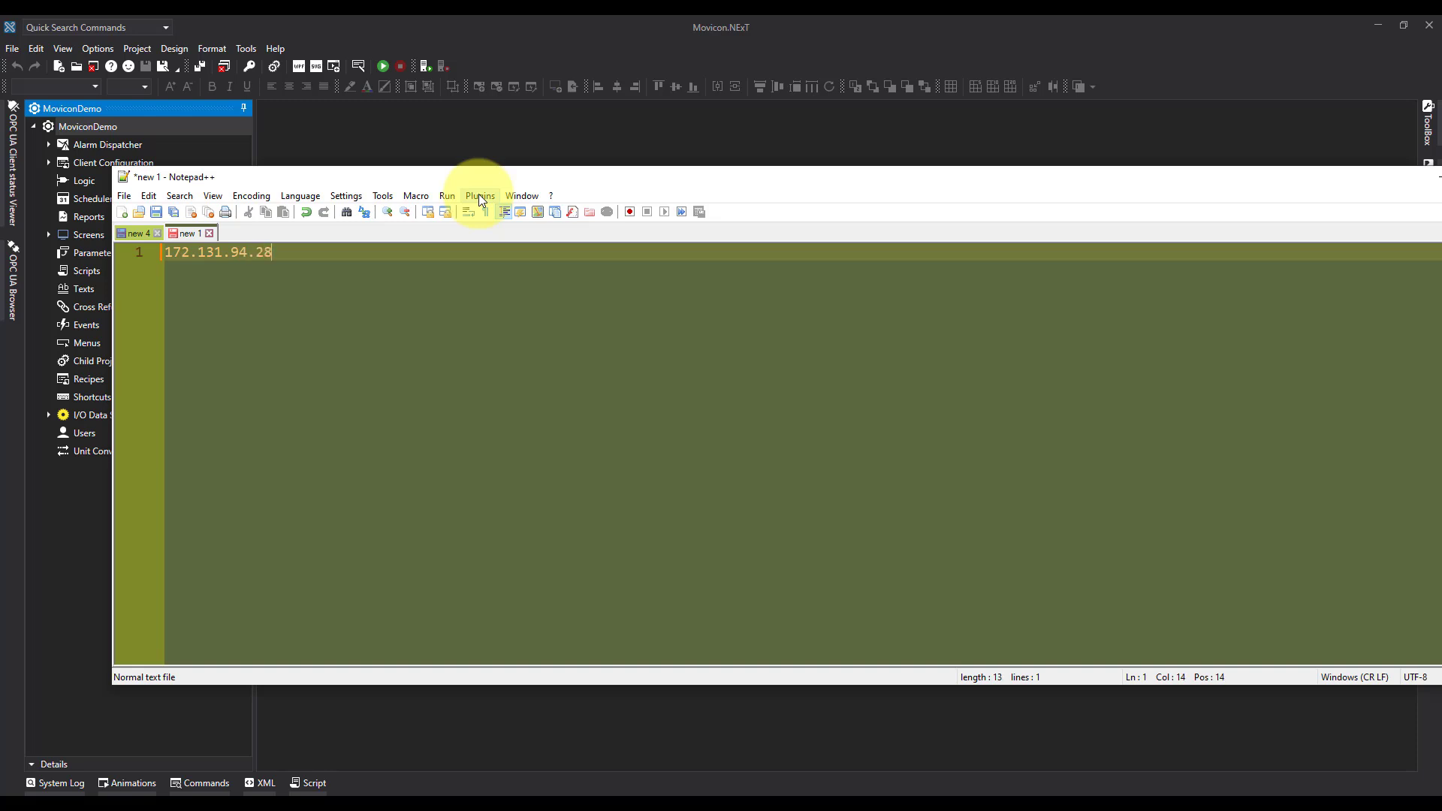
{"action": "key", "text": "Enter"}
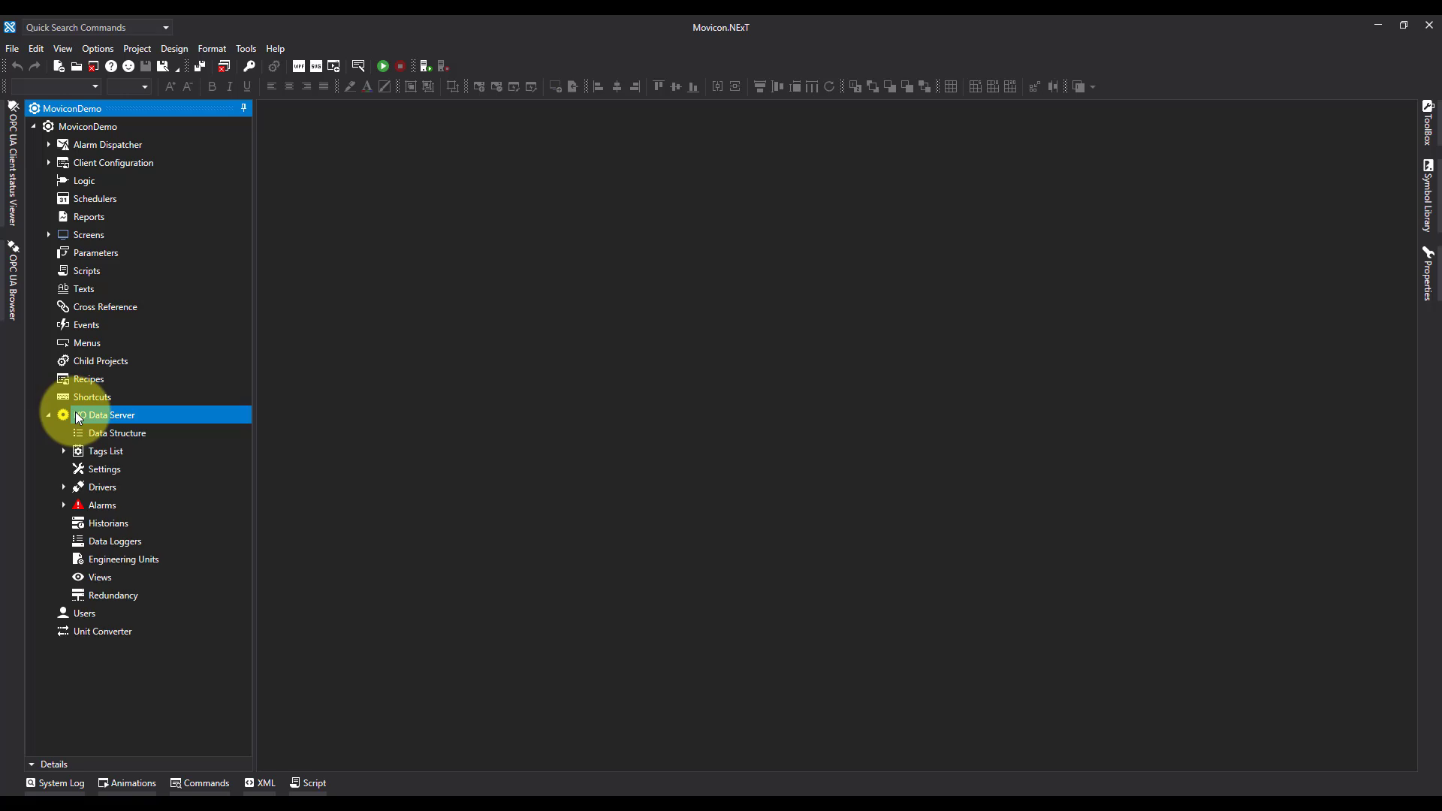
Open the I/O Data Server editor's Settings page showing its net.tcp transport path.
{"action": "double_click", "coordinate": [110, 414]}
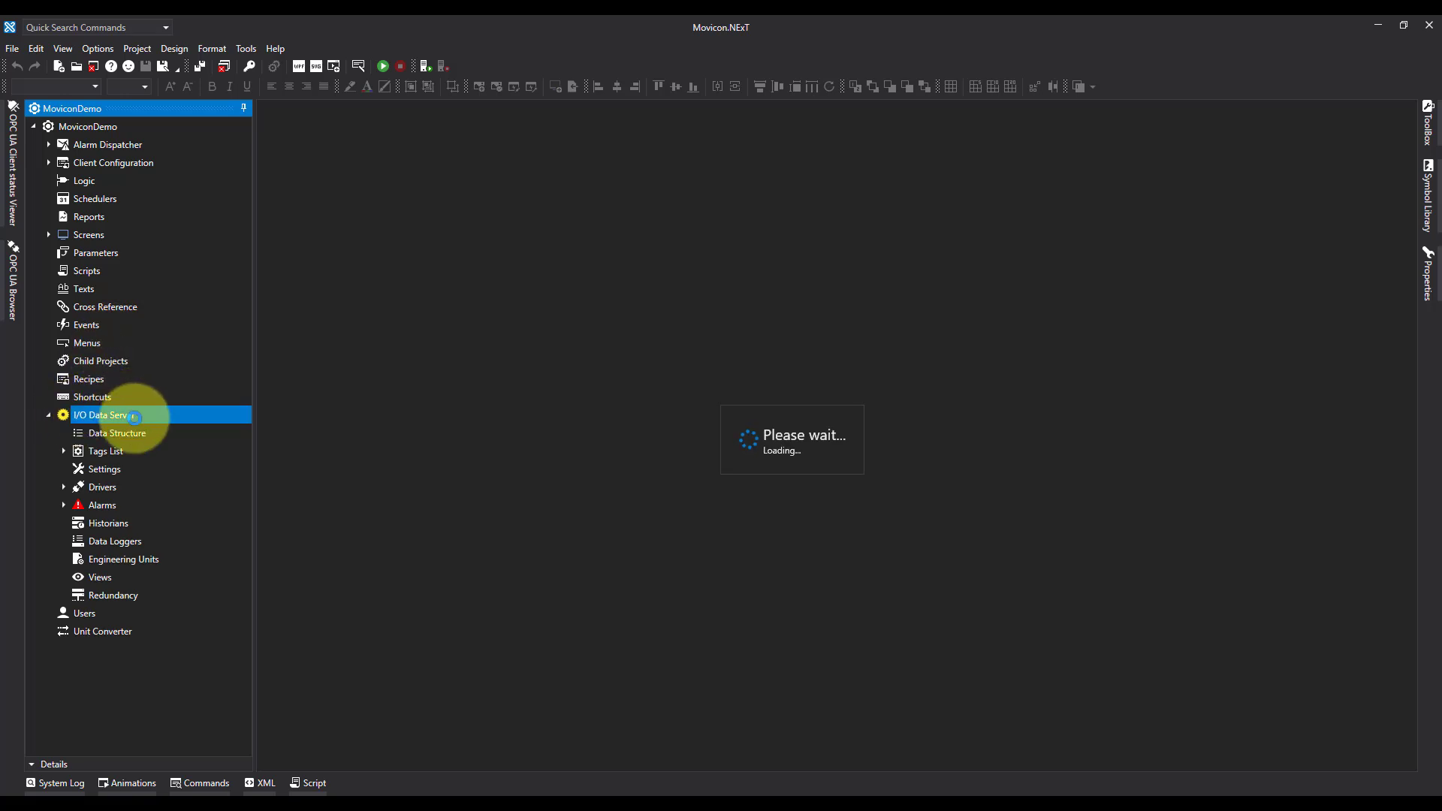
{"action": "double_click", "coordinate": [102, 415]}
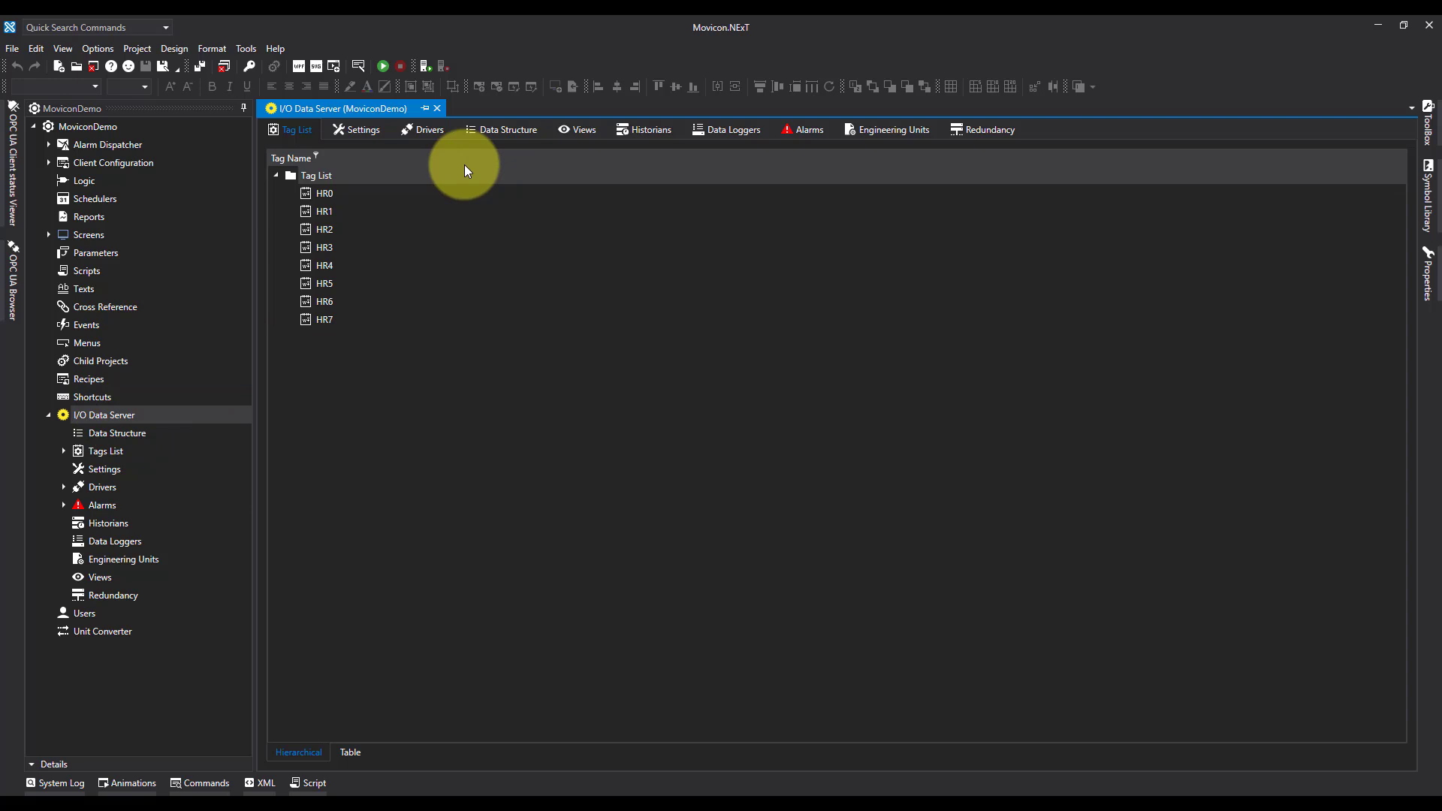
{"action": "left_click", "coordinate": [362, 130]}
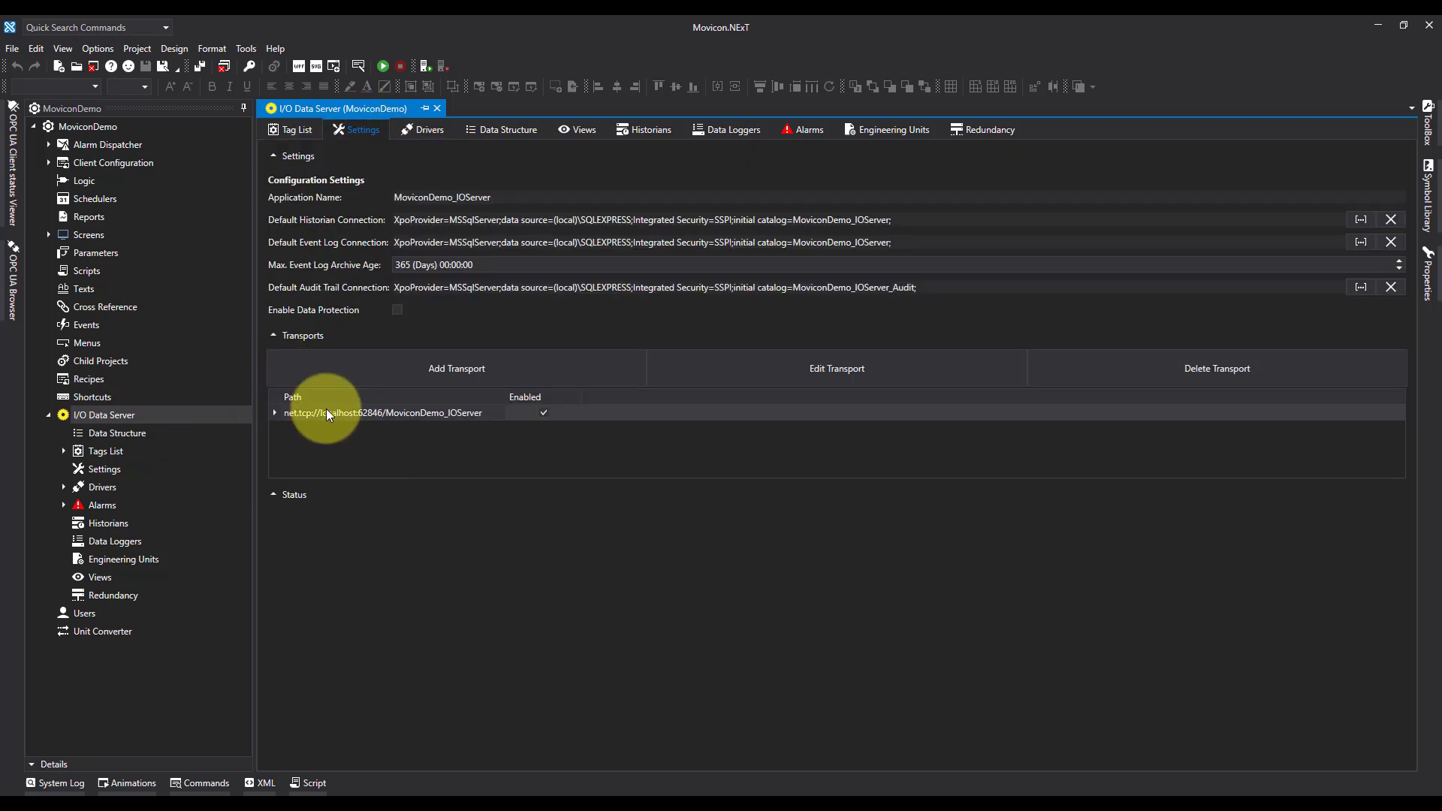
{"action": "mouse_move", "coordinate": [427, 414]}
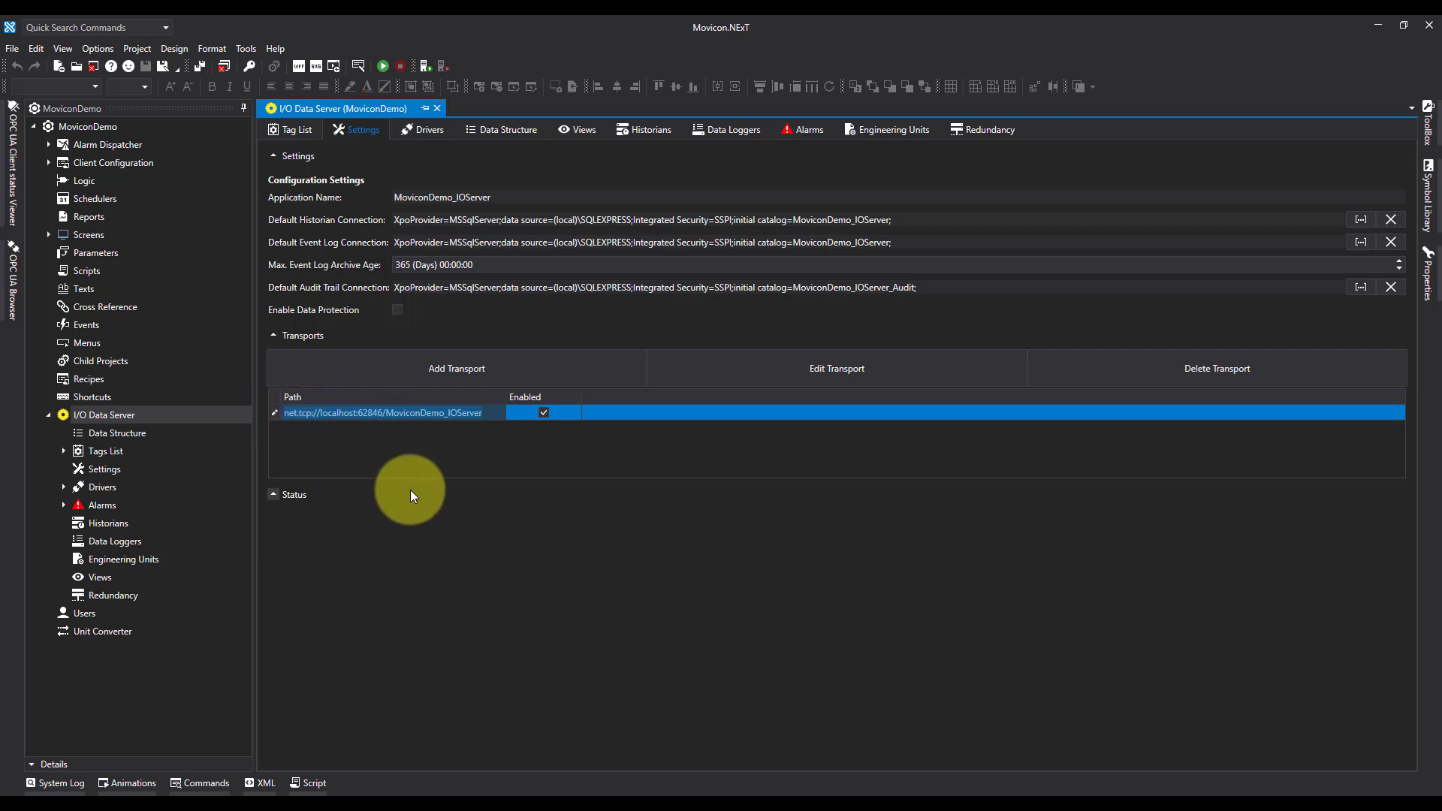
{"action": "mouse_move", "coordinate": [709, 776]}
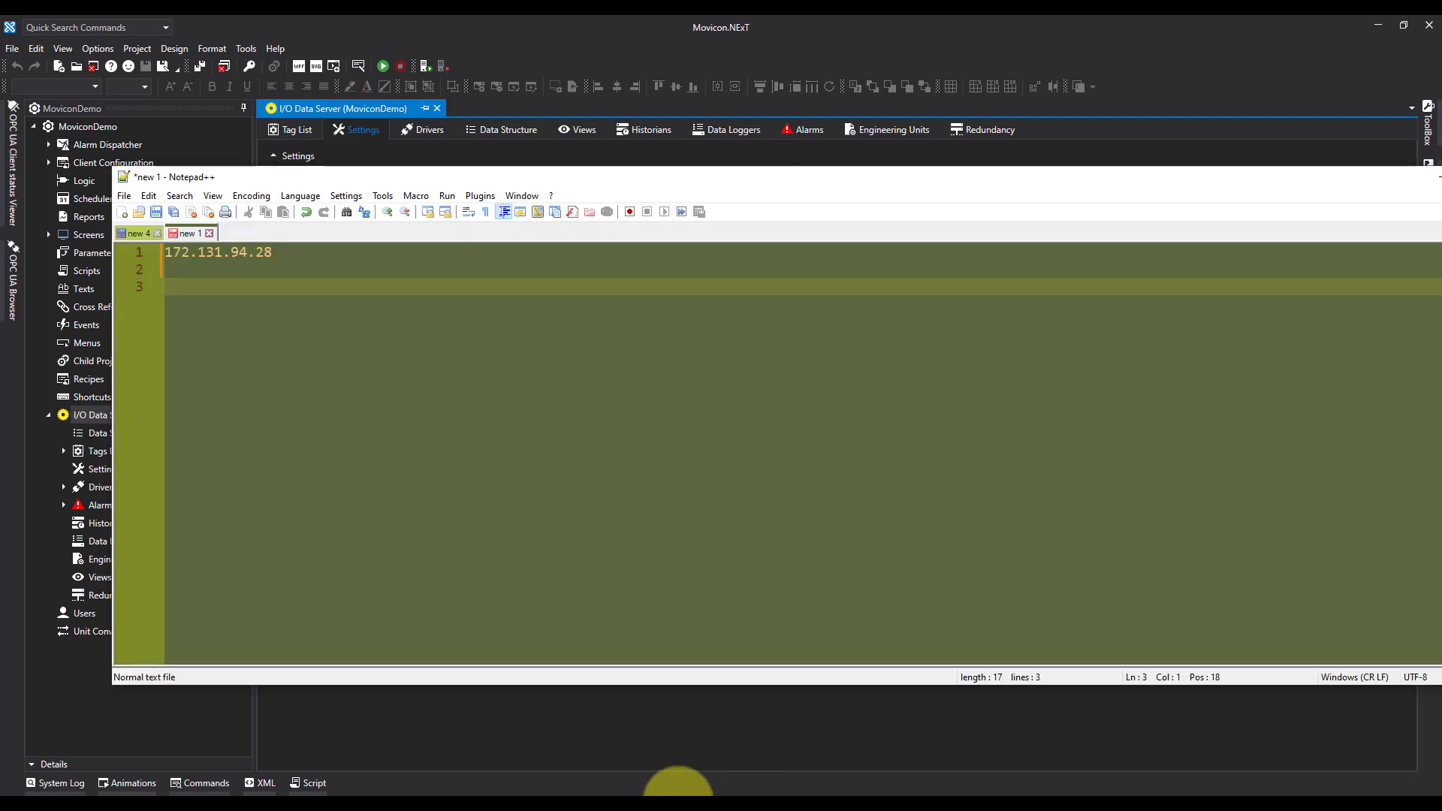
Paste net.tcp://localhost:62846/MoviconDemo_IOServer and replace localhost with 172.131.94.28.
{"action": "type", "text": "net.tcp://localhost:62846/MoviconDemo_IOServer"}
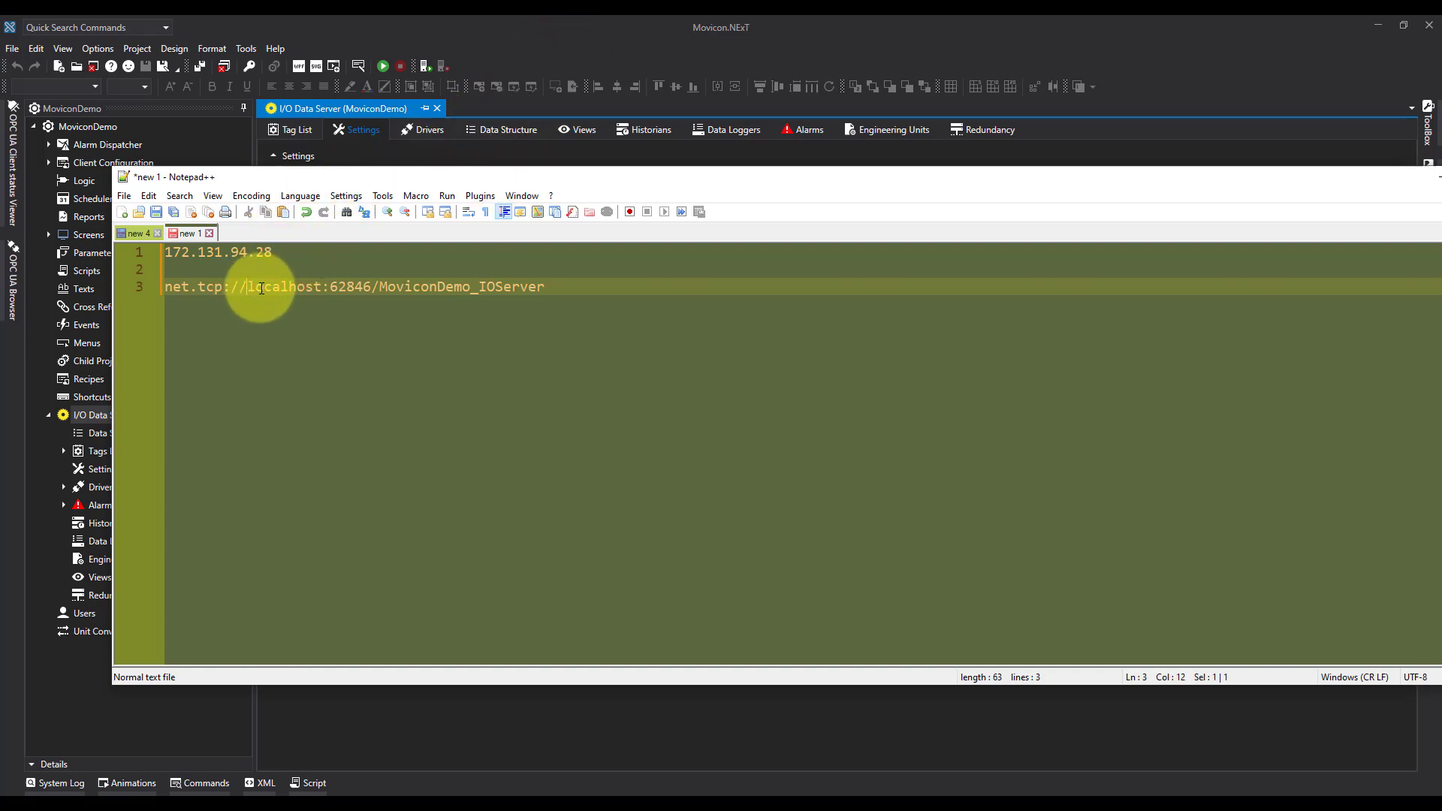
{"action": "double_click", "coordinate": [273, 286]}
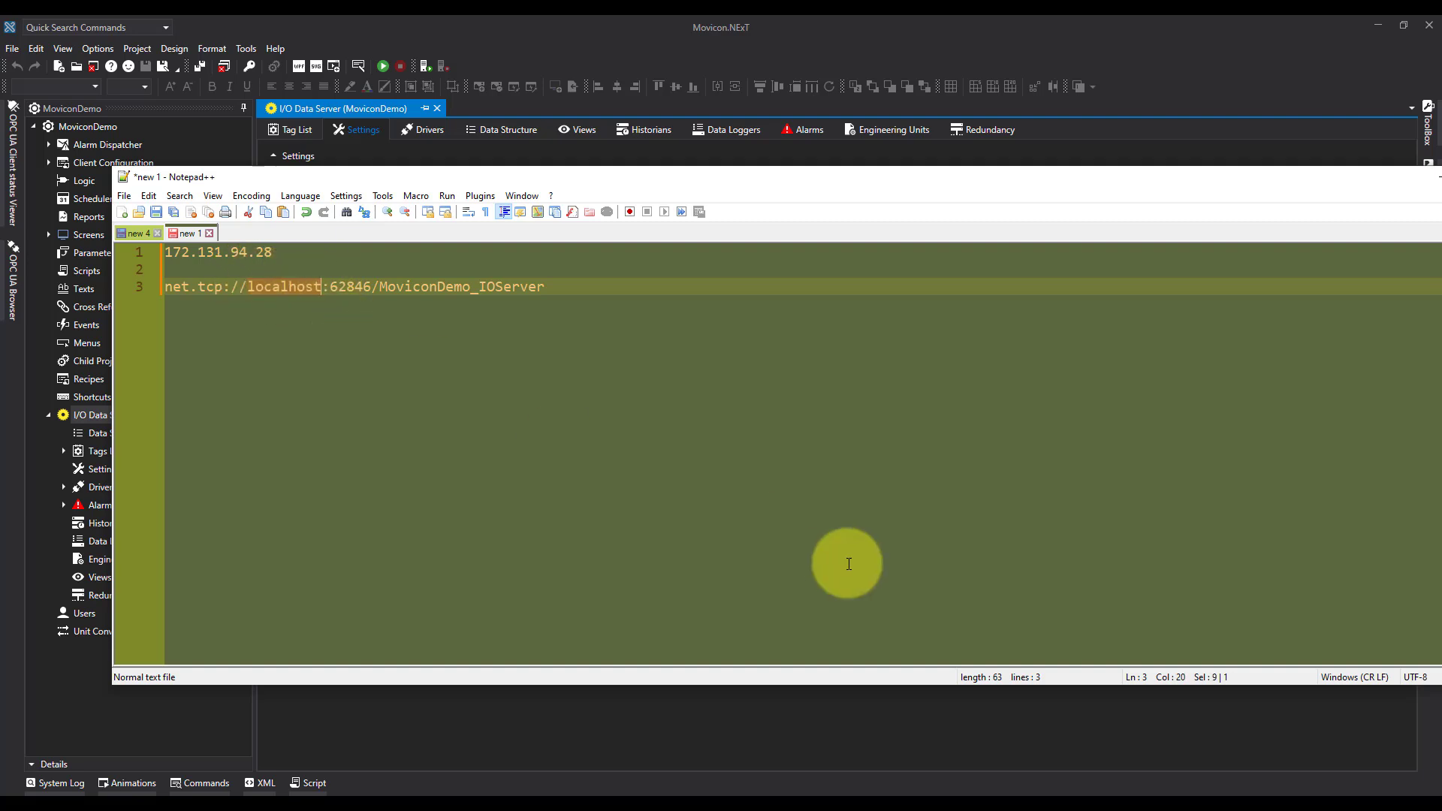
{"action": "type", "text": "172.131.94."}
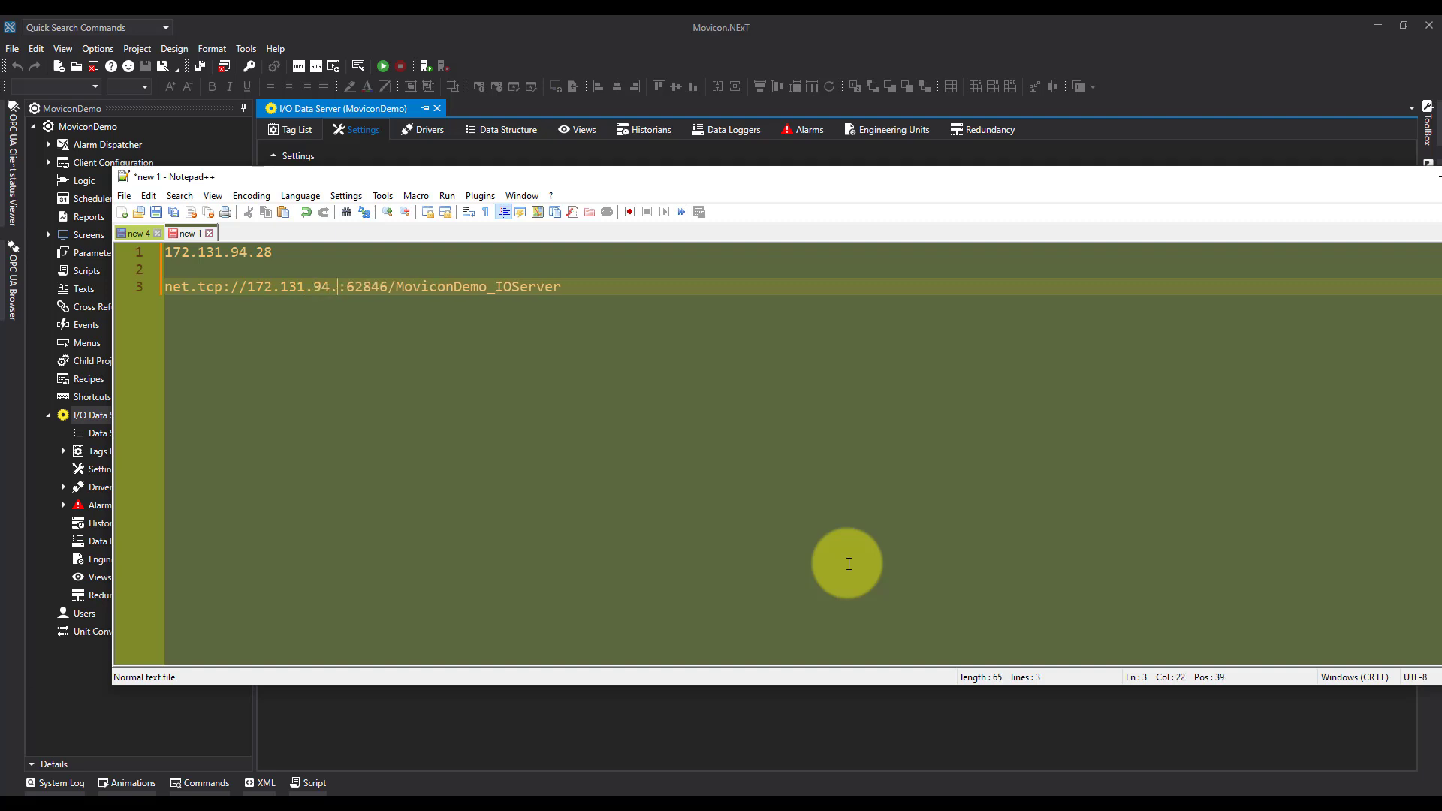
{"action": "type", "text": "28"}
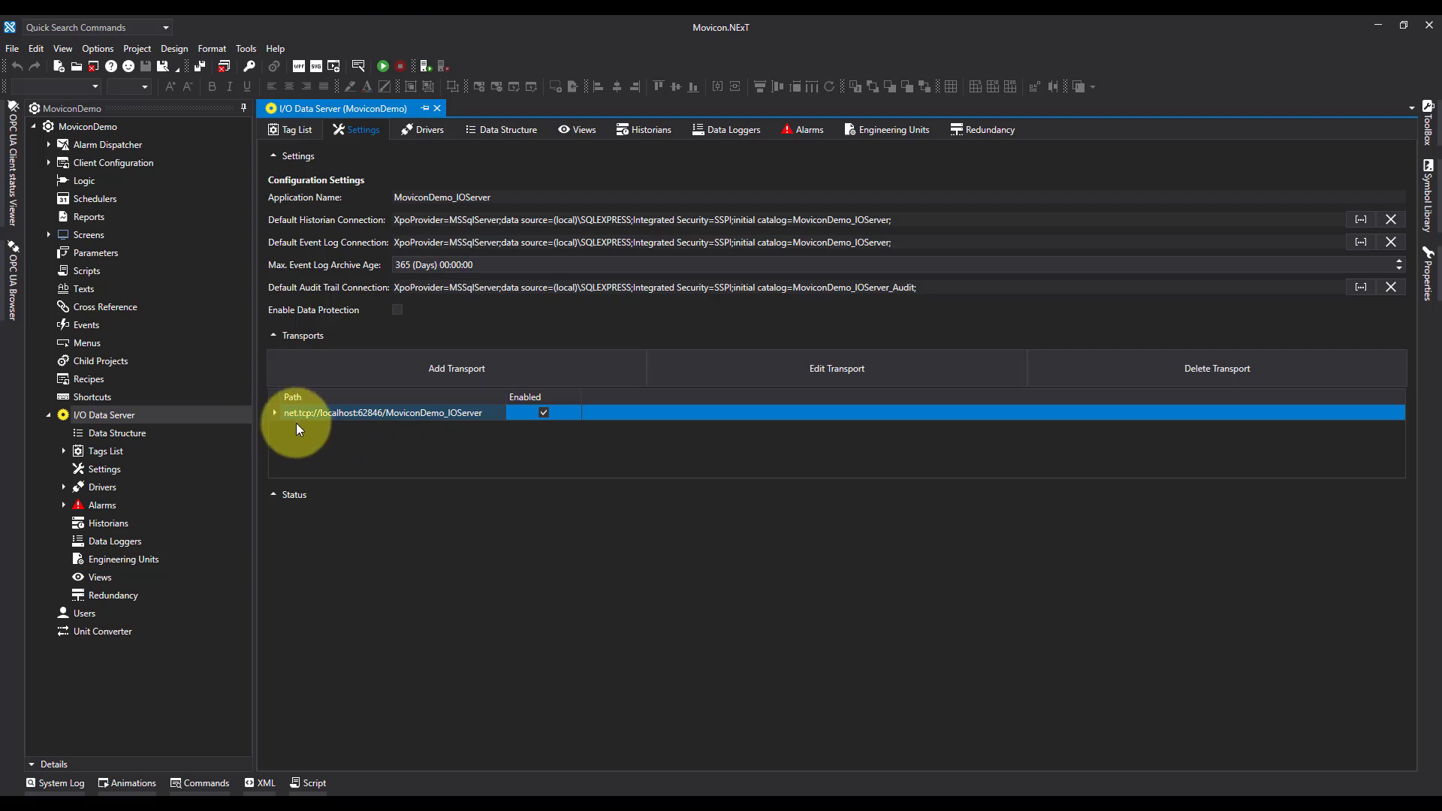
{"action": "mouse_move", "coordinate": [307, 446]}
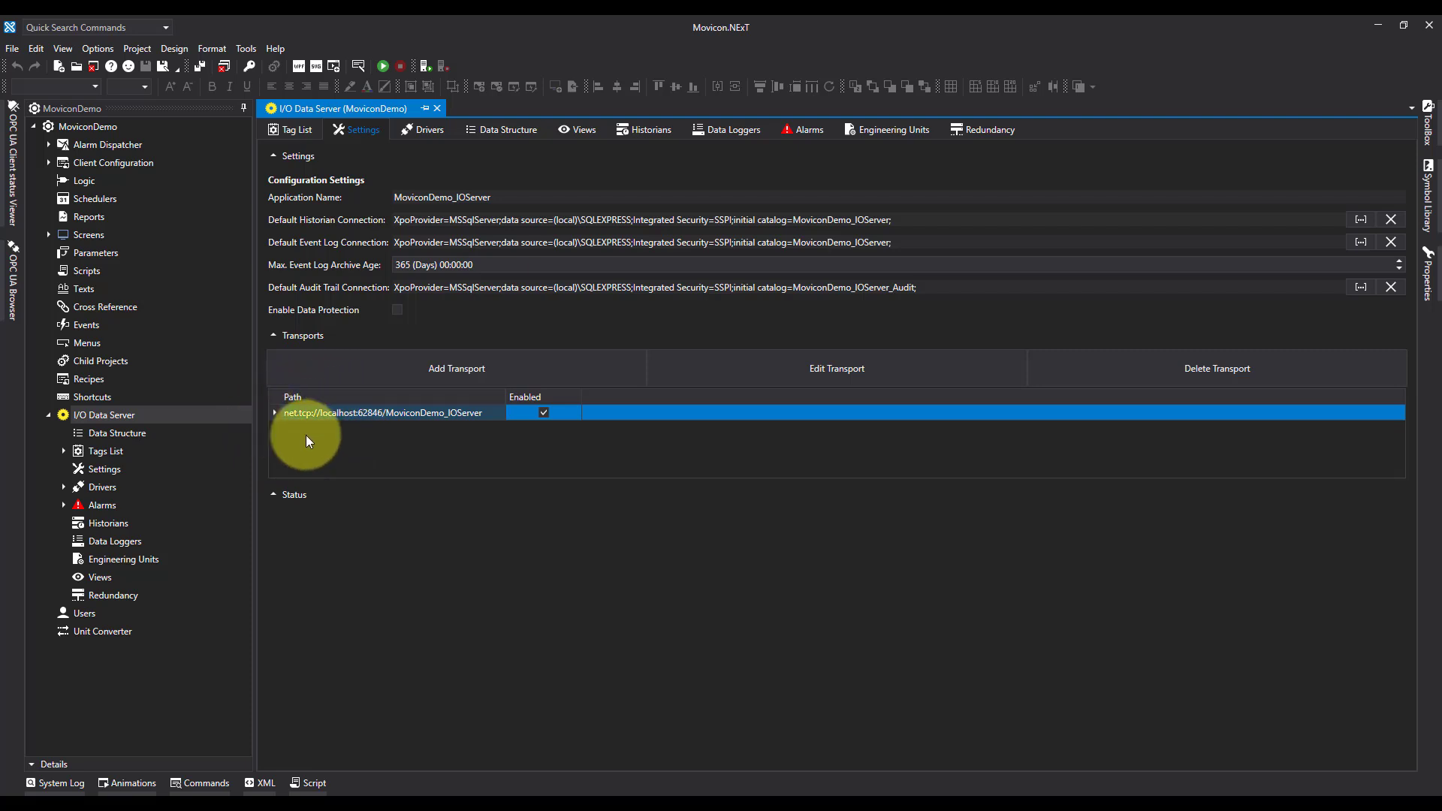
{"action": "mouse_move", "coordinate": [311, 440]}
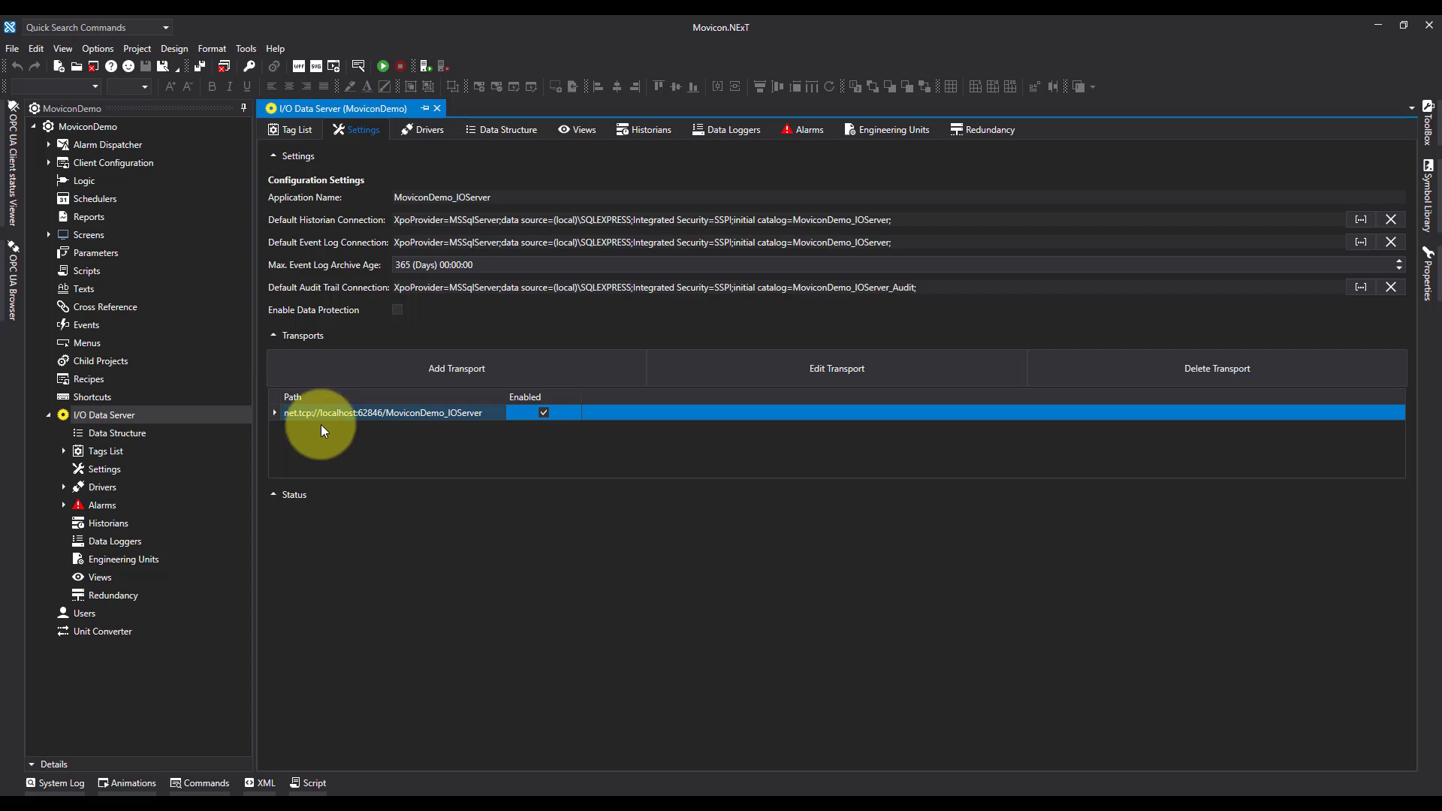
{"action": "mouse_move", "coordinate": [495, 368]}
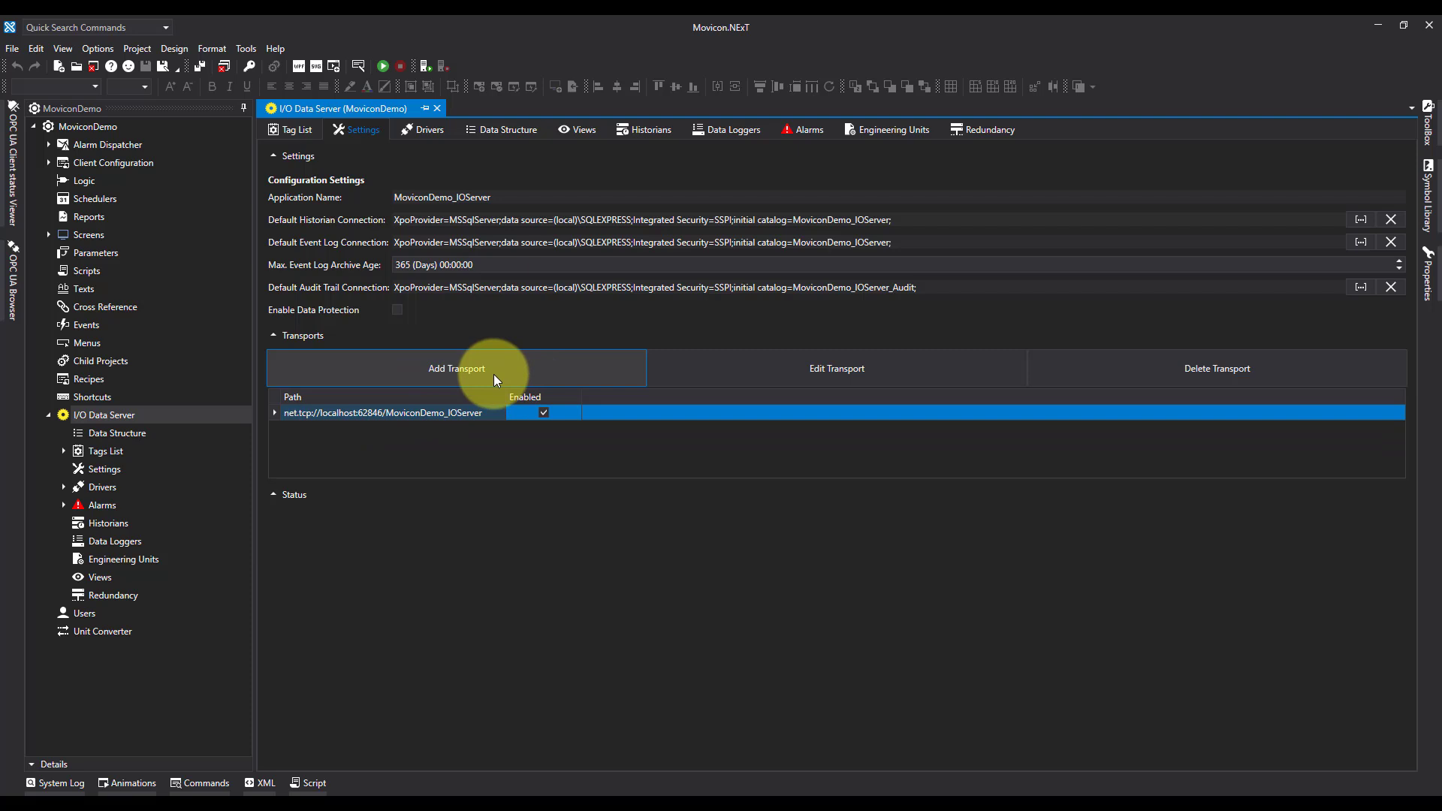
{"action": "left_click", "coordinate": [456, 368]}
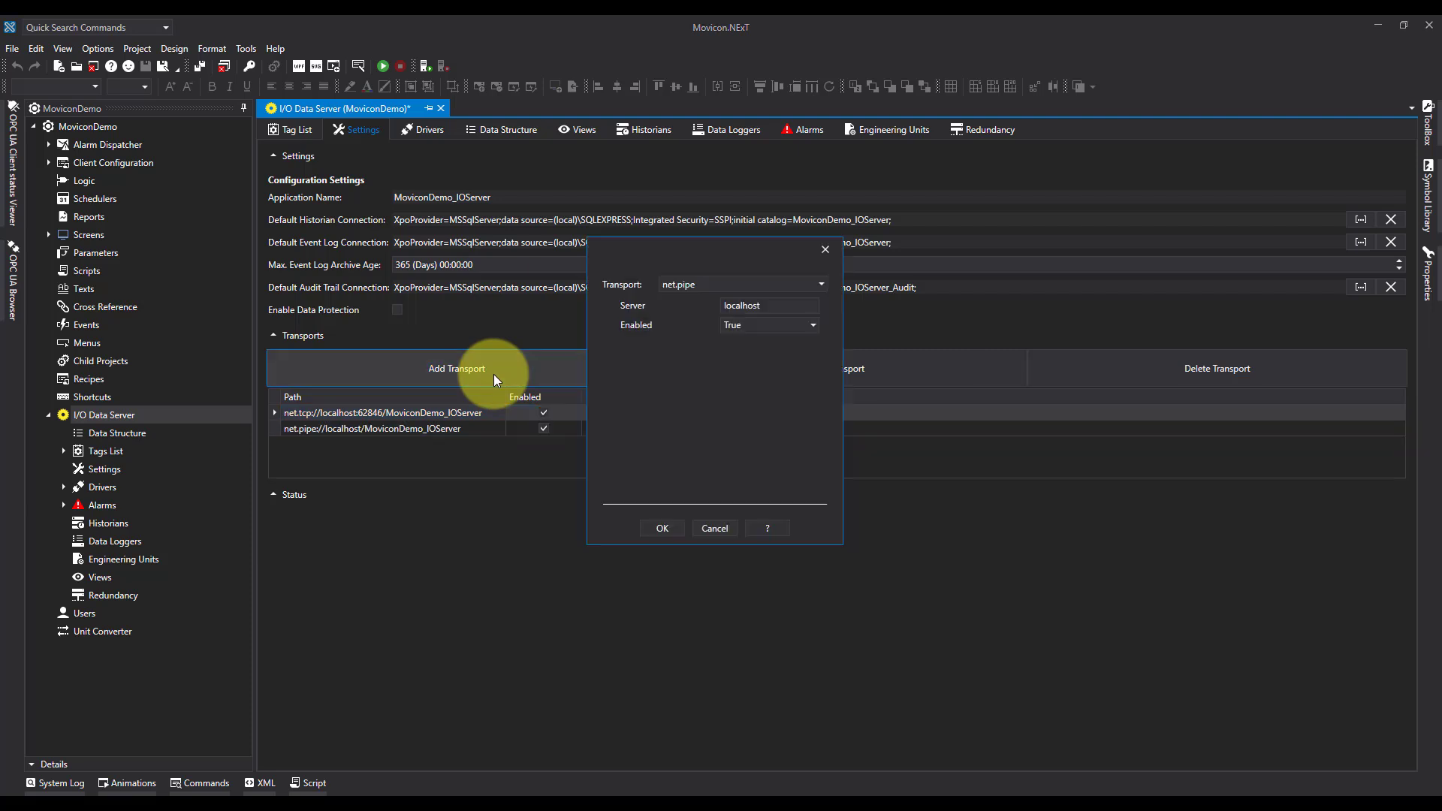
{"action": "left_click", "coordinate": [819, 284]}
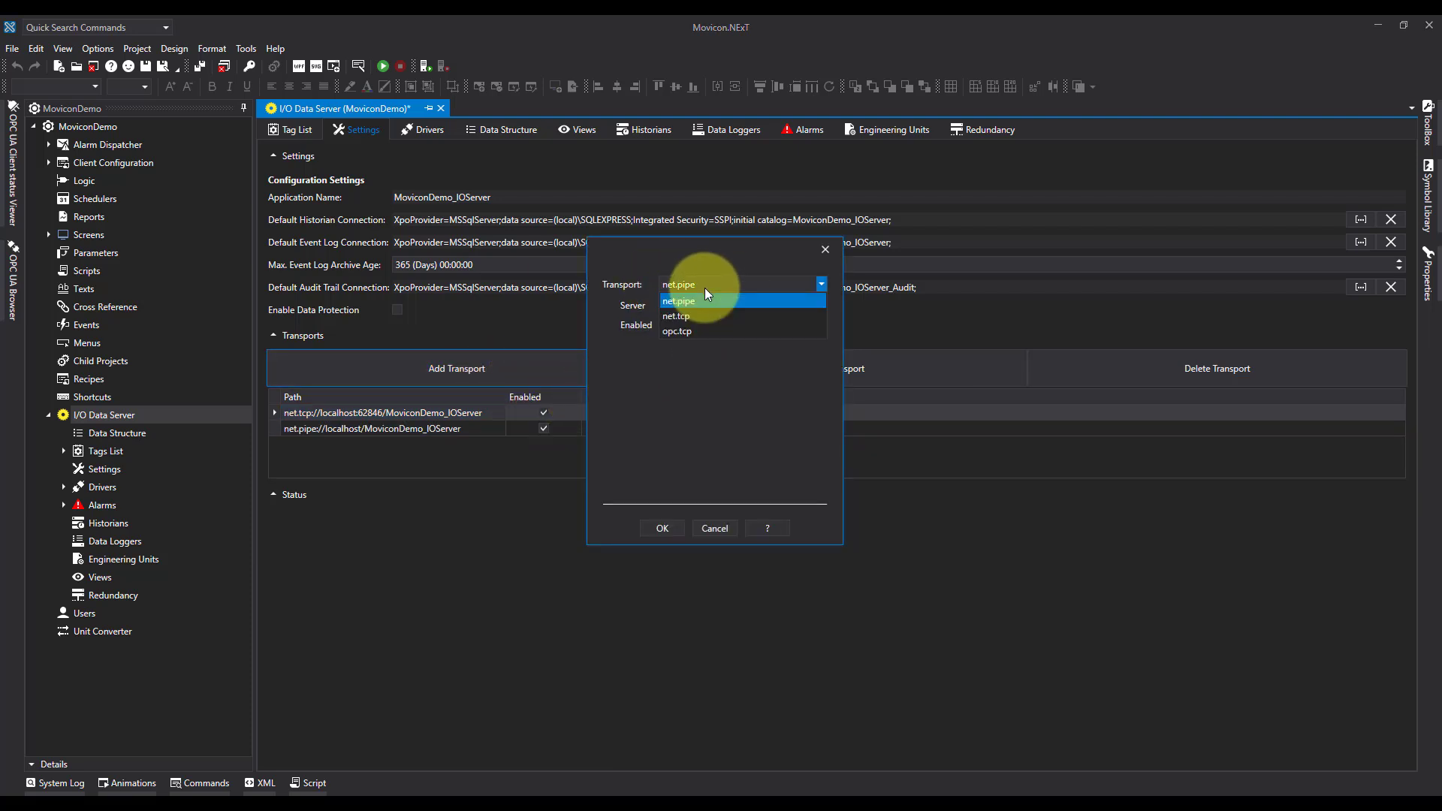
{"action": "left_click", "coordinate": [676, 316]}
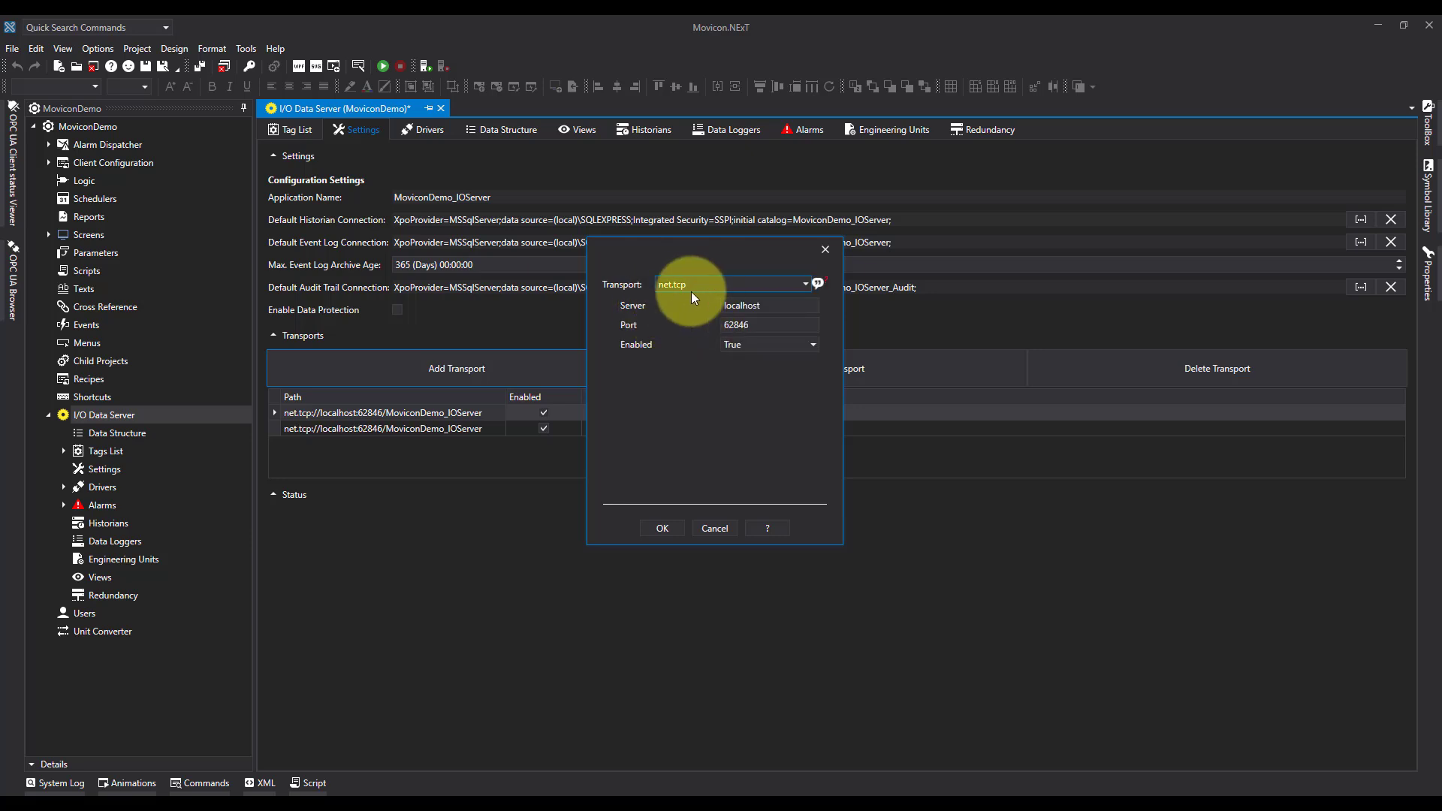
{"action": "mouse_move", "coordinate": [729, 549]}
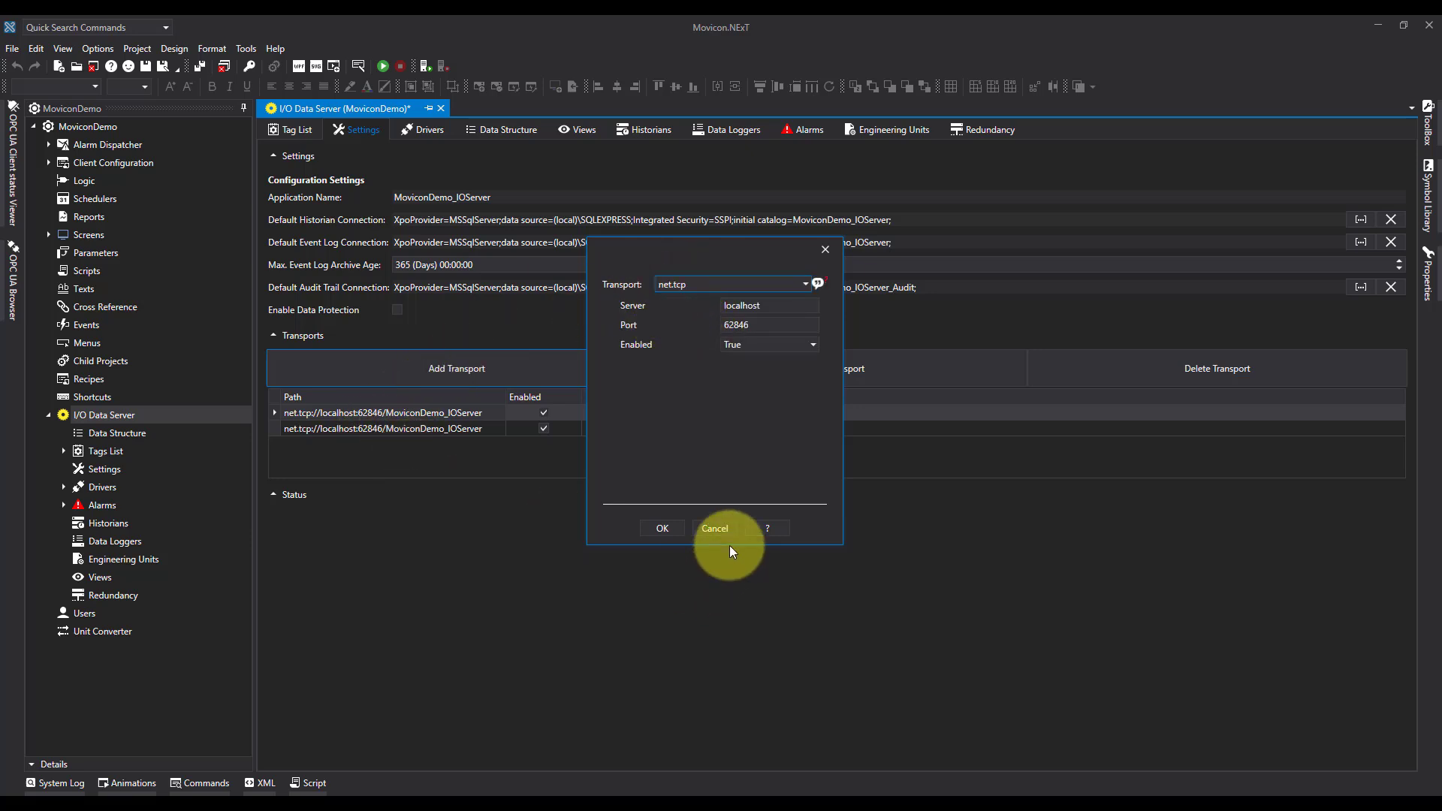
{"action": "left_click", "coordinate": [714, 528]}
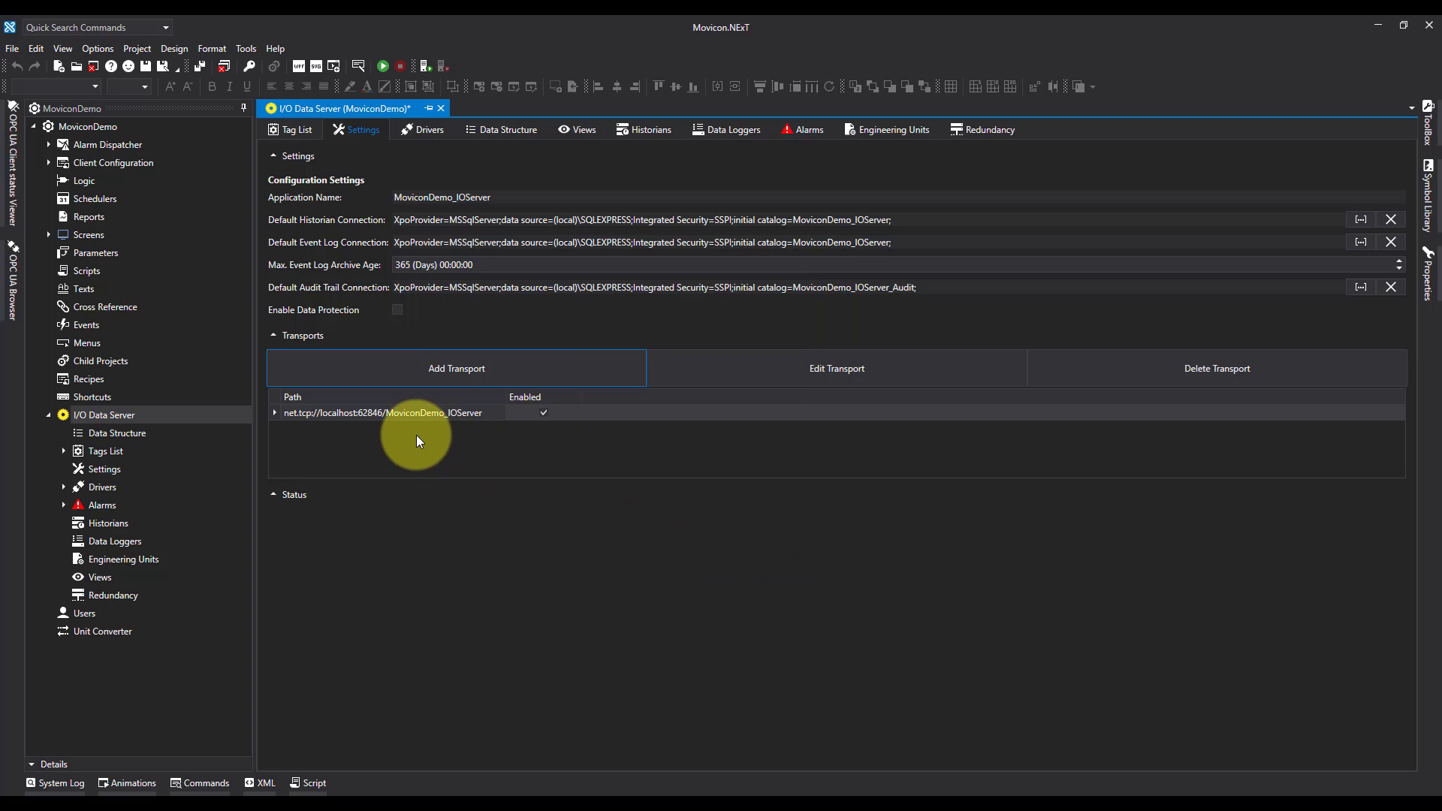
{"action": "mouse_move", "coordinate": [113, 163]}
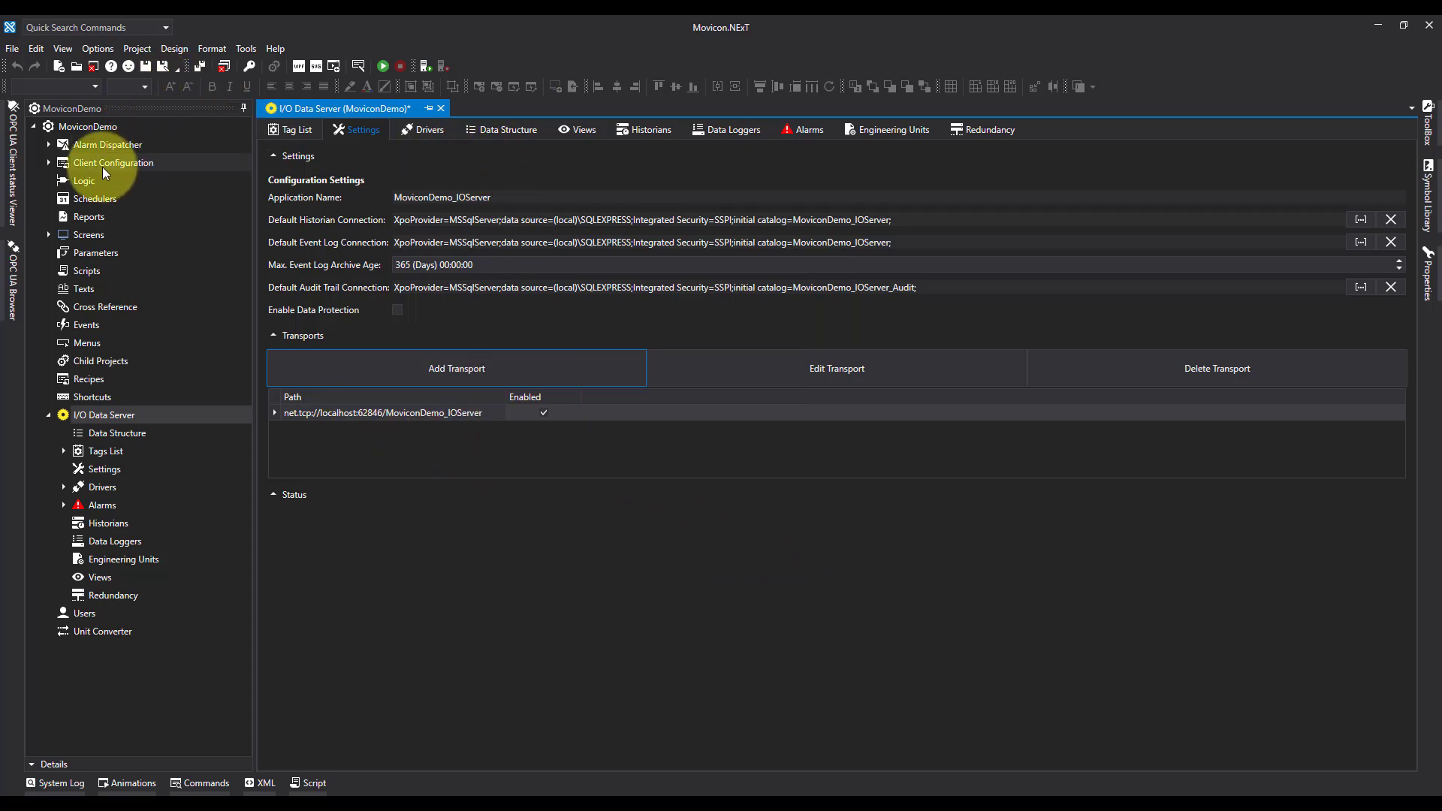
Set Client Settings endpoint to net.tcp://172.131.94.28:62846/MoviconDemo_IOServer, enable discovery, and save all.
{"action": "left_click", "coordinate": [114, 163]}
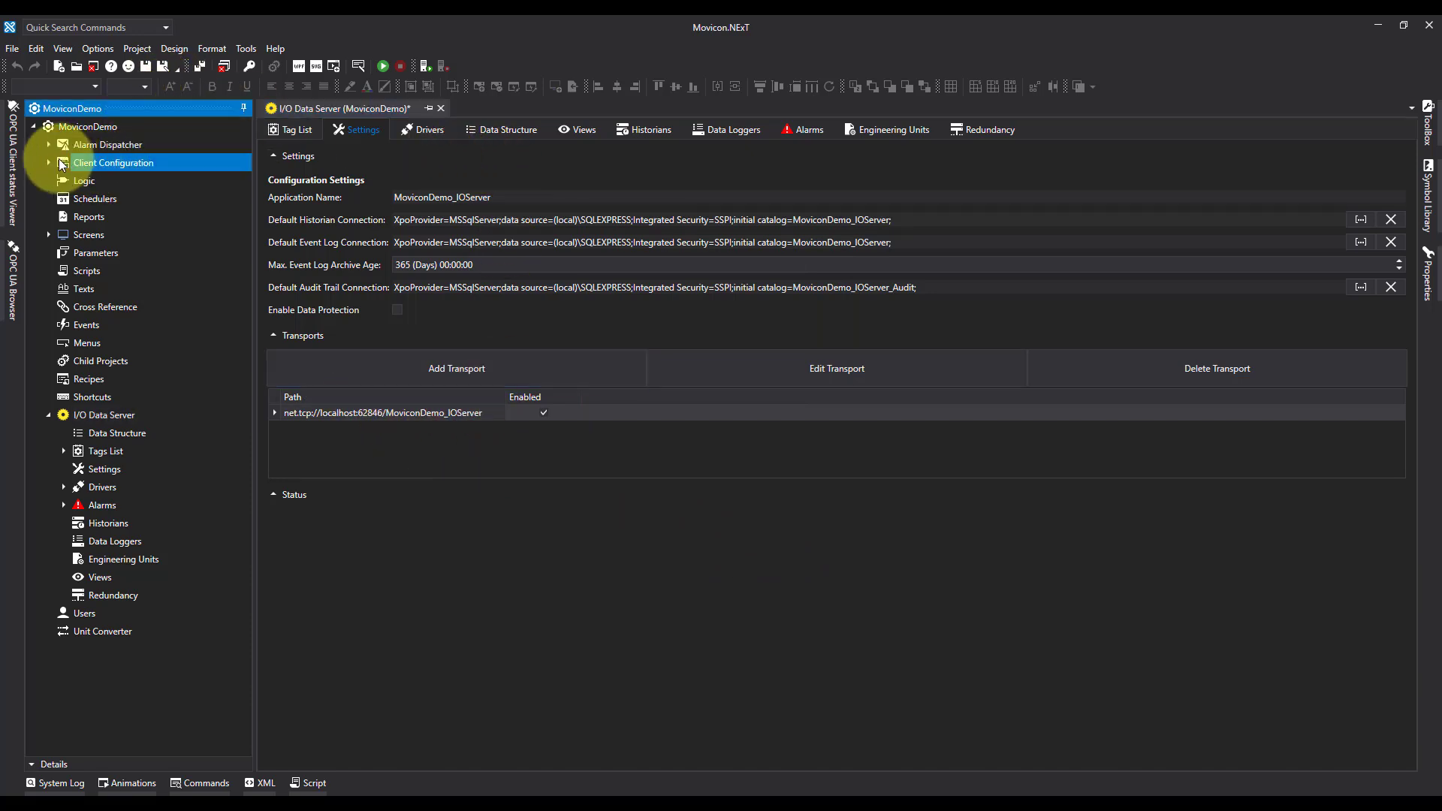
{"action": "left_click", "coordinate": [50, 163]}
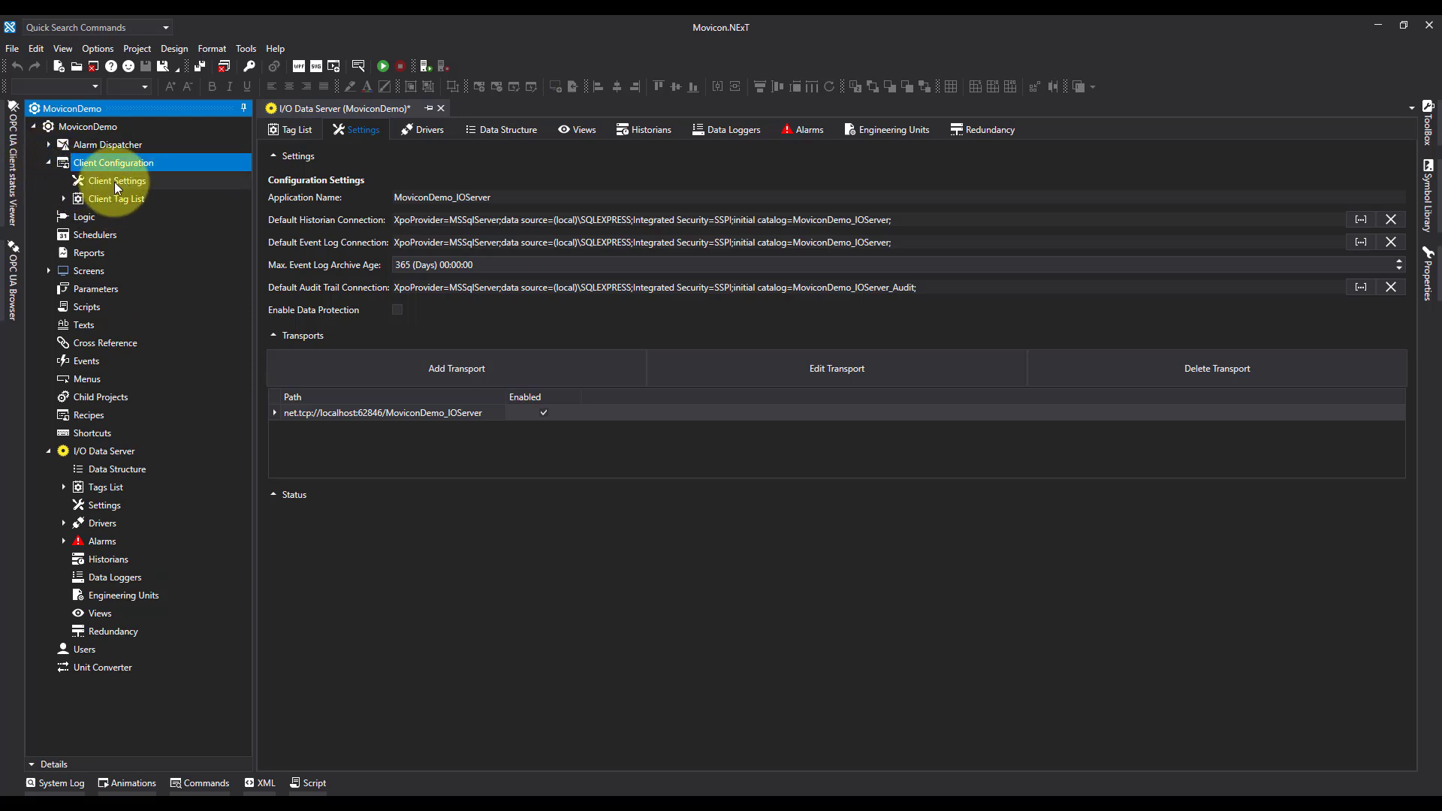
{"action": "left_click", "coordinate": [115, 180]}
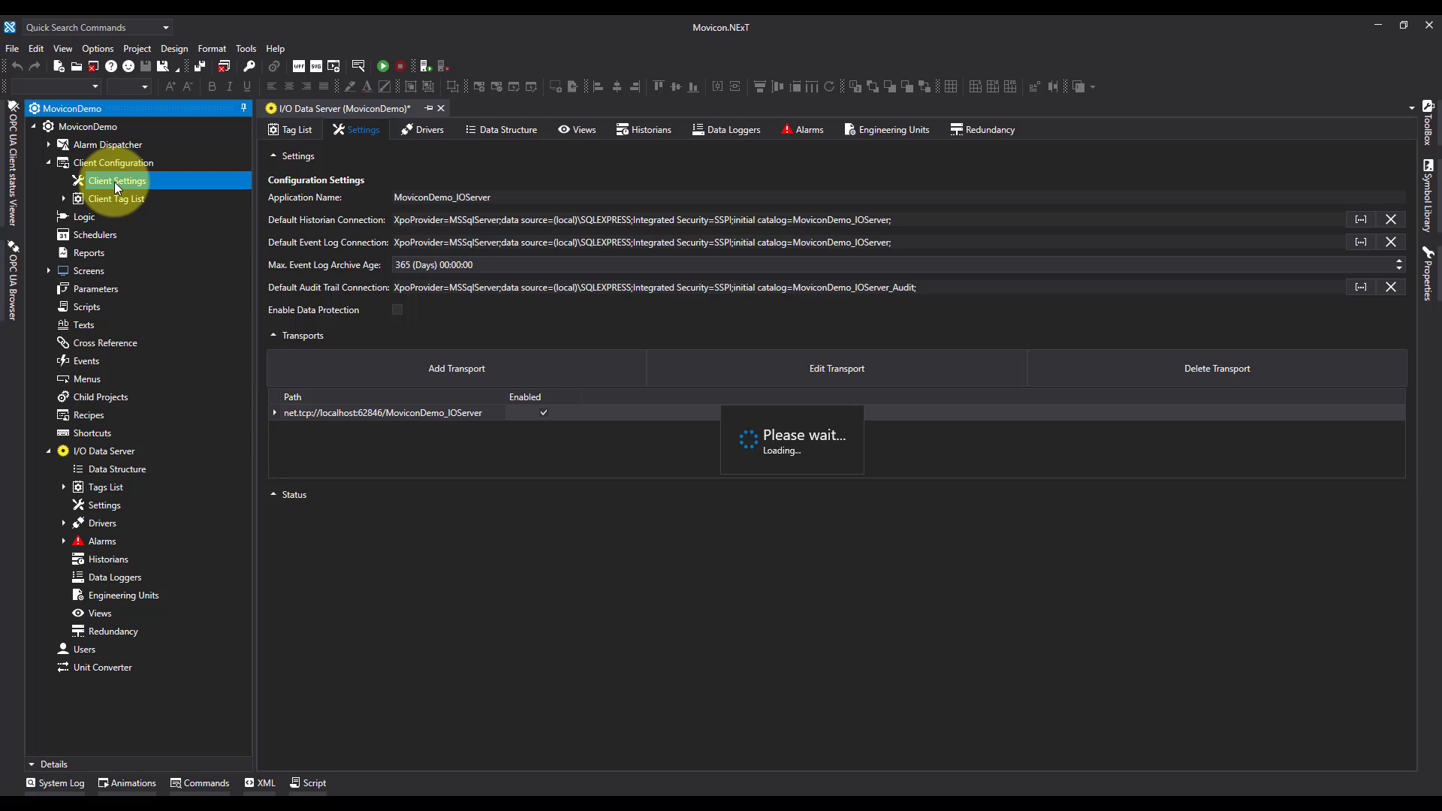
{"action": "left_click", "coordinate": [117, 181]}
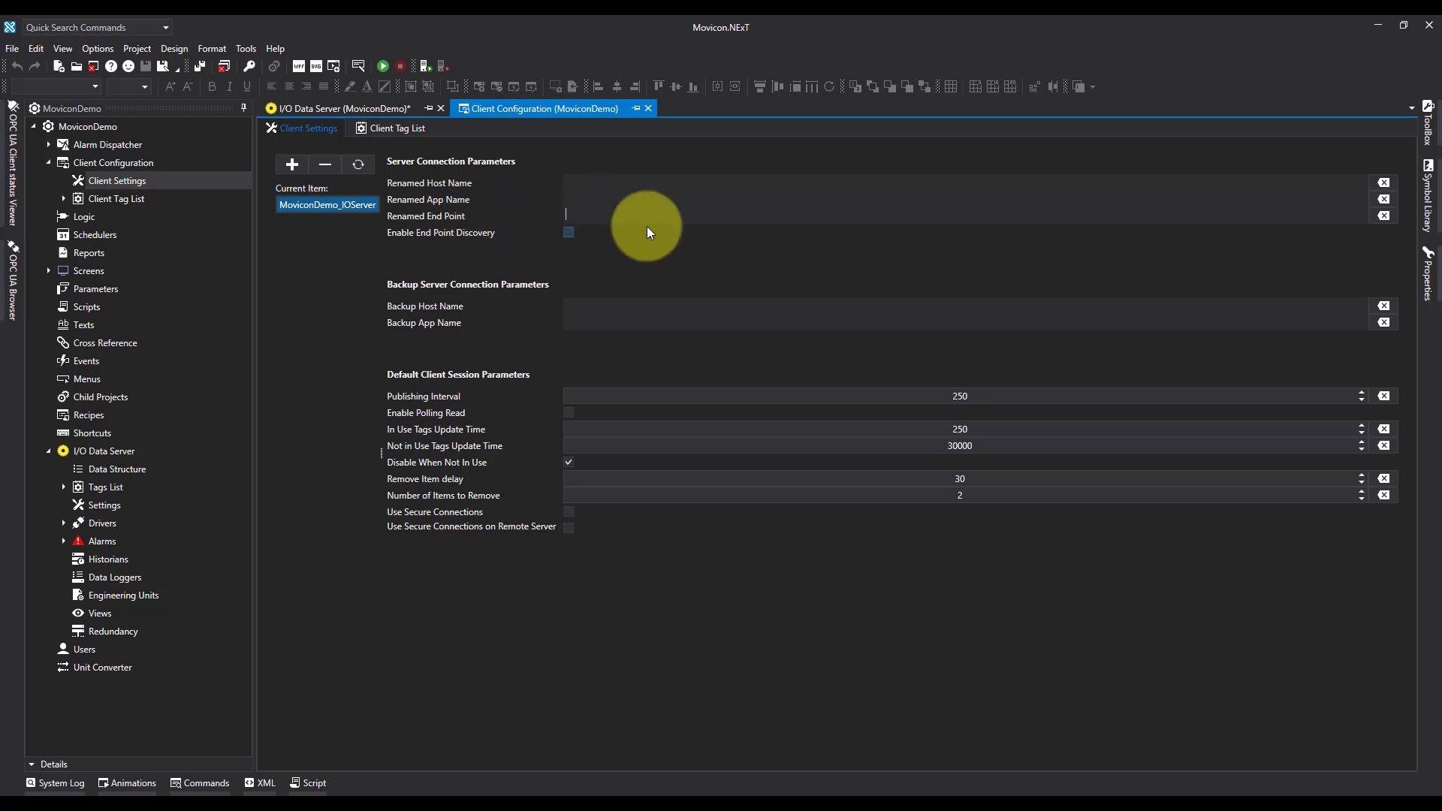
{"action": "type", "text": "net.tcp://172.131.94.28:62846/MoviconDemo_IOServer"}
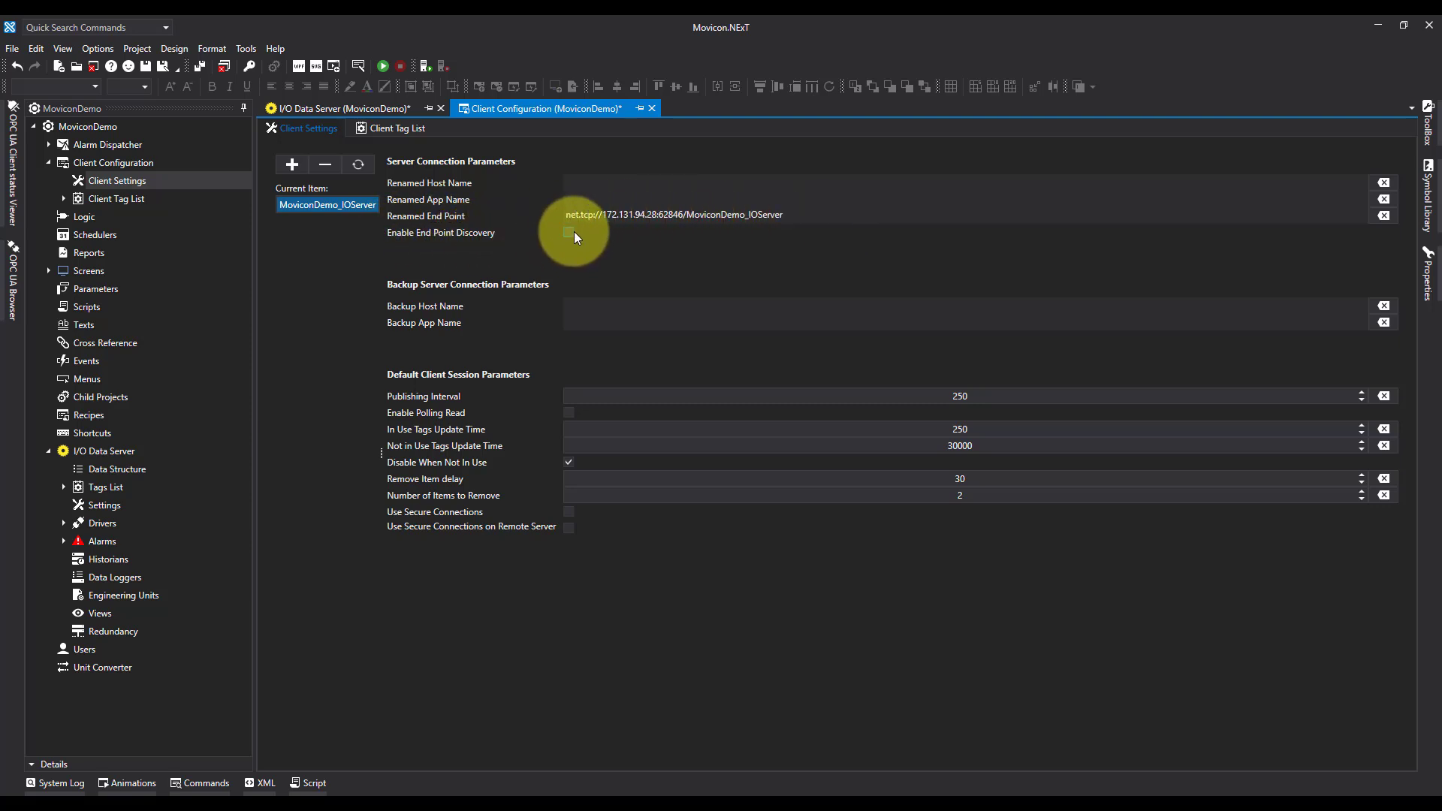
{"action": "left_click", "coordinate": [568, 232]}
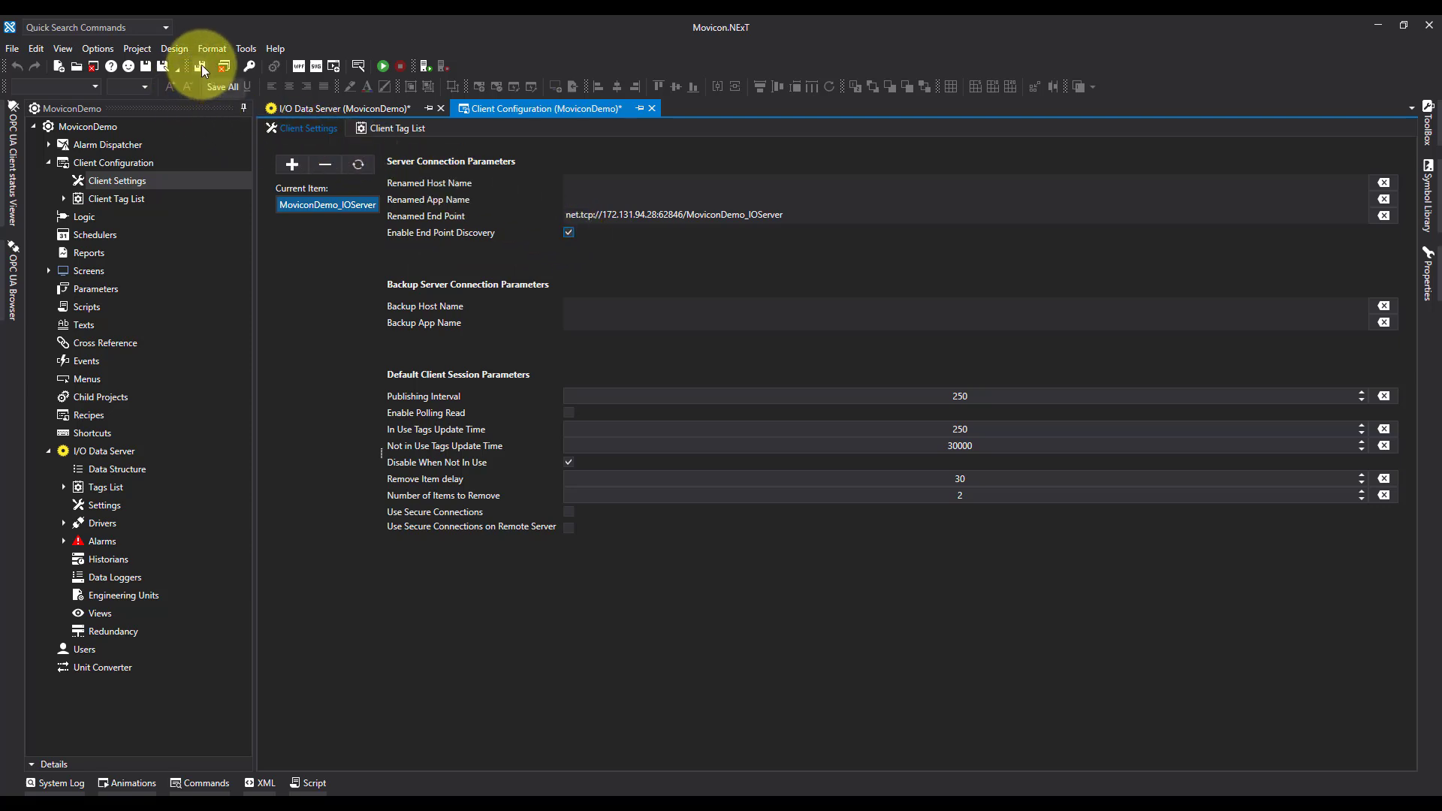
{"action": "left_click", "coordinate": [200, 66]}
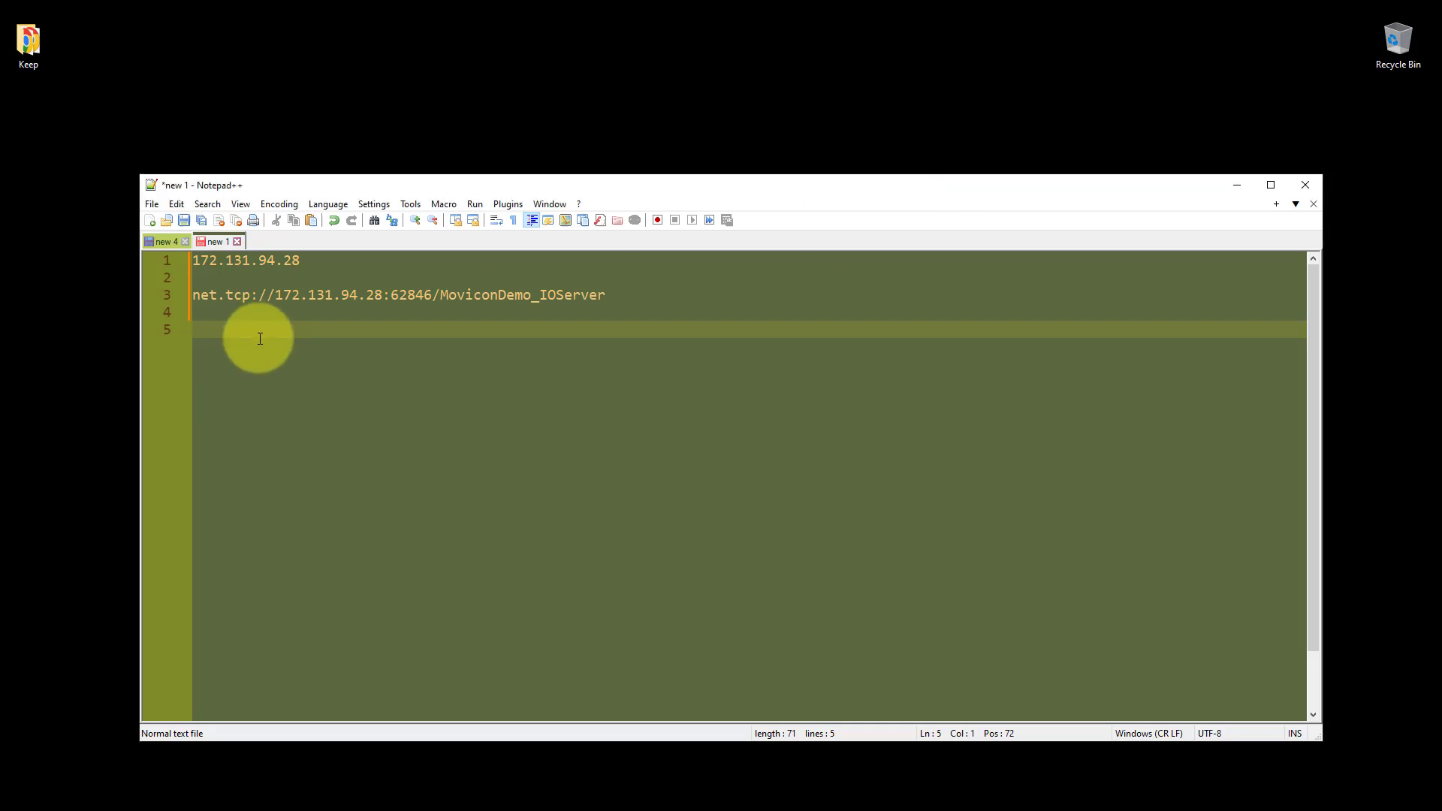
Type the template "path the movicon runtime" "the path to the project" -client -start.
{"action": "type", "text": "path the"}
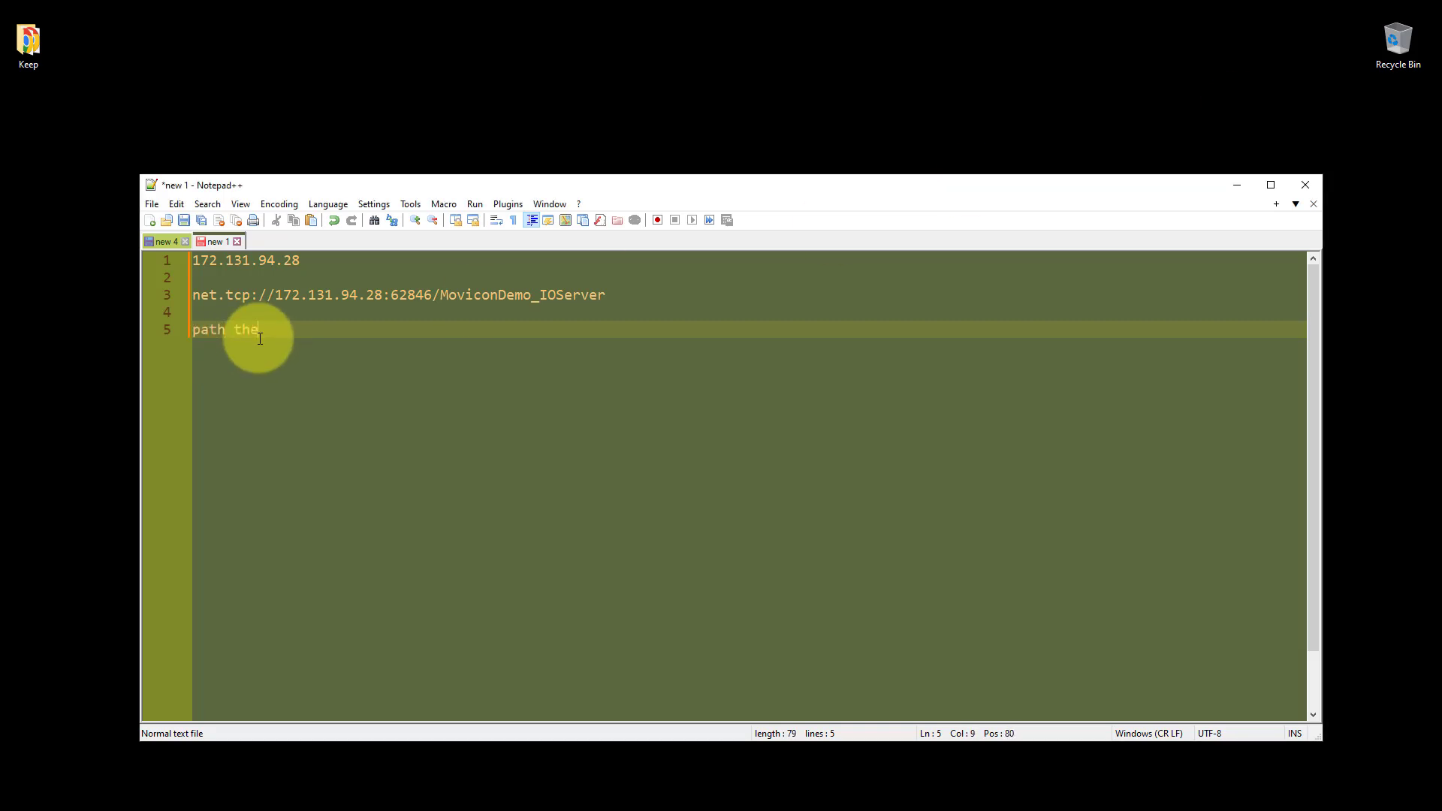
{"action": "type", "text": "movicon runti"}
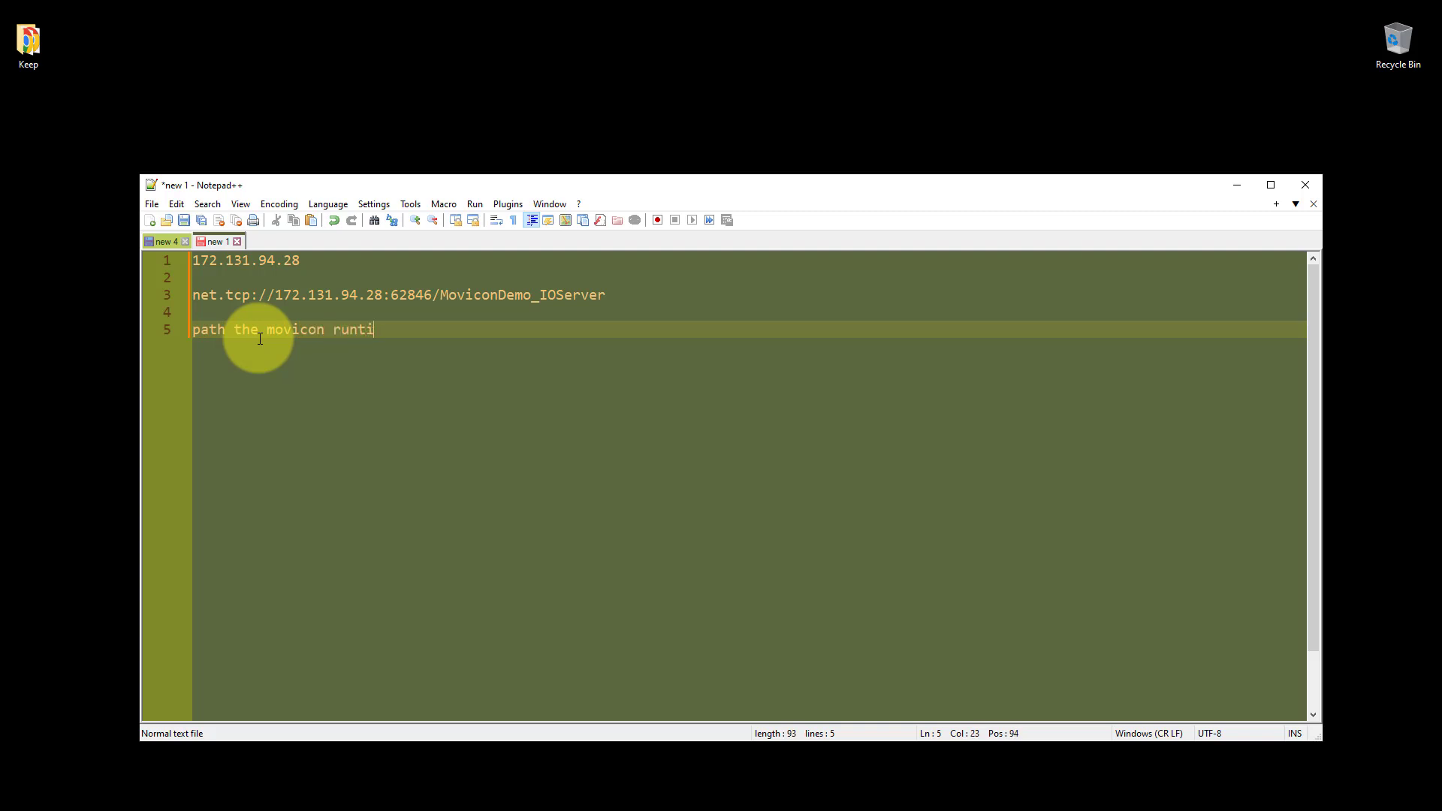
{"action": "type", "text": "me"}
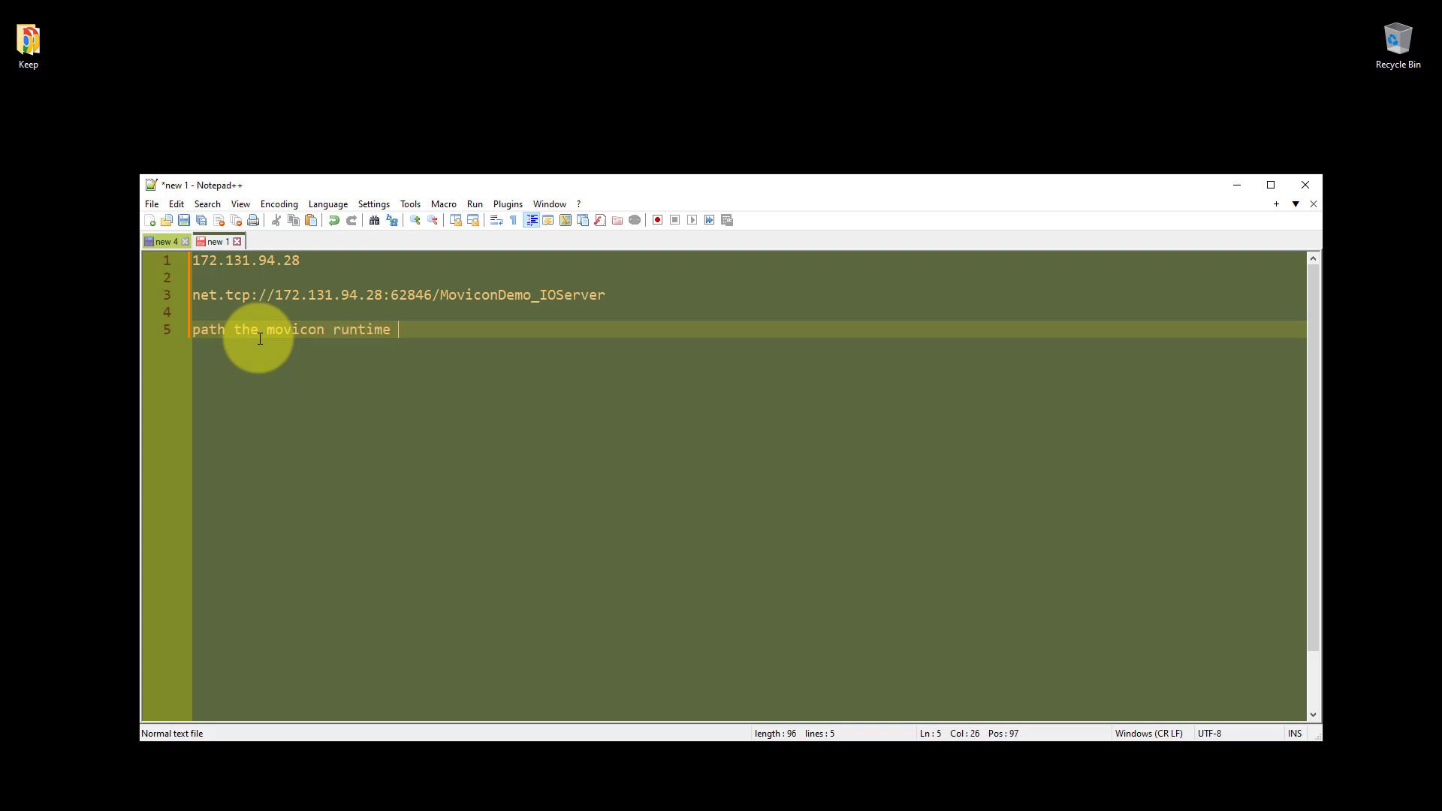
{"action": "type", "text": "\""}
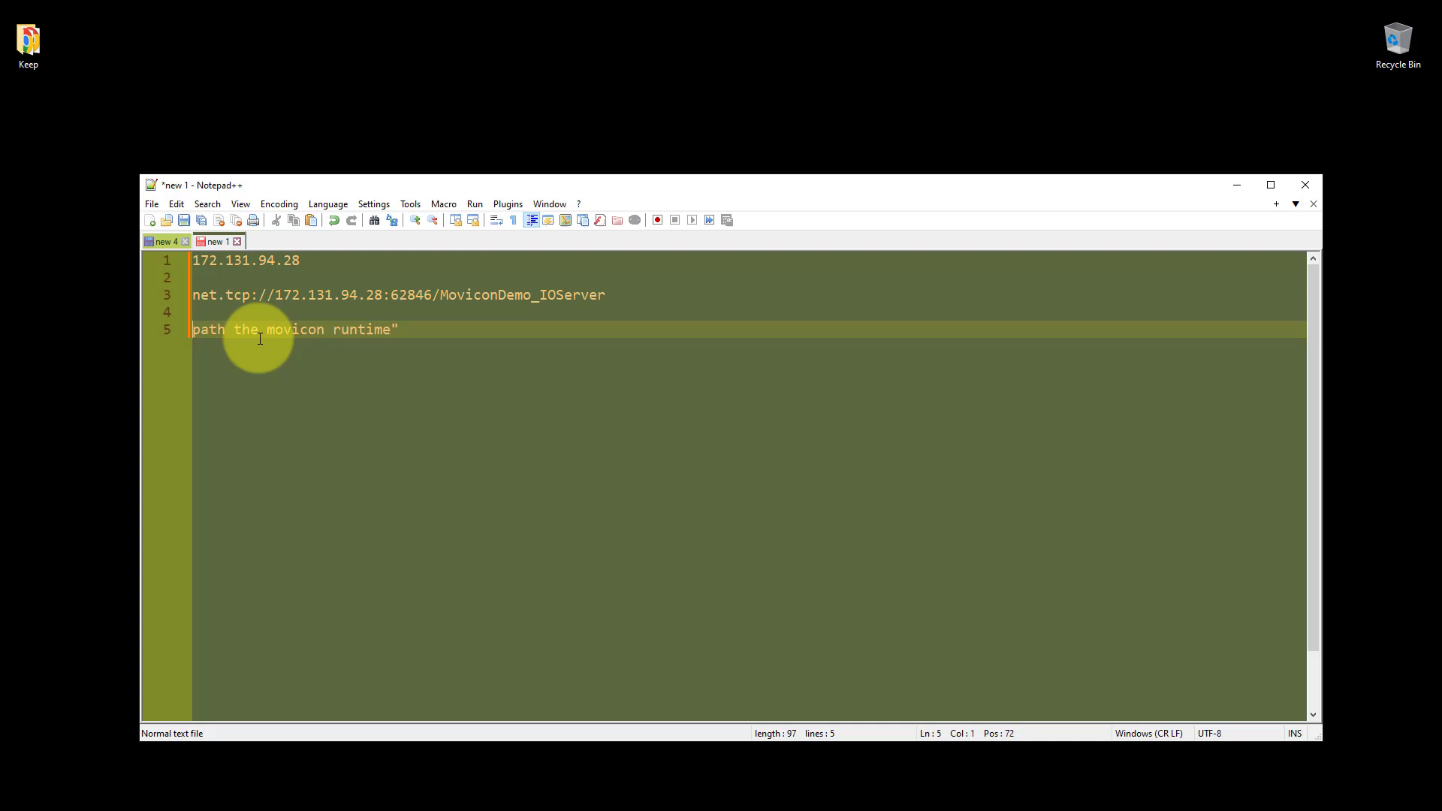
{"action": "type", "text": "\""}
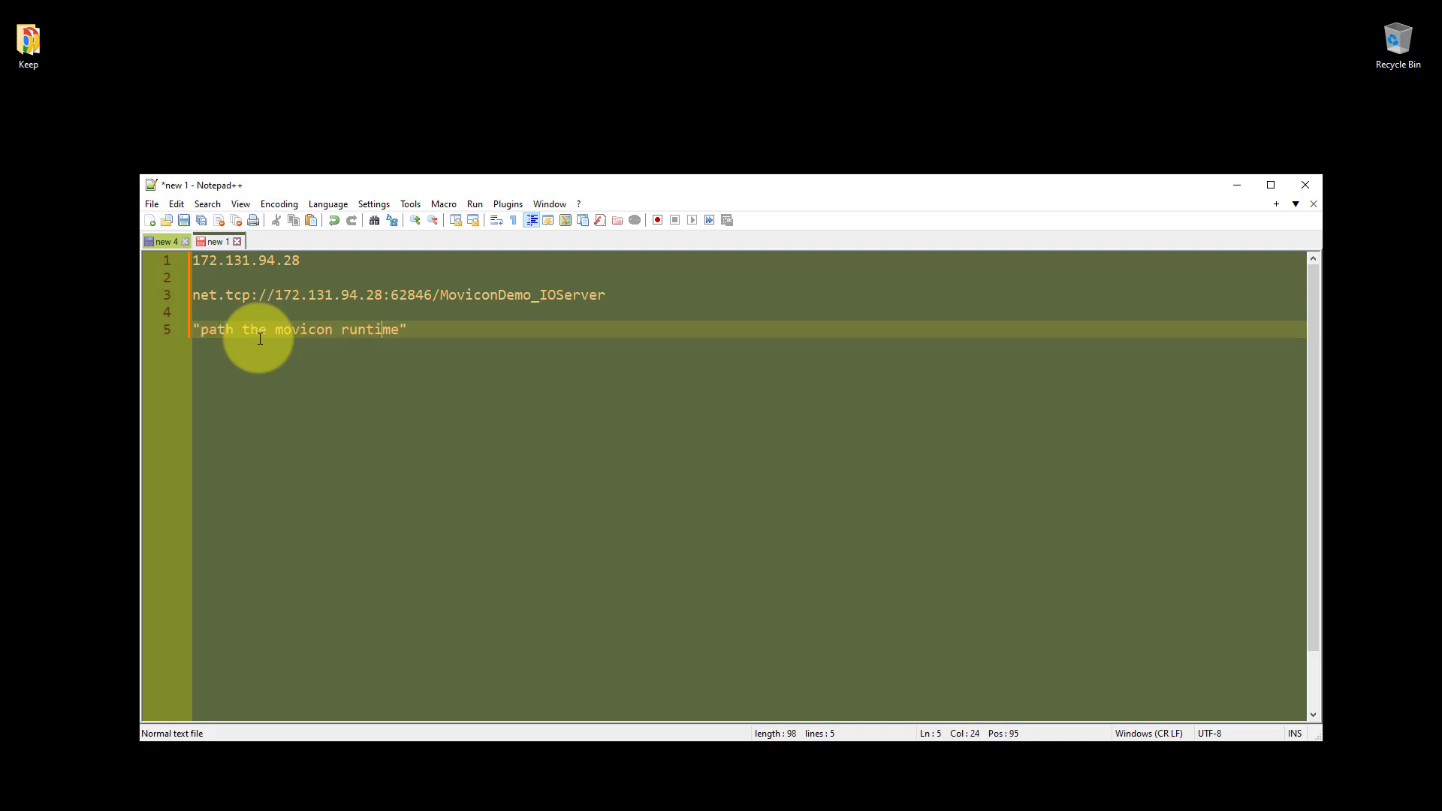
{"action": "type", "text": "\"the path to the proj"}
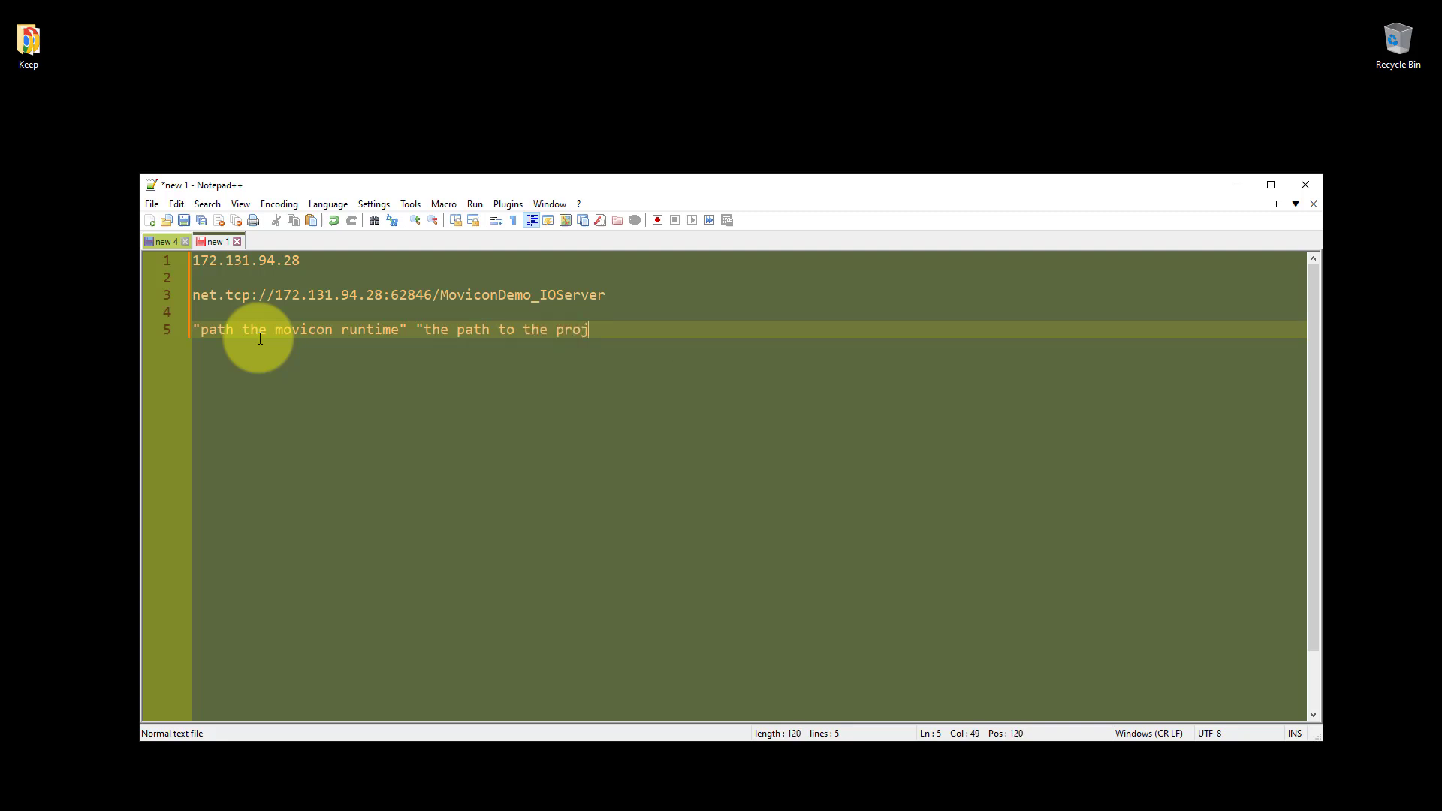
{"action": "type", "text": "ect\""}
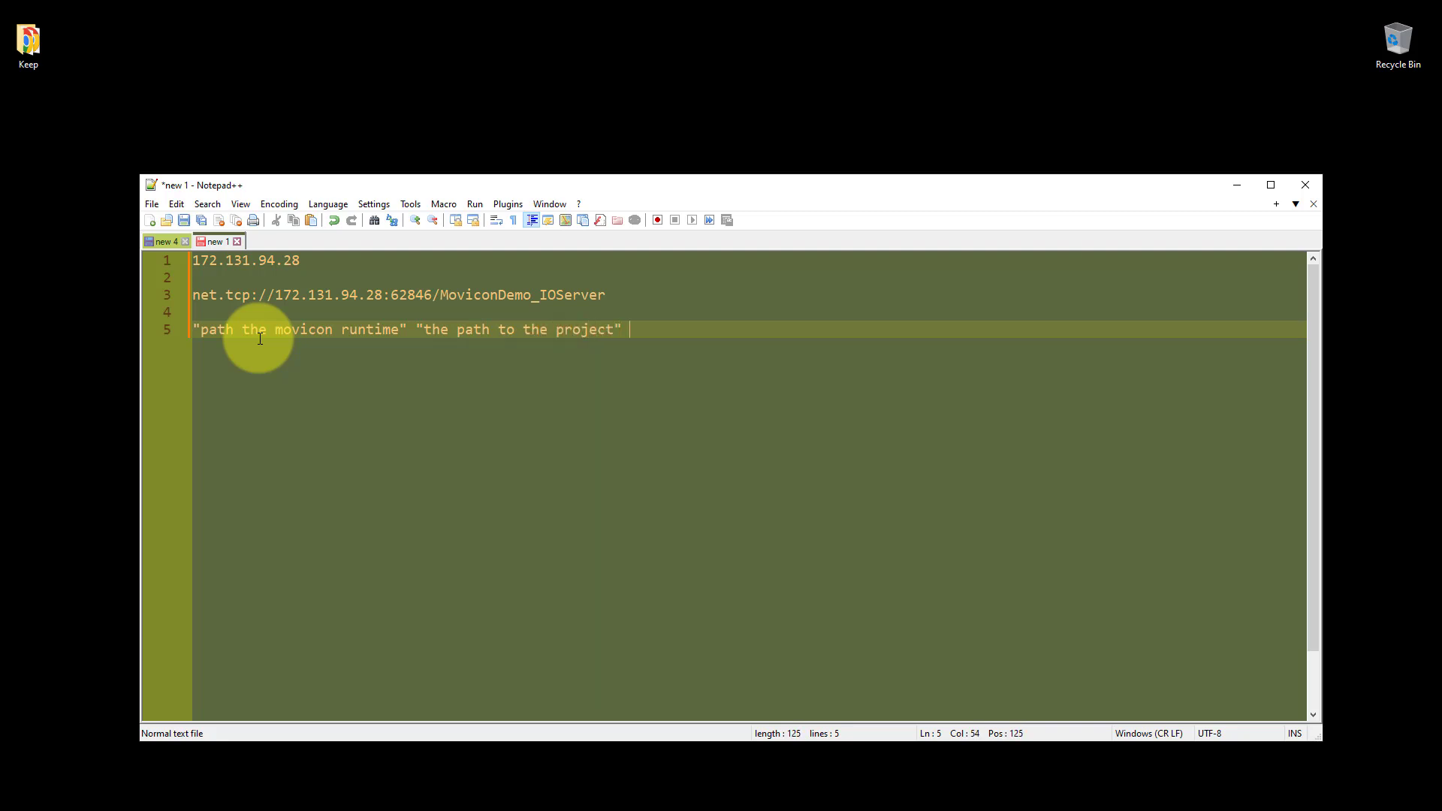
{"action": "type", "text": "-client -"}
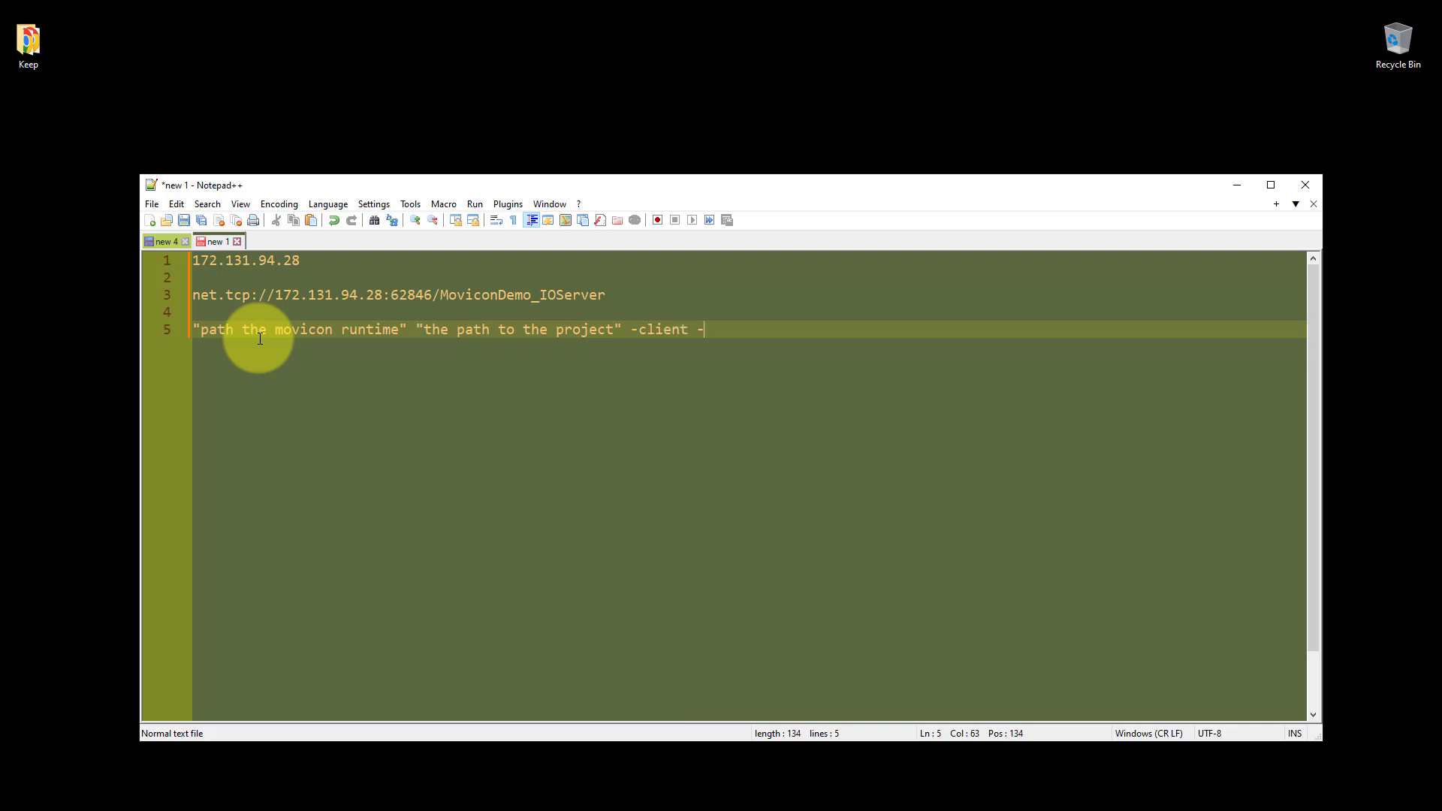
{"action": "type", "text": "start"}
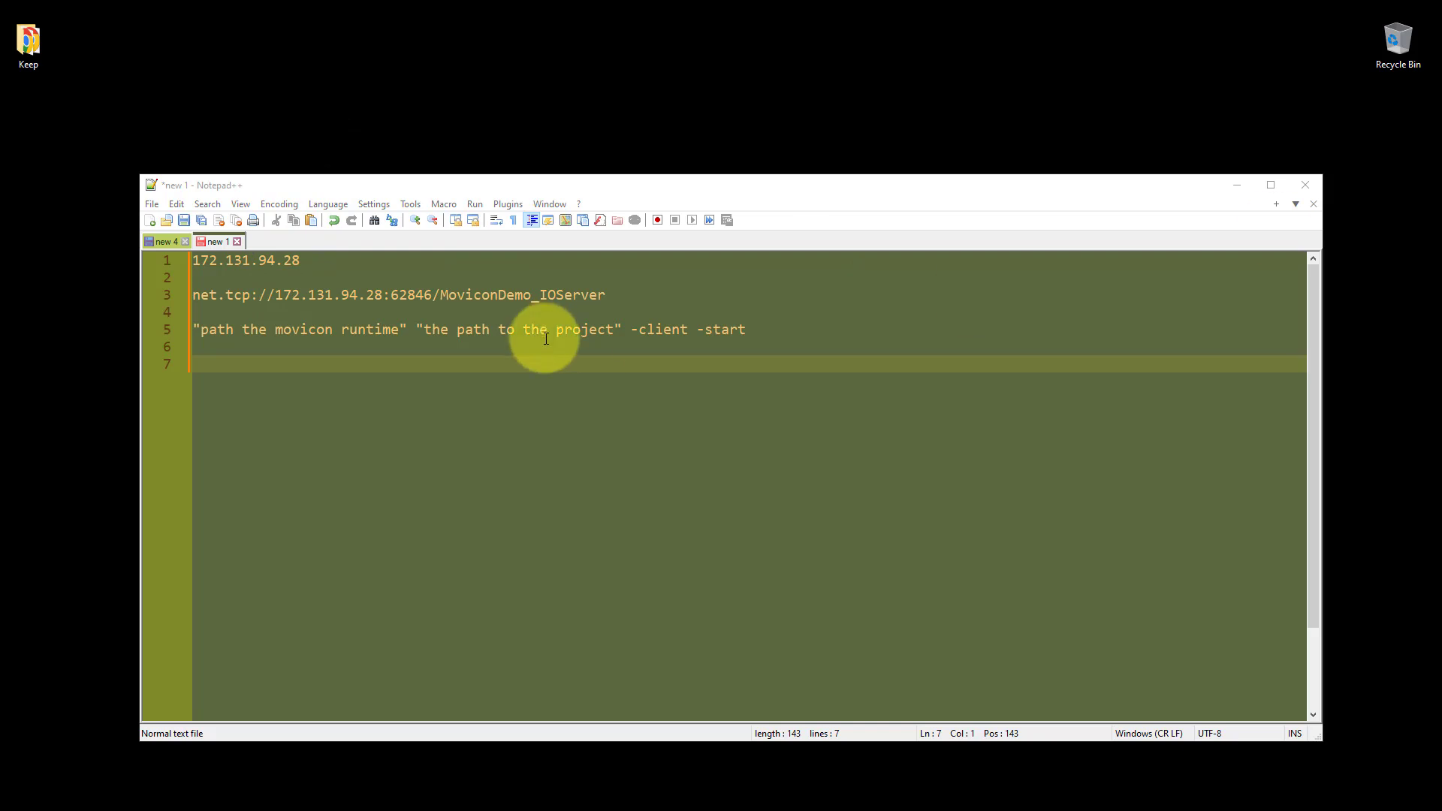
{"action": "mouse_move", "coordinate": [316, 356]}
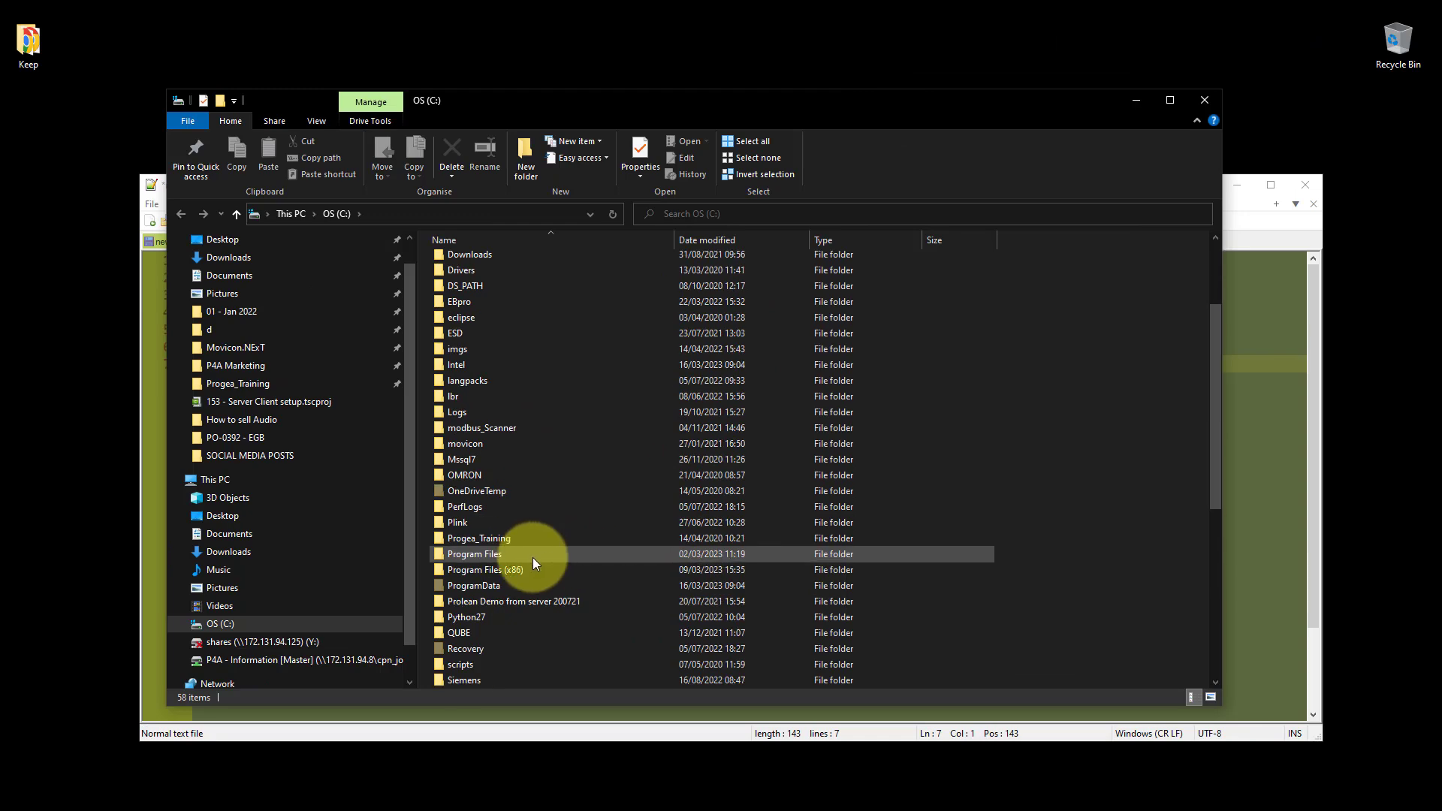
Browse Program Files > Progea > Movicon.NExT 4.2 down to MoviconNextRT.exe.
{"action": "double_click", "coordinate": [475, 553]}
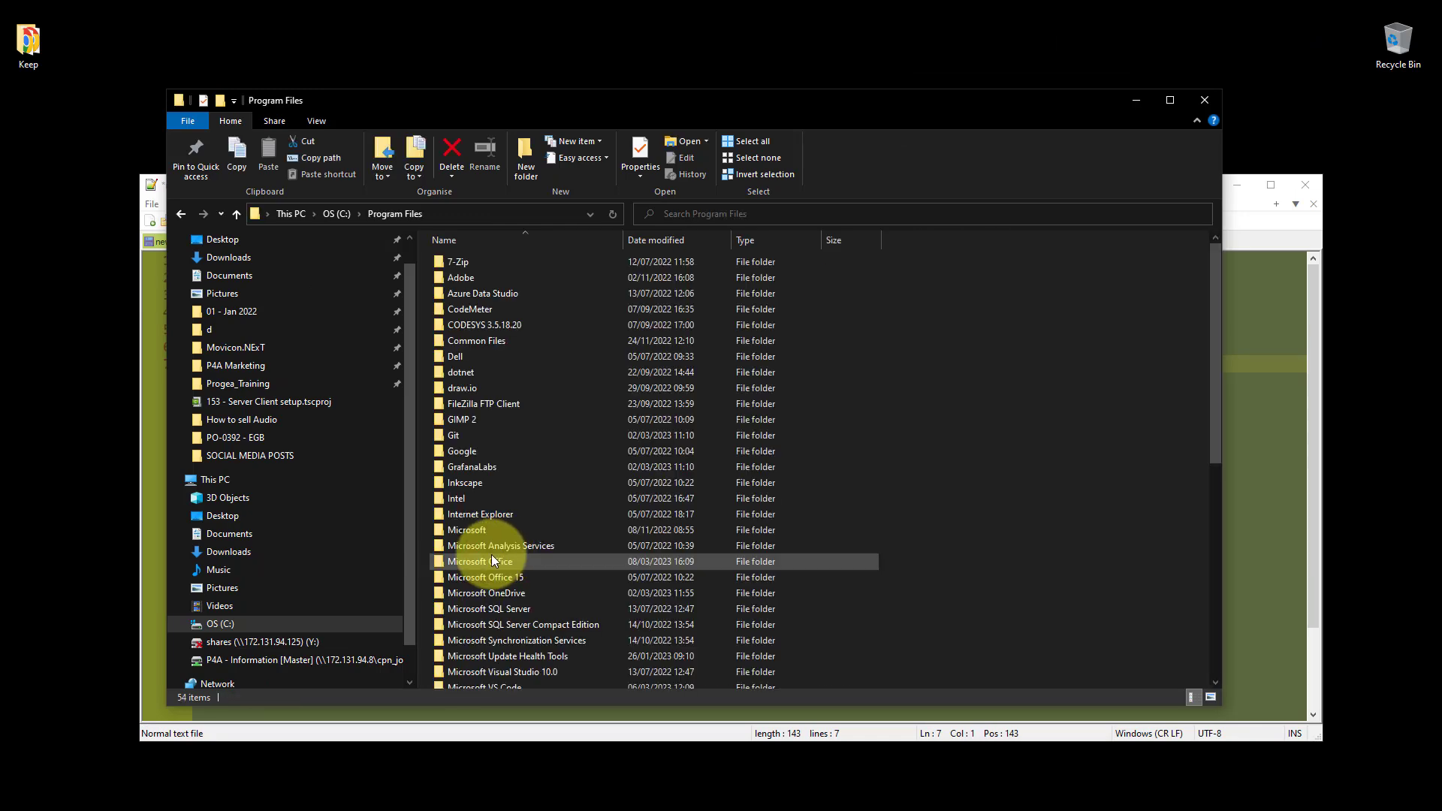
{"action": "scroll", "scroll_direction": "down", "scroll_amount": 3}
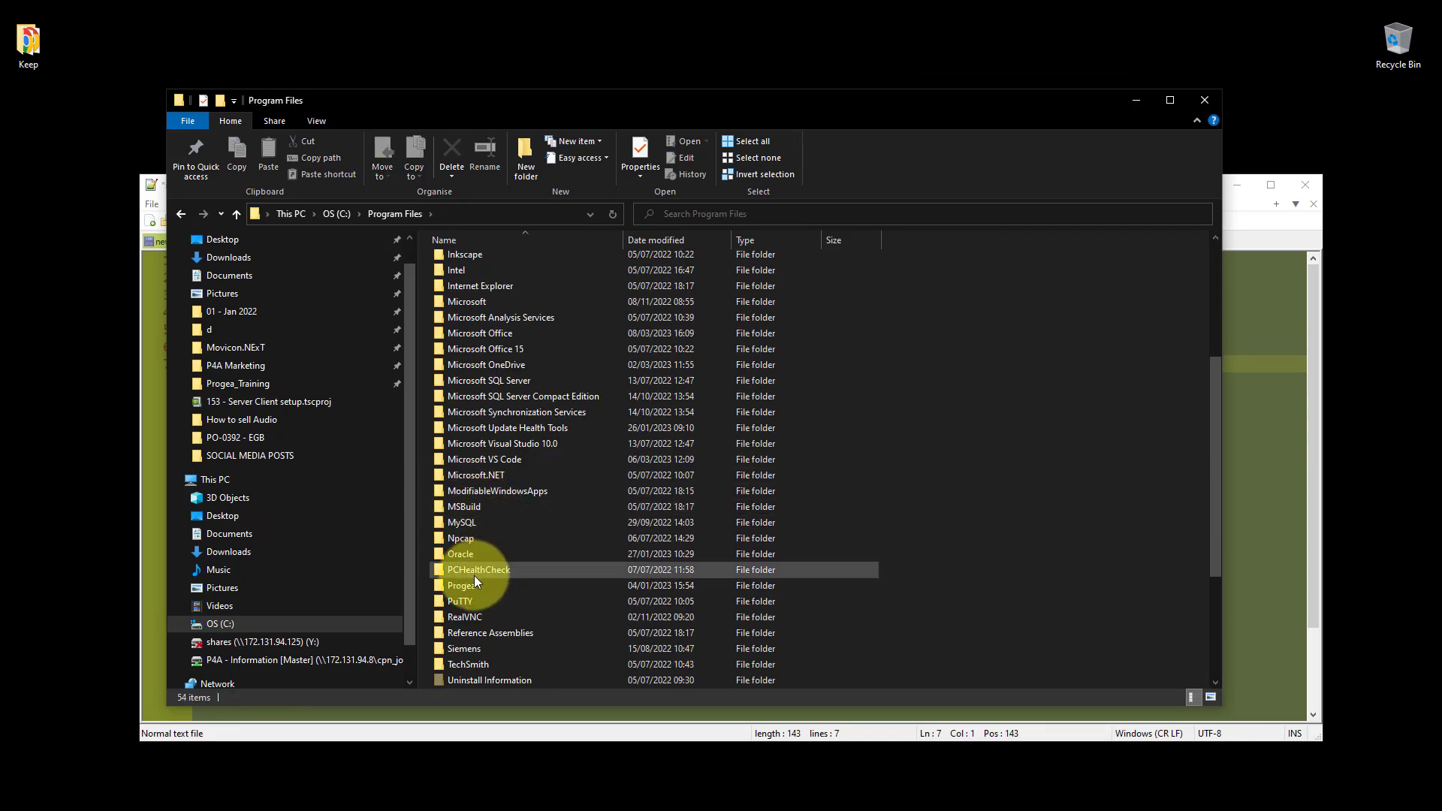
{"action": "double_click", "coordinate": [464, 585]}
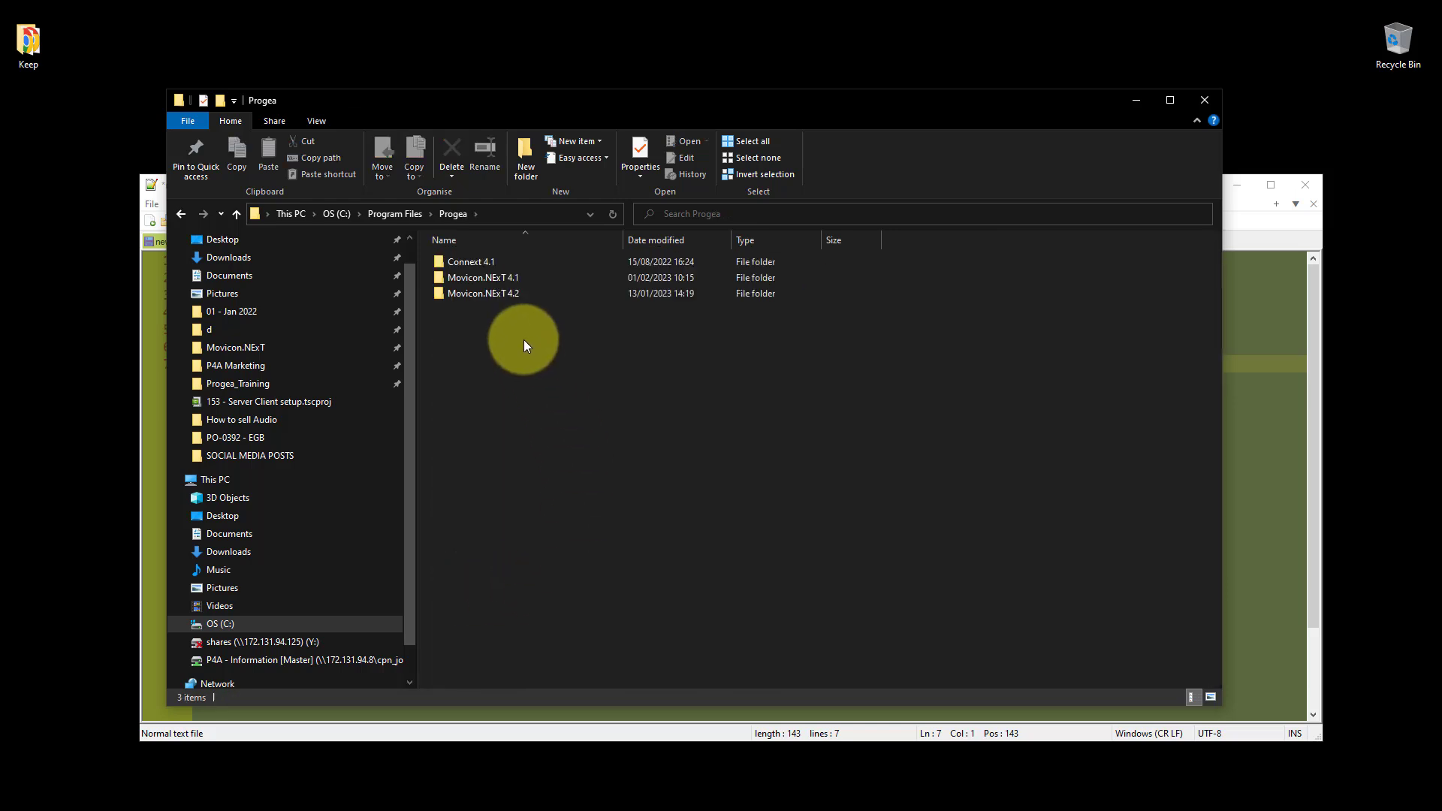
{"action": "left_click", "coordinate": [482, 292]}
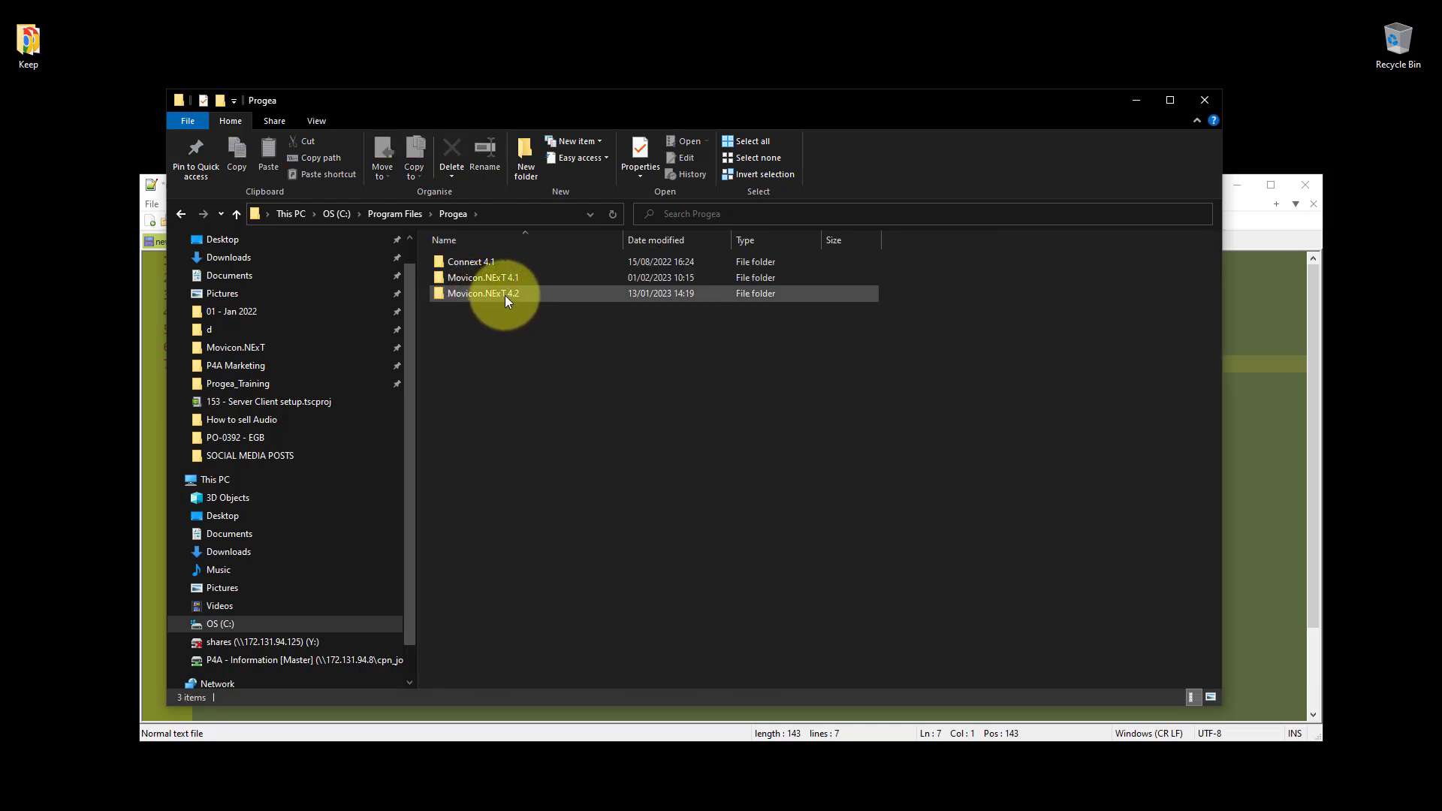
{"action": "mouse_move", "coordinate": [481, 293]}
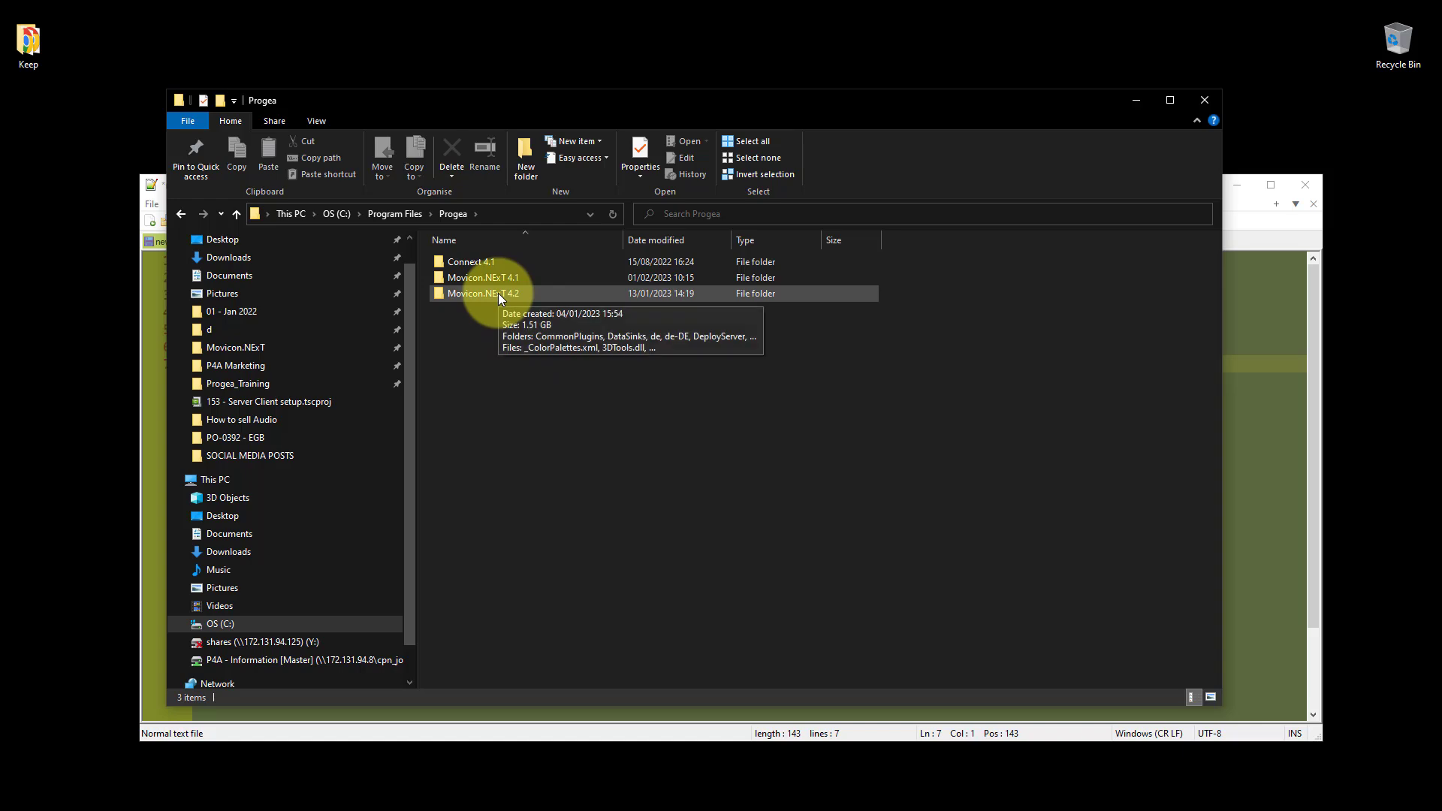
{"action": "double_click", "coordinate": [483, 292]}
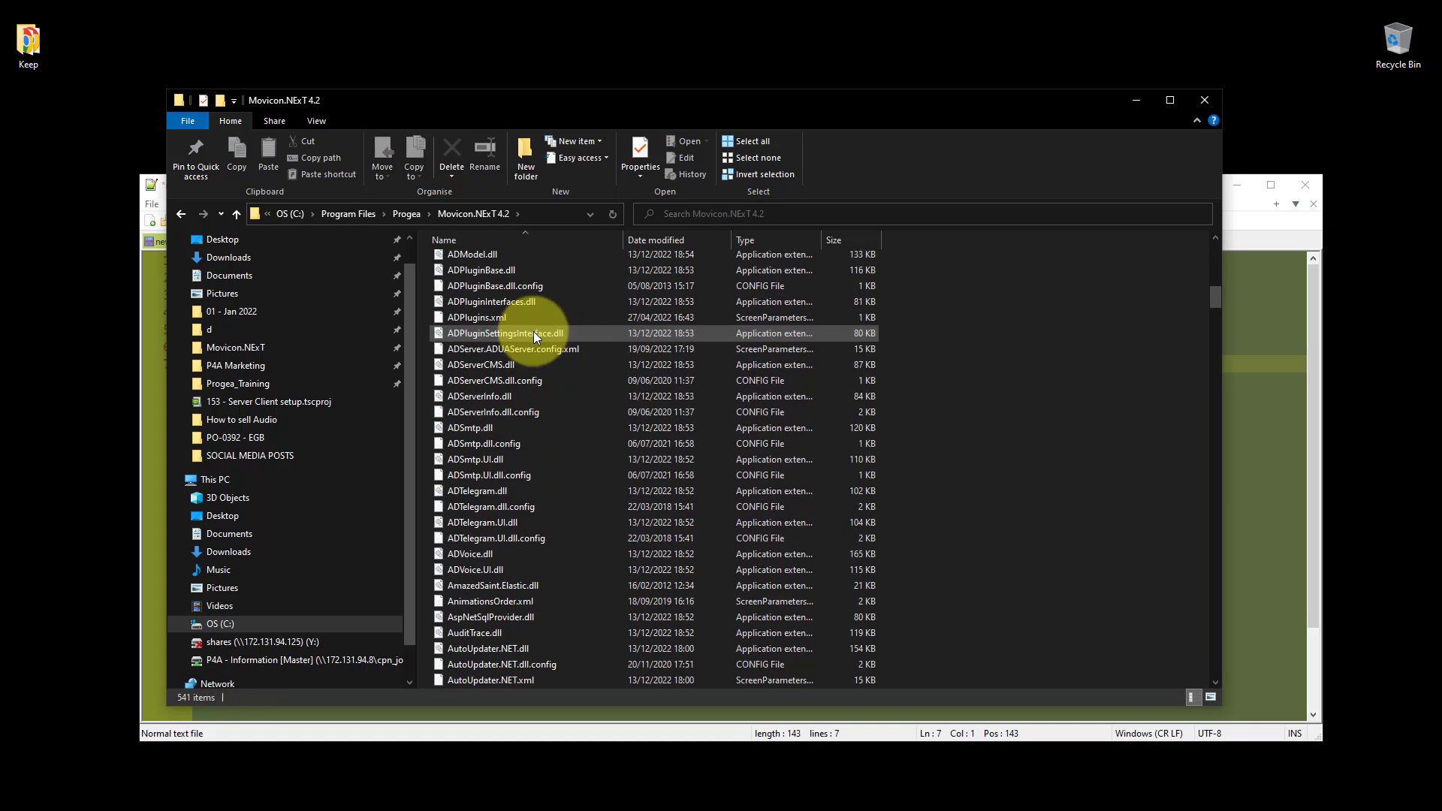
{"action": "scroll", "scroll_direction": "down", "scroll_amount": 3}
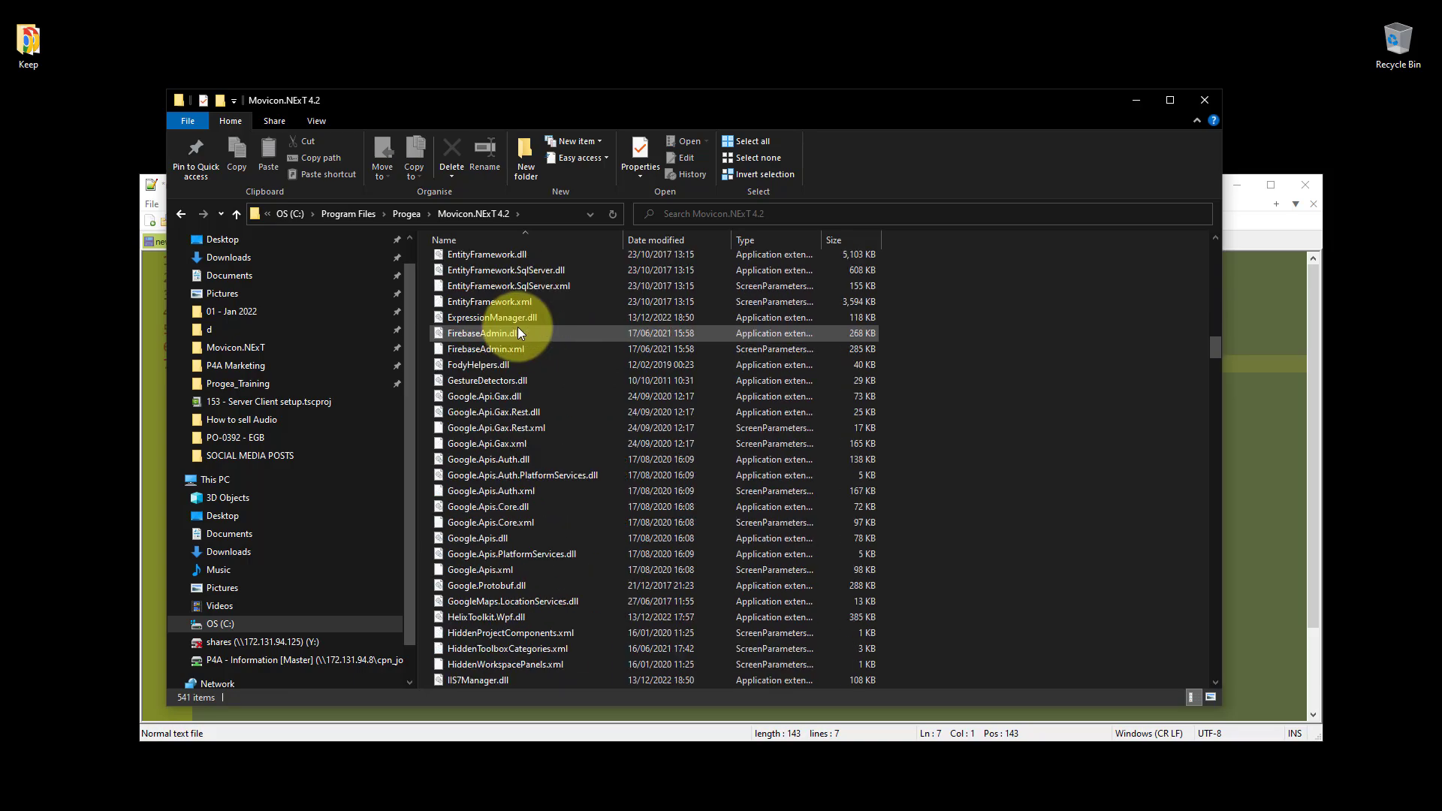
{"action": "scroll", "scroll_direction": "down", "scroll_amount": 3}
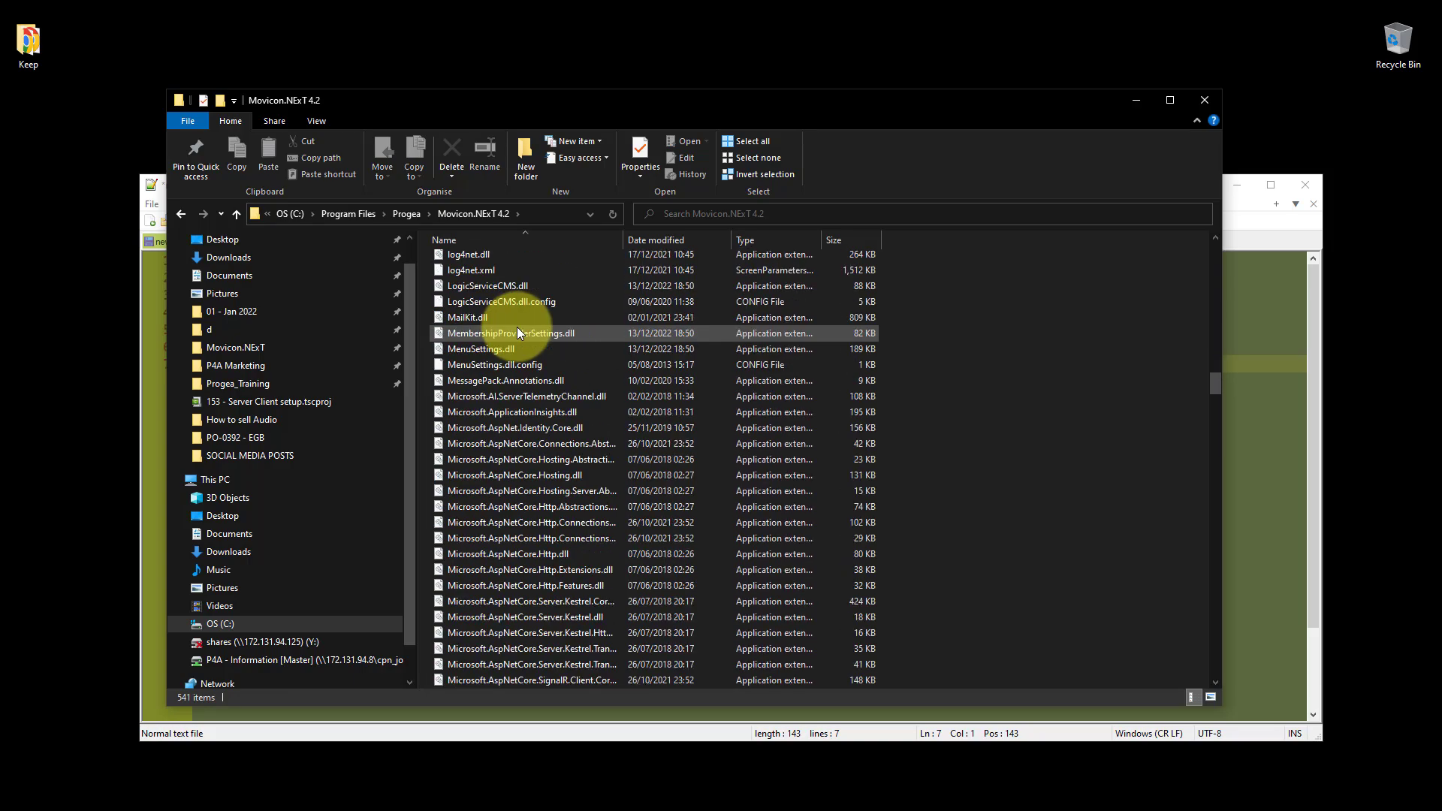
{"action": "scroll", "scroll_direction": "down", "scroll_amount": 3}
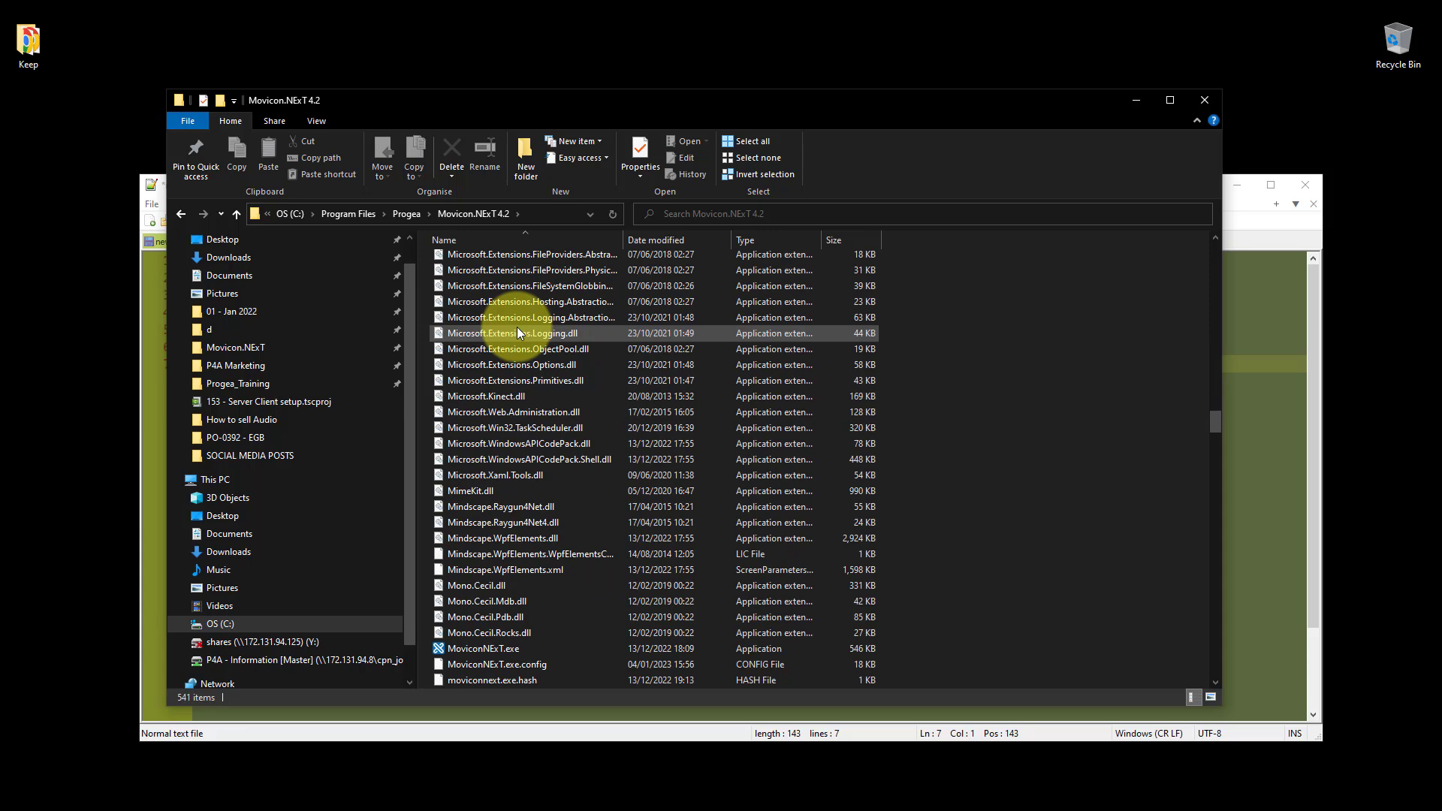
{"action": "scroll", "scroll_direction": "down", "scroll_amount": 3}
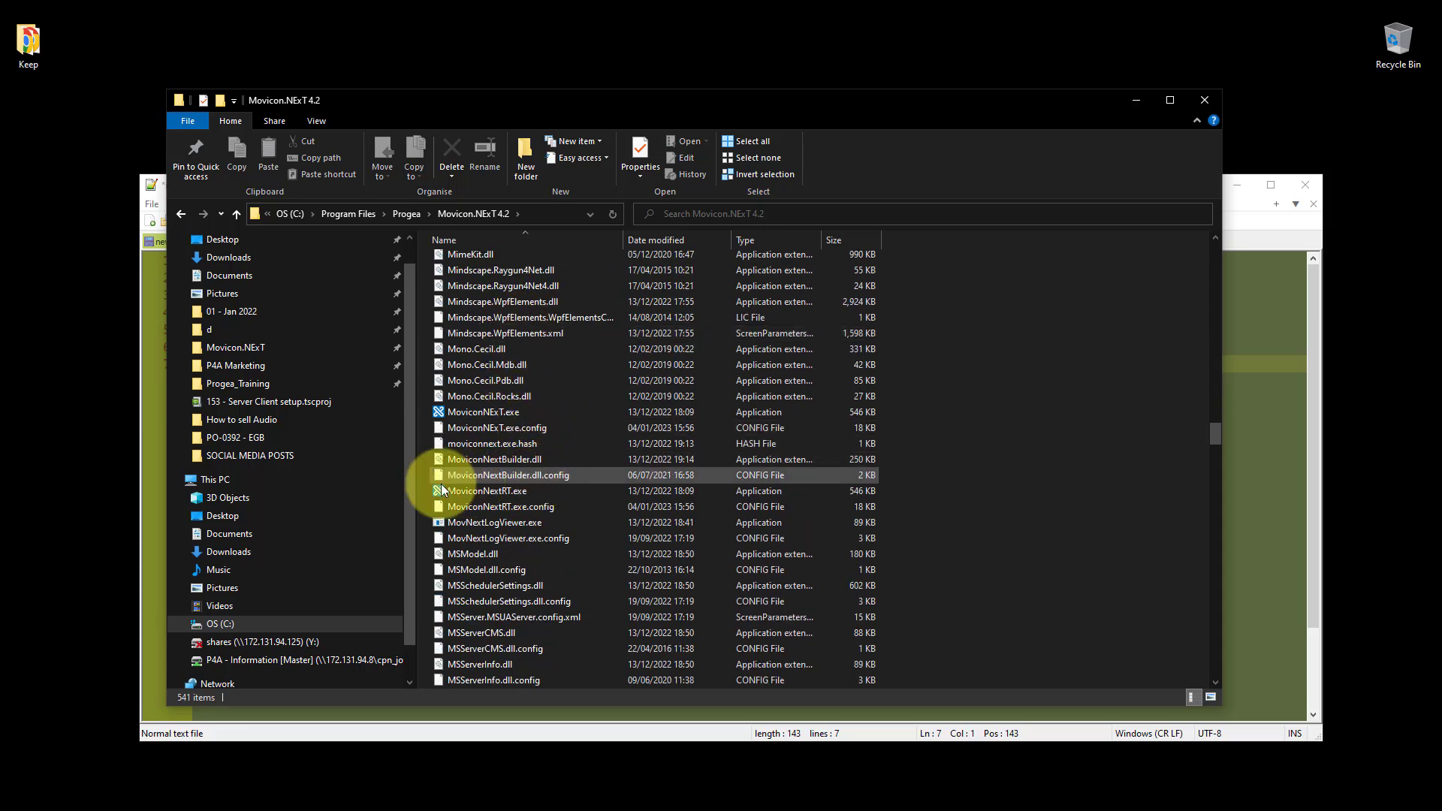
{"action": "left_click", "coordinate": [493, 491]}
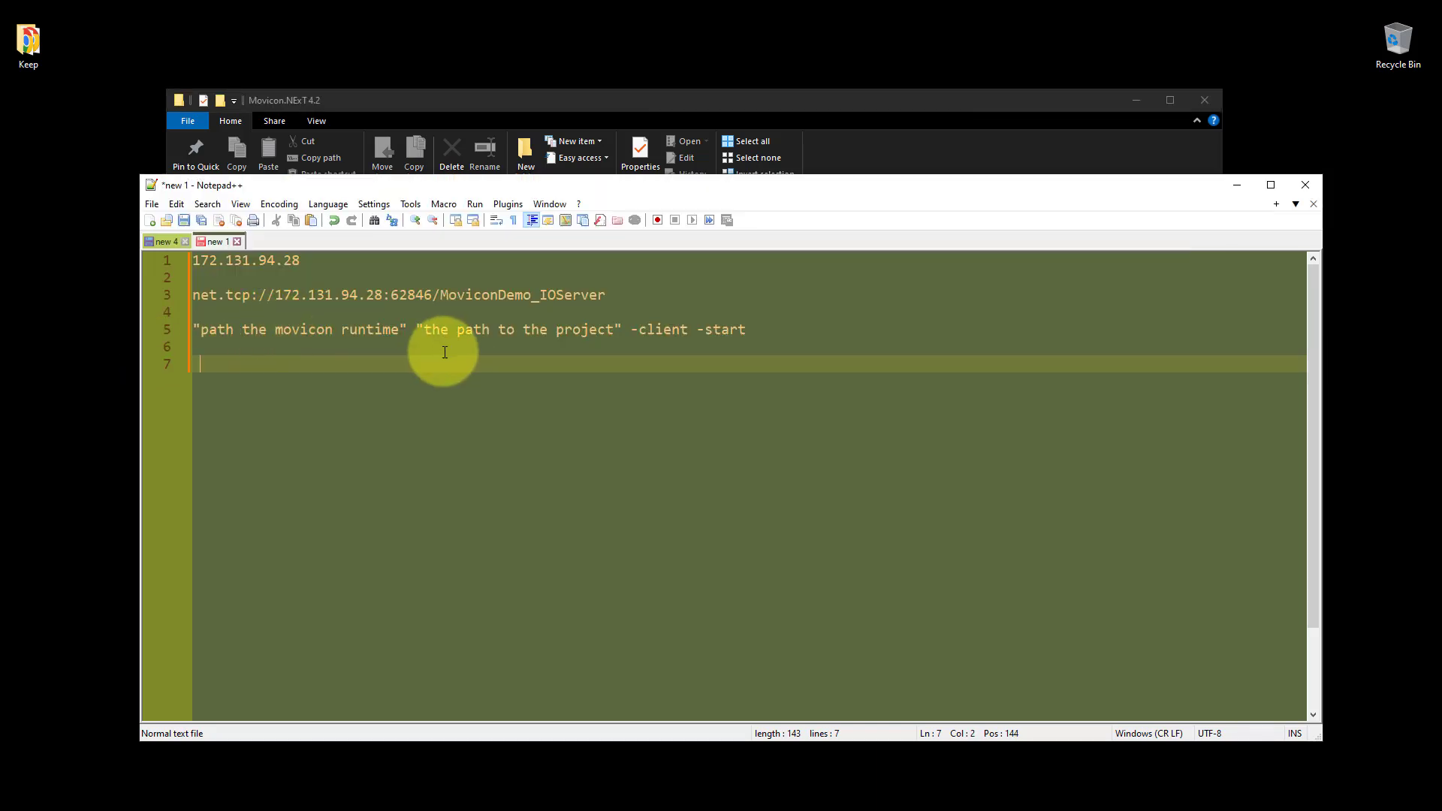
Add the quoted path "C:\Program Files\Progea\Movicon.NExT 4.2\MoviconNextRT.exe" on a new line.
{"action": "type", "text": "\""}
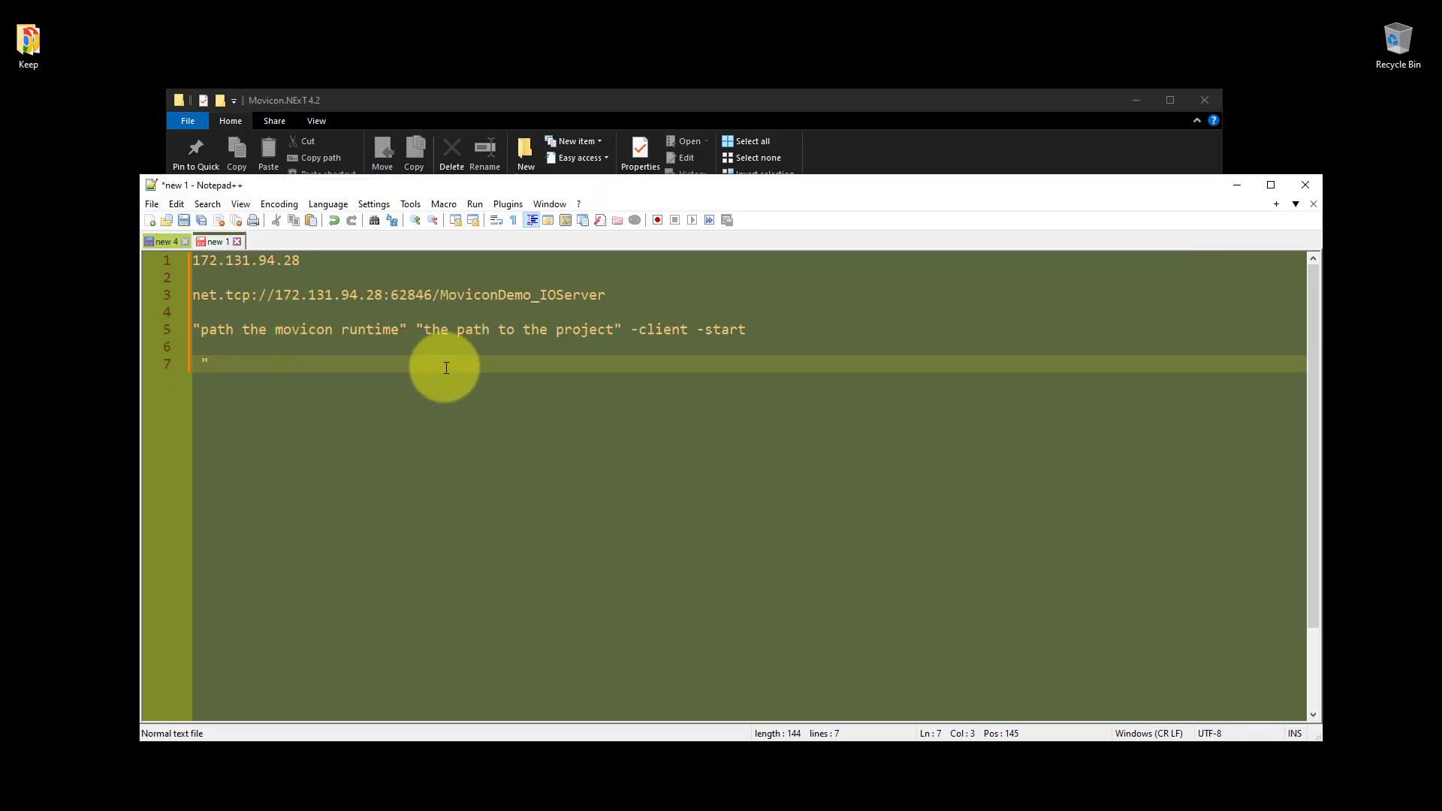
{"action": "type", "text": "C:\\Program Files\\Progea\\Movicon.NExT 4.2"}
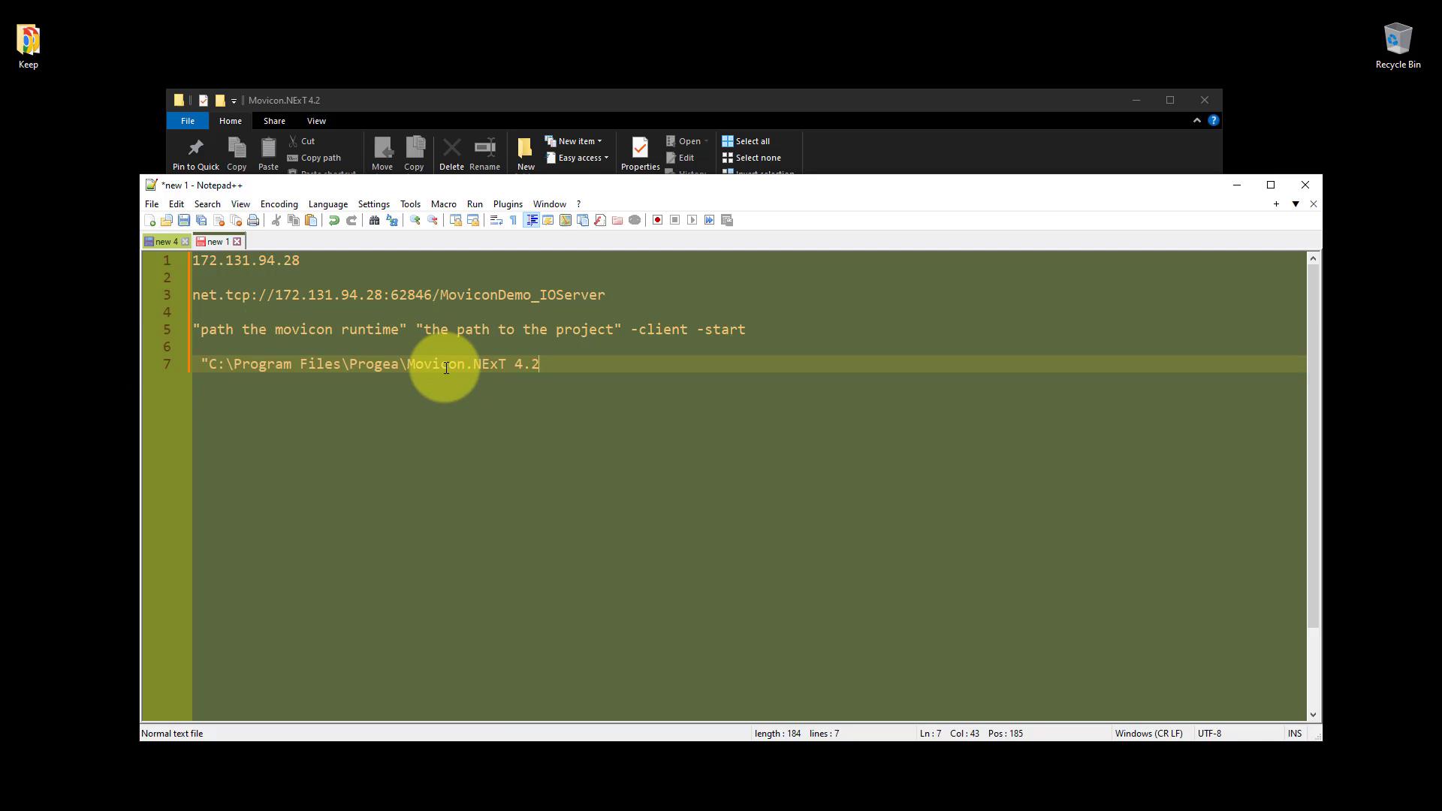
{"action": "type", "text": "\\"}
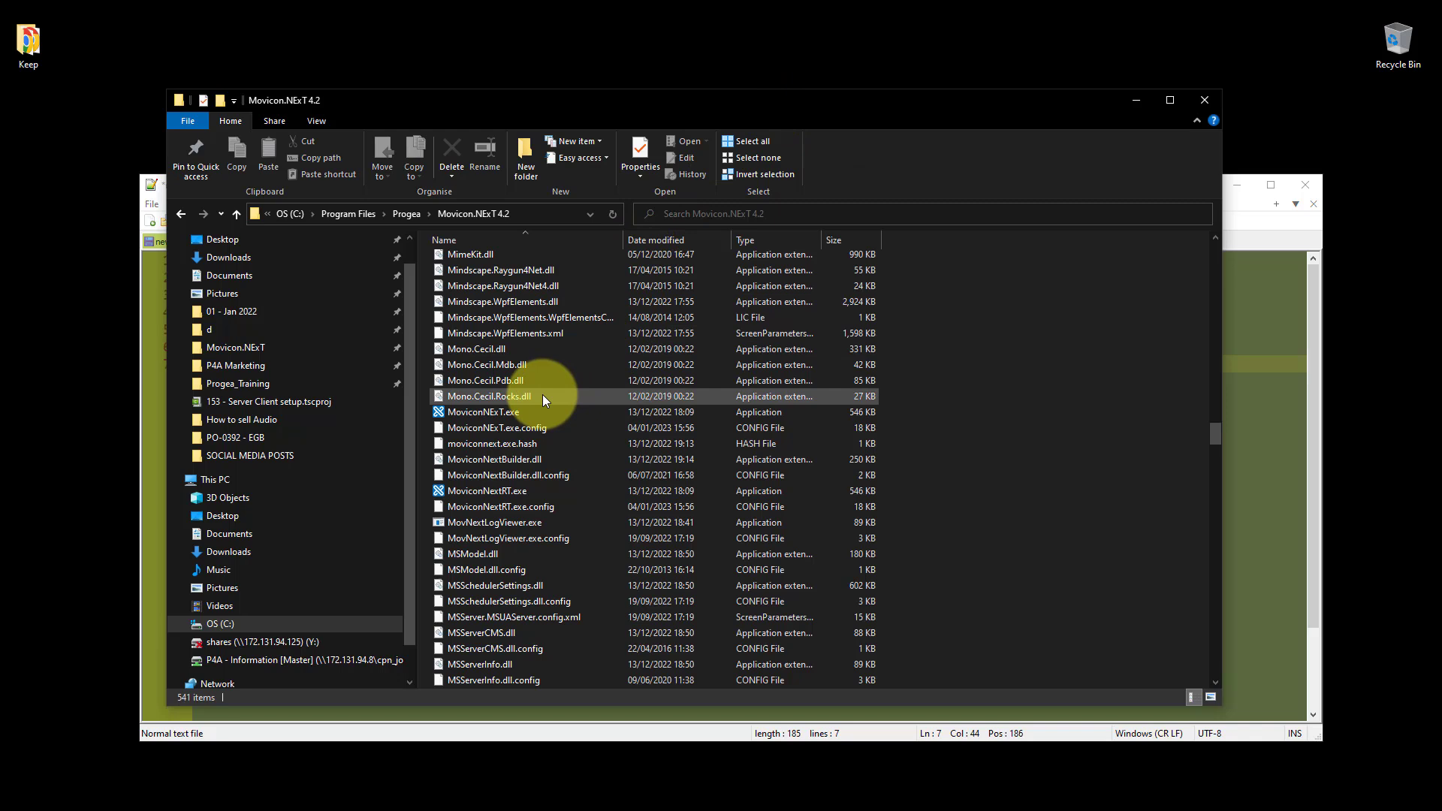
{"action": "left_click", "coordinate": [488, 491]}
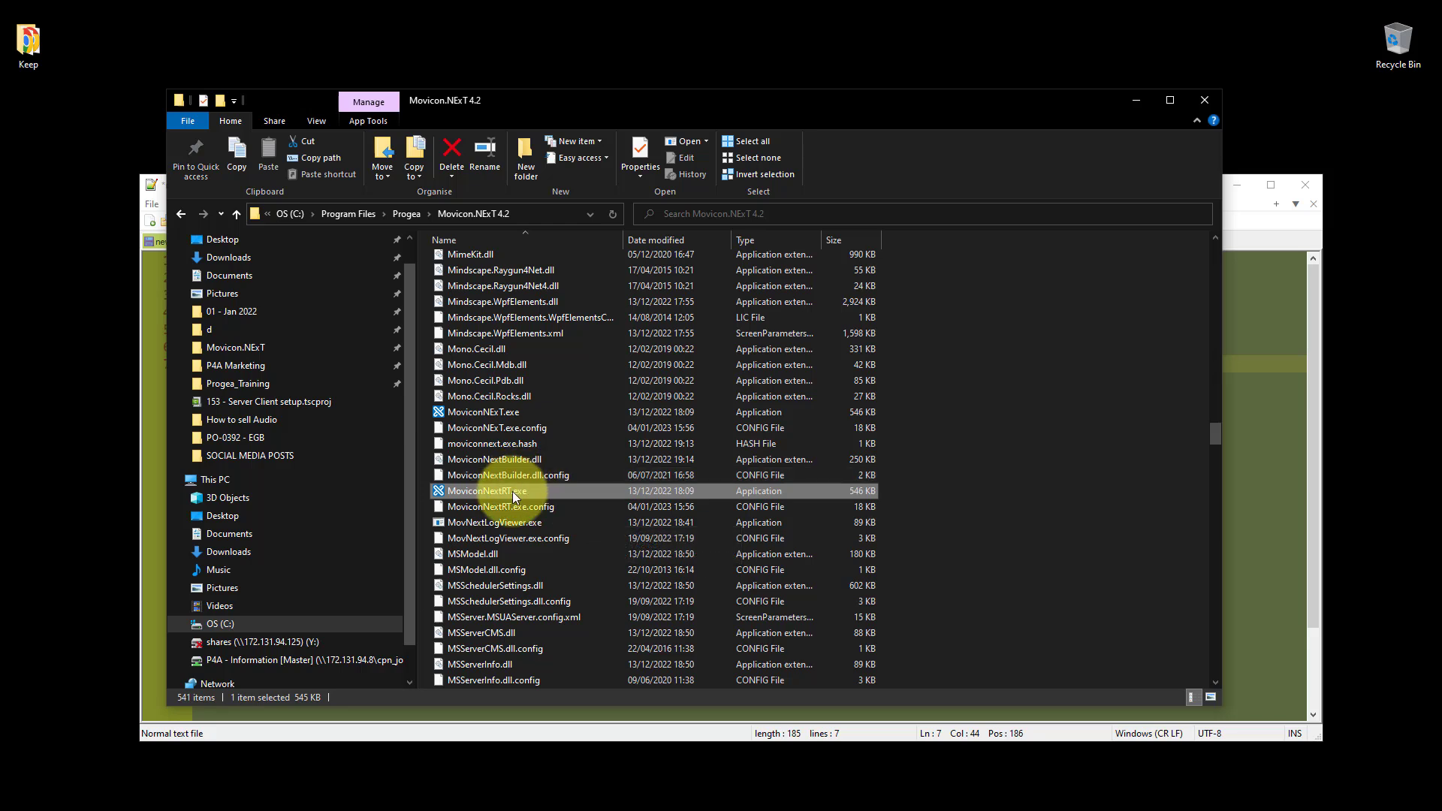
{"action": "right_click", "coordinate": [492, 490]}
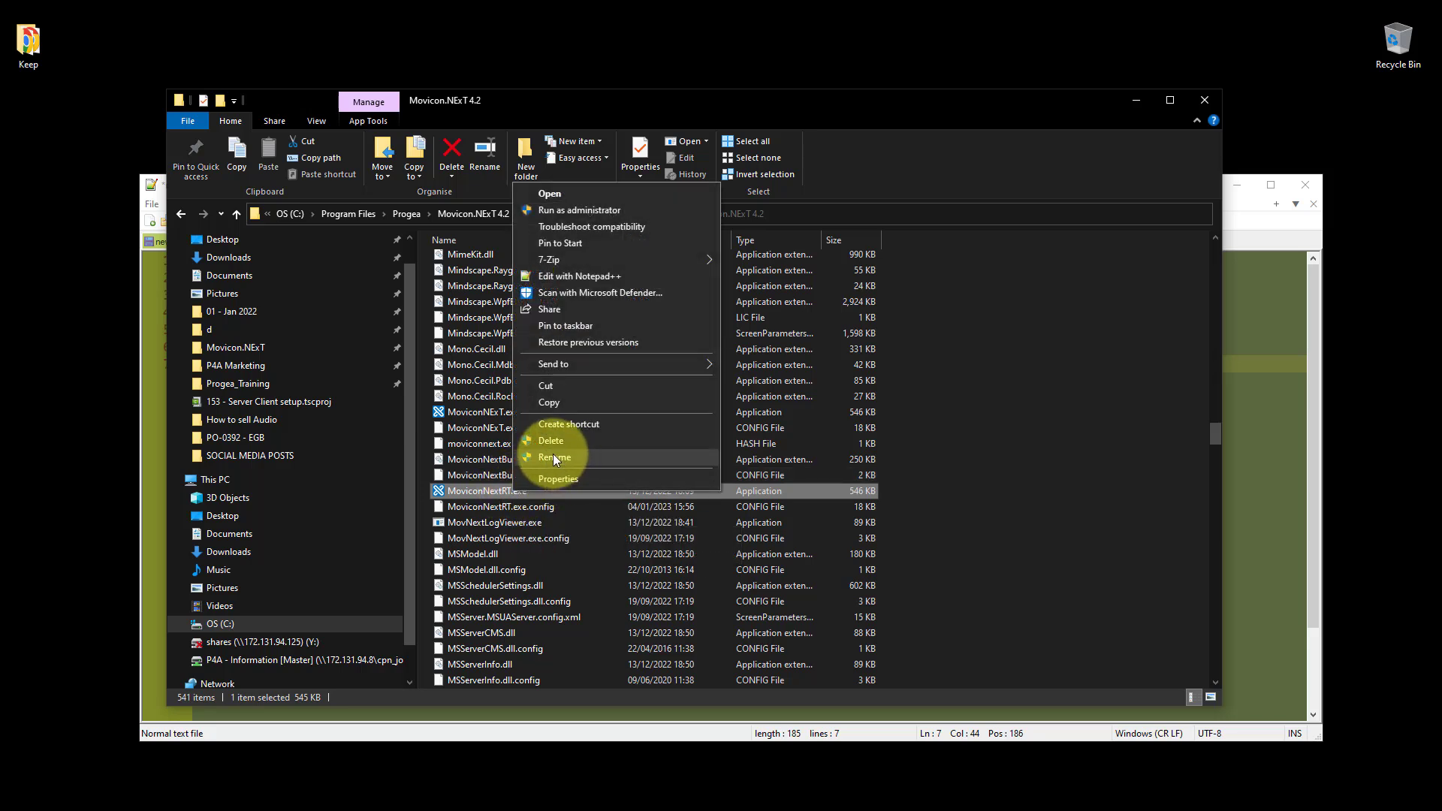
{"action": "left_click", "coordinate": [553, 457]}
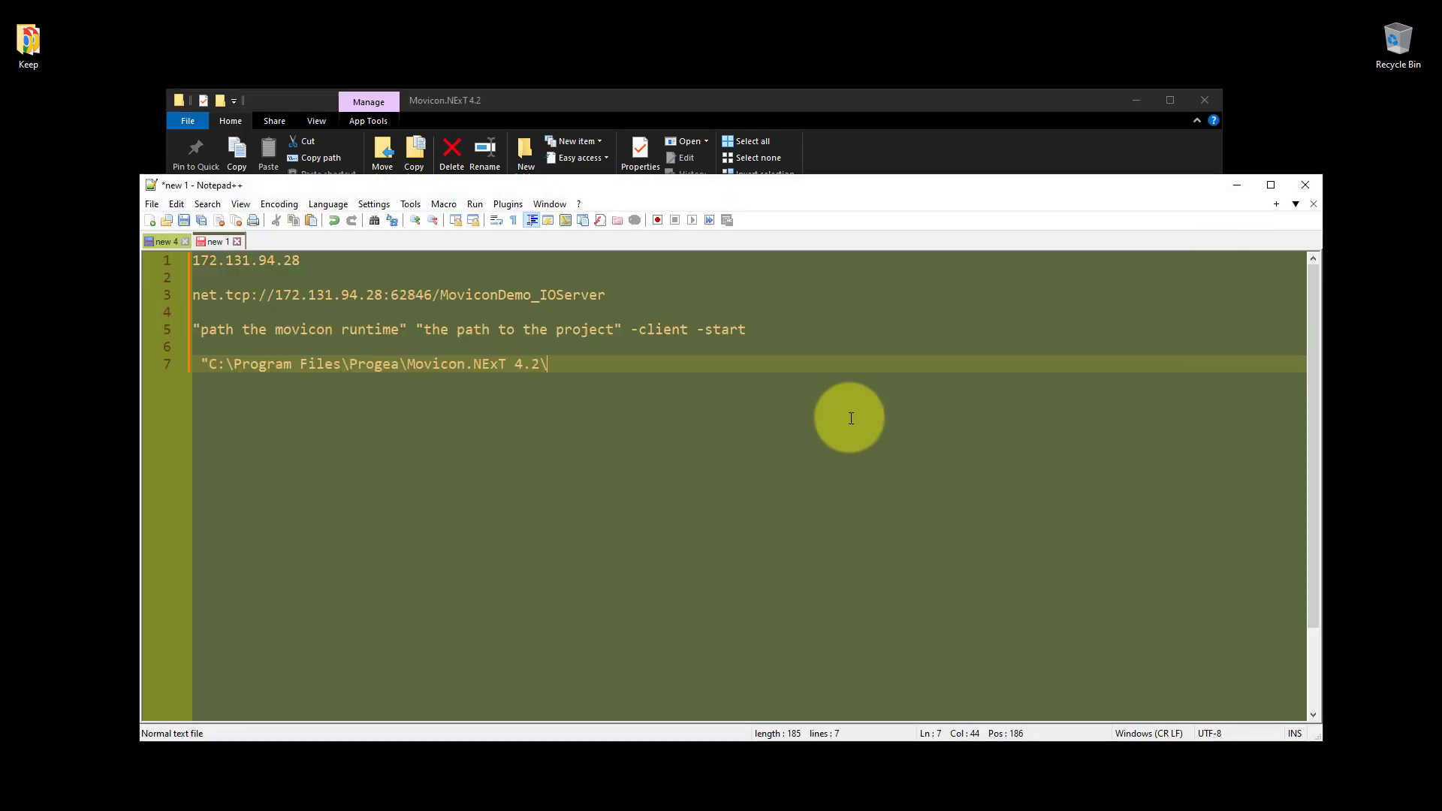
{"action": "type", "text": "MoviconNextRT.exe"}
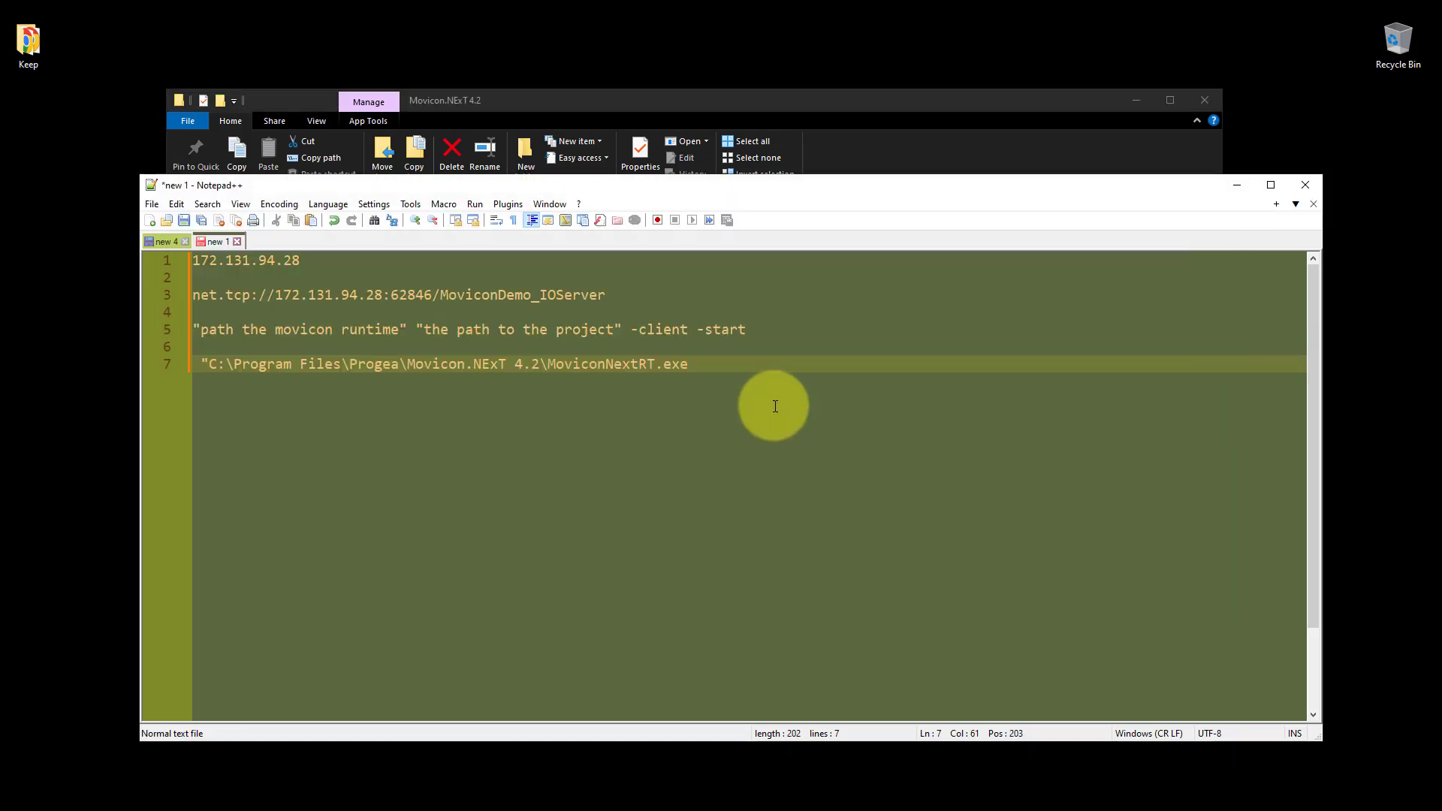
{"action": "type", "text": "\""}
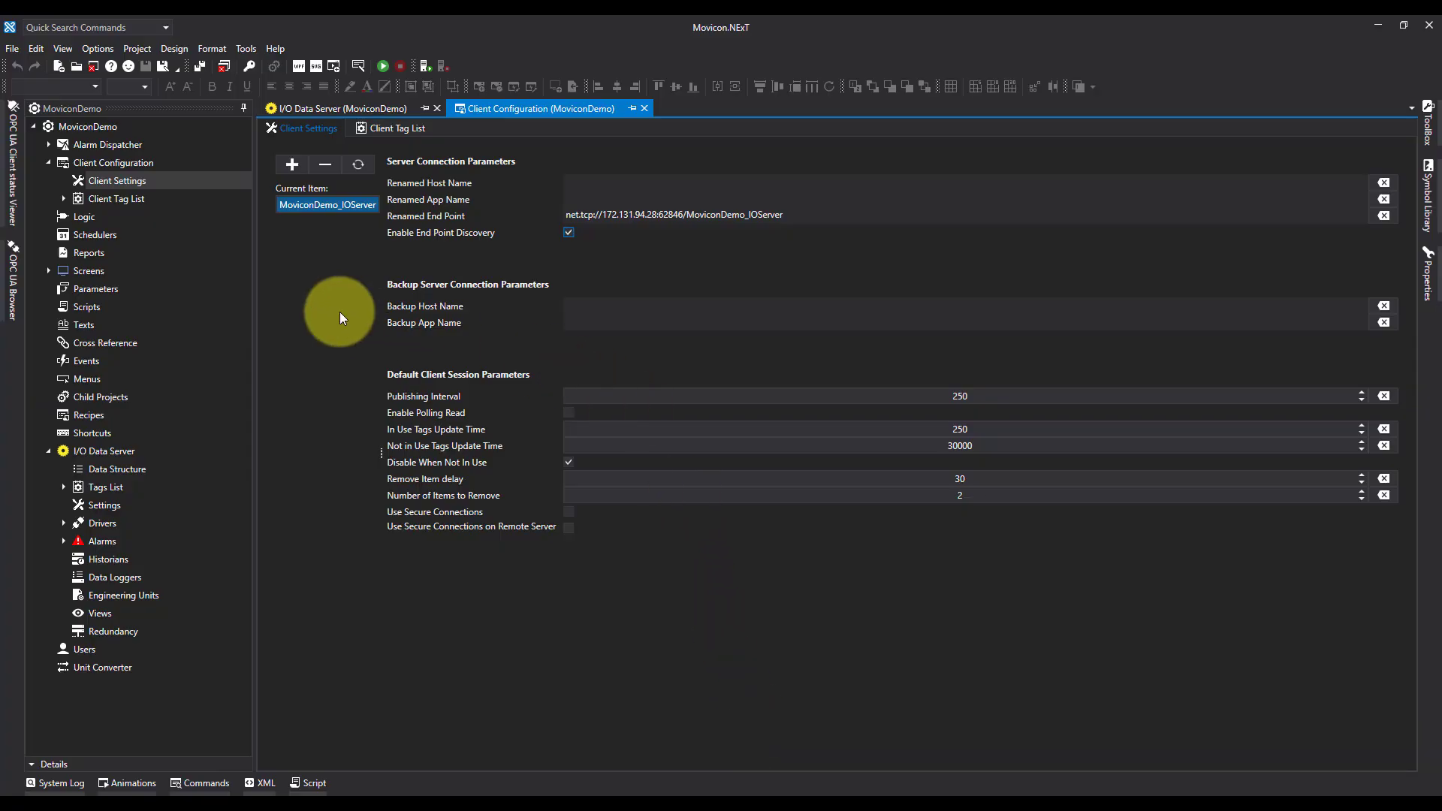
Expand Project Startup and General advanced properties, then browse to the Project Folder Path.
{"action": "left_click", "coordinate": [89, 126]}
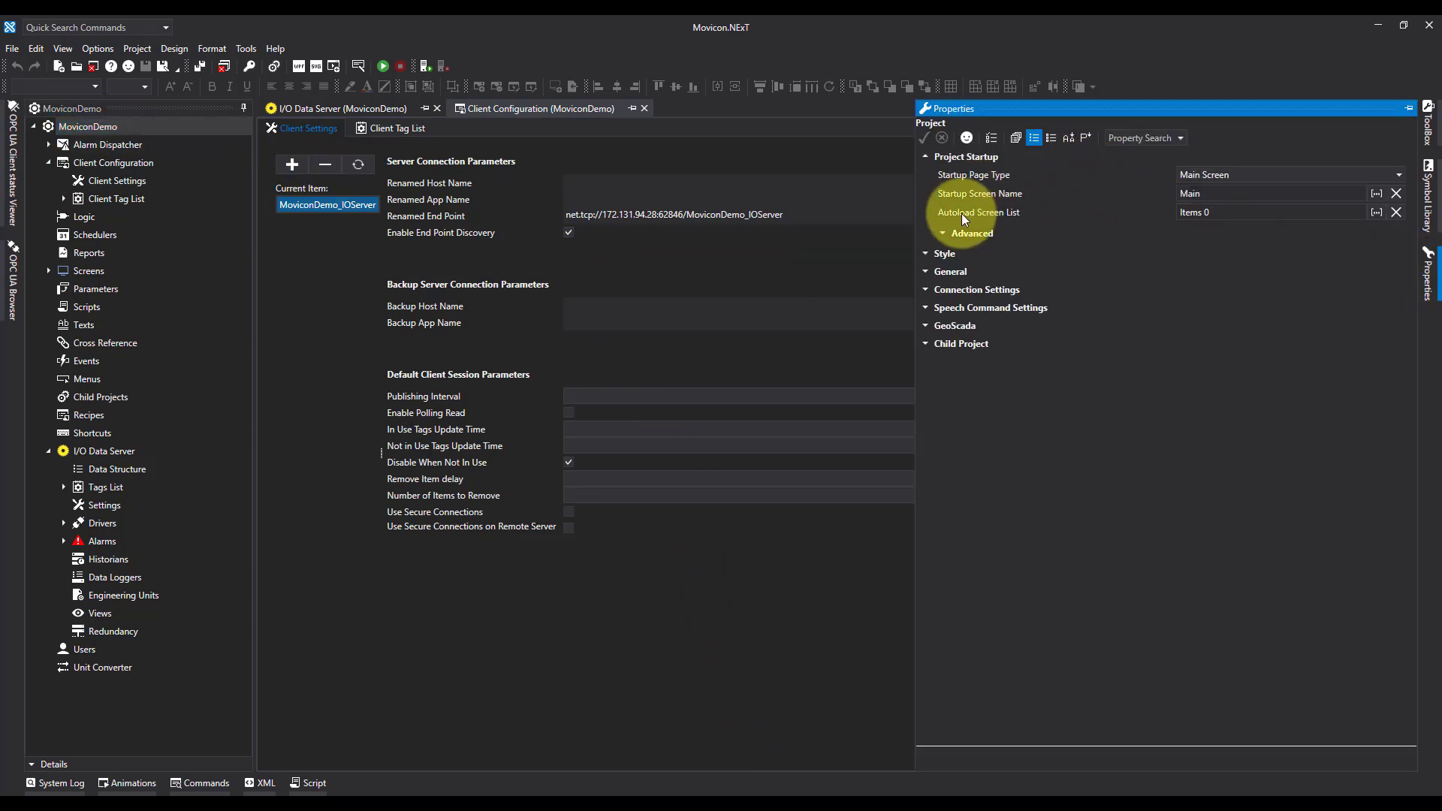
{"action": "left_click", "coordinate": [971, 233]}
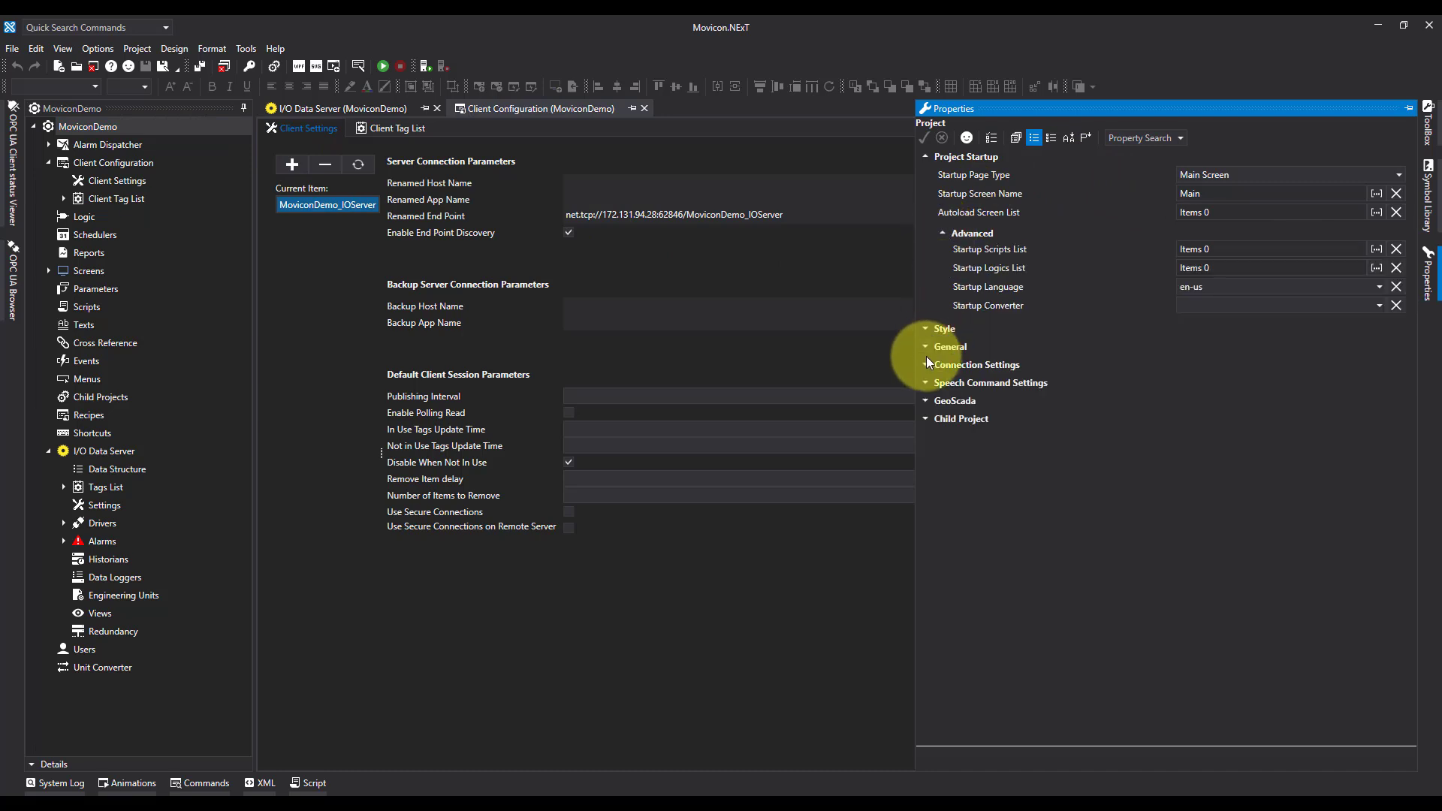
{"action": "left_click", "coordinate": [950, 347]}
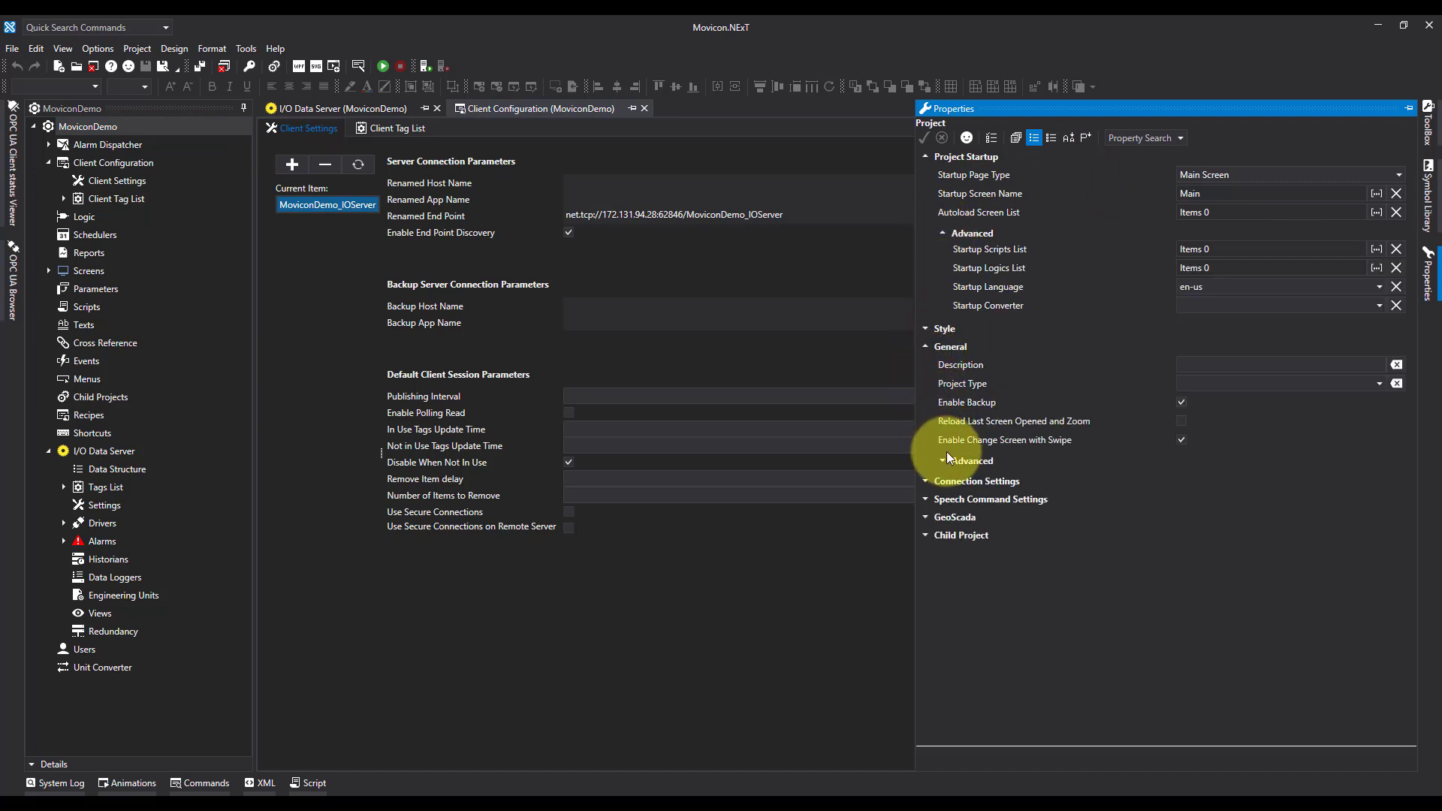
{"action": "left_click", "coordinate": [968, 460]}
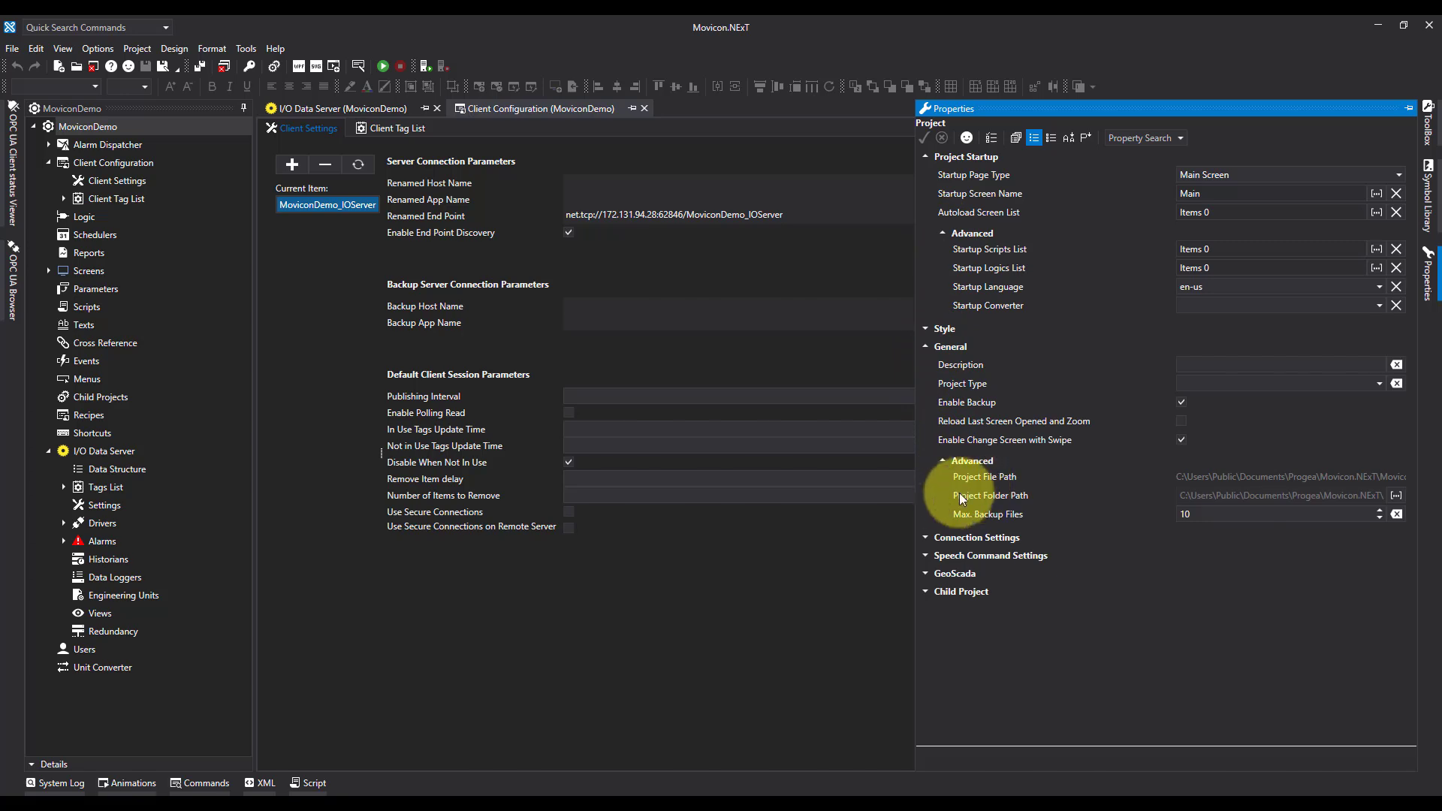
{"action": "mouse_move", "coordinate": [1159, 512]}
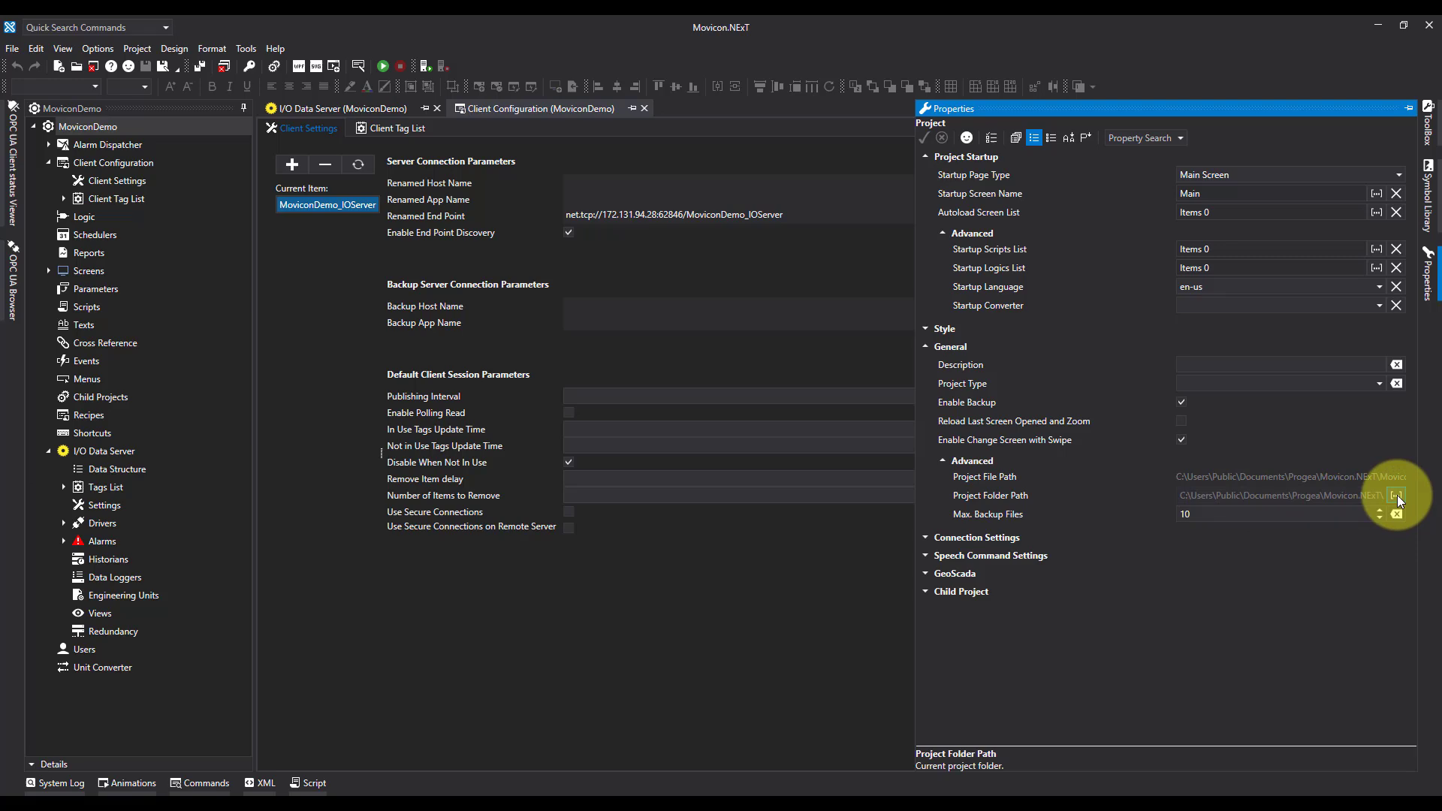
{"action": "left_click", "coordinate": [1394, 495]}
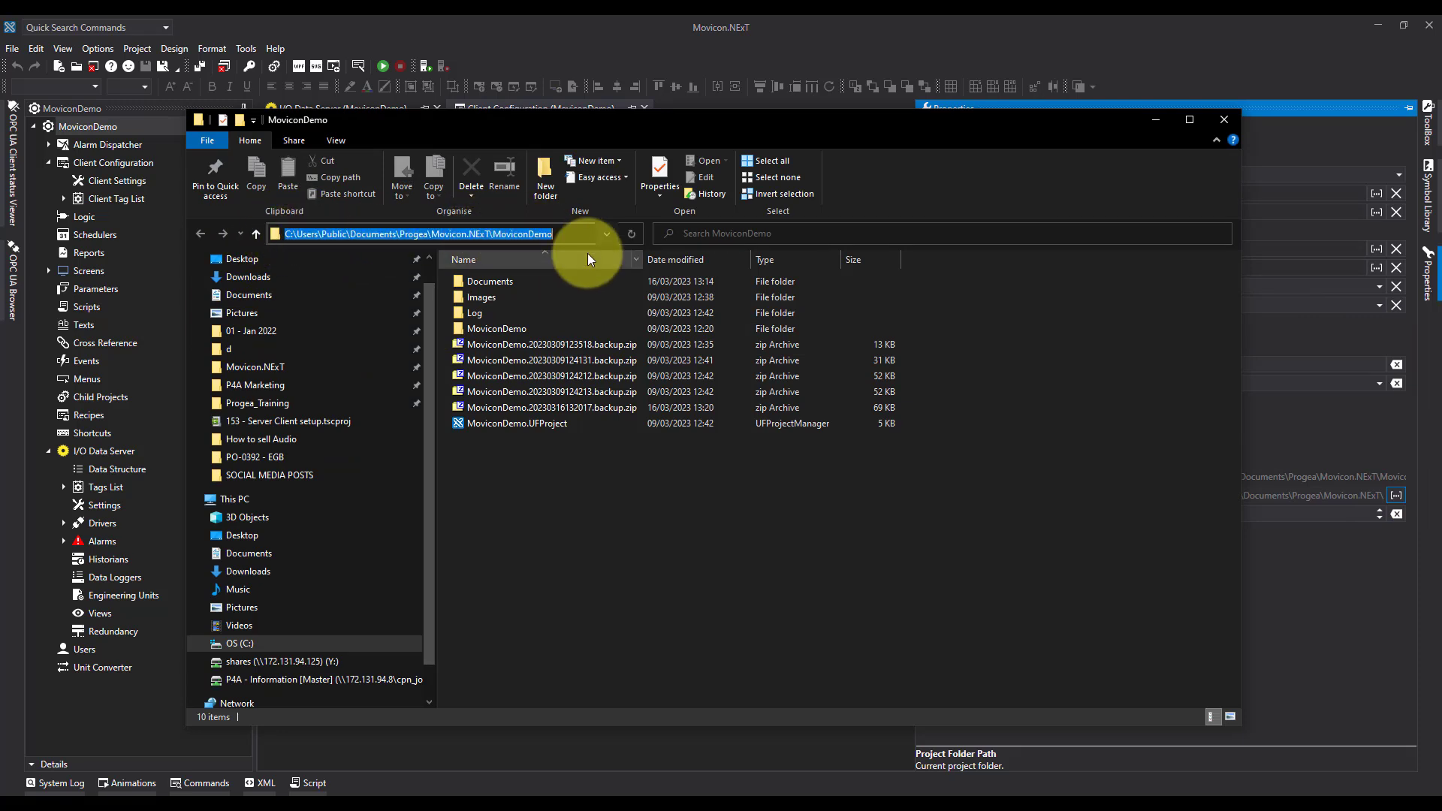
{"action": "mouse_move", "coordinate": [545, 610]}
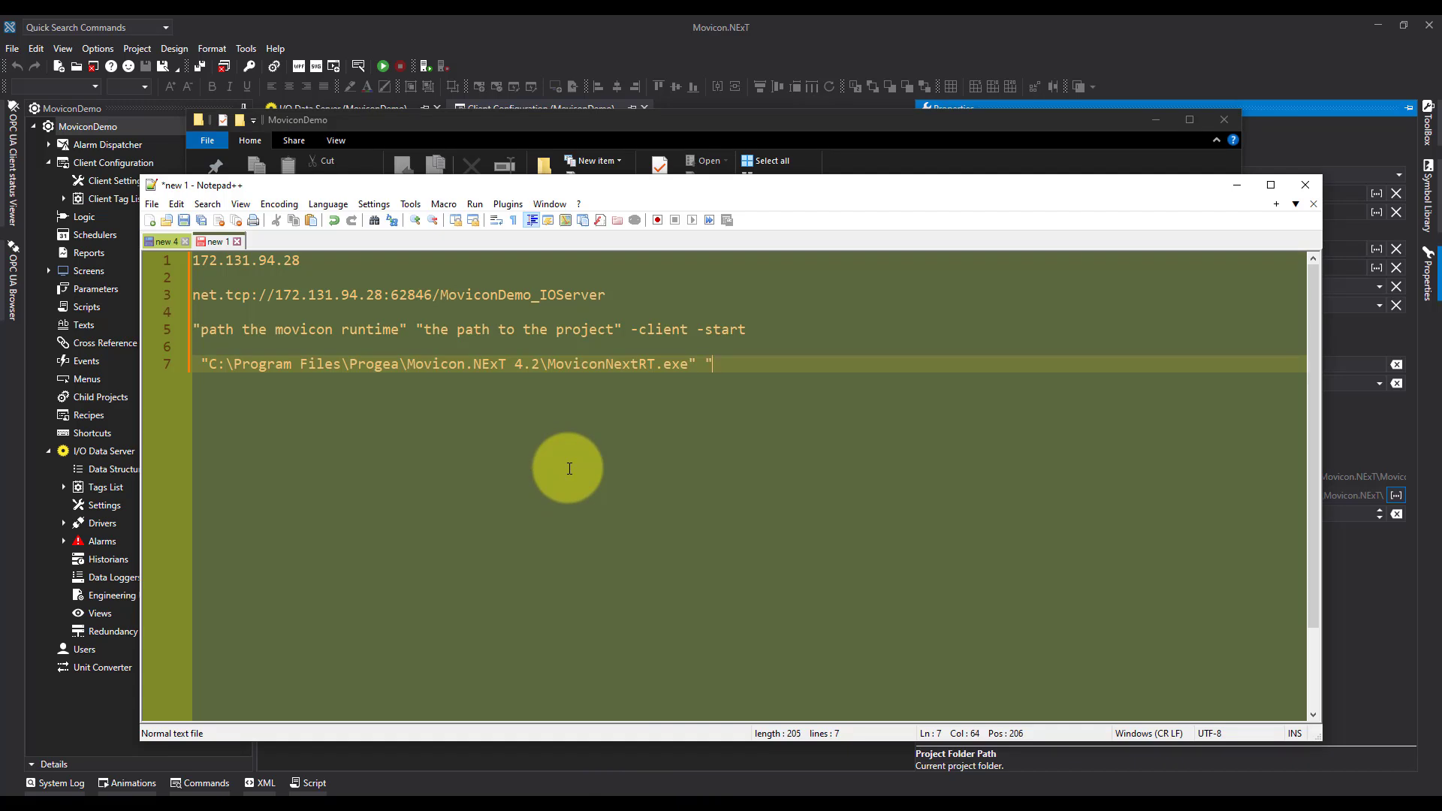
Append C:\Users\Public\Documents\Progea\Movicon.NExT\MoviconDemo\MoviconDemo.UFProject and -client -start, then select the line.
{"action": "type", "text": "C:\\Users\\Public\\Documents\\Progea\\Movicon.NExT\\MoviconDemo"}
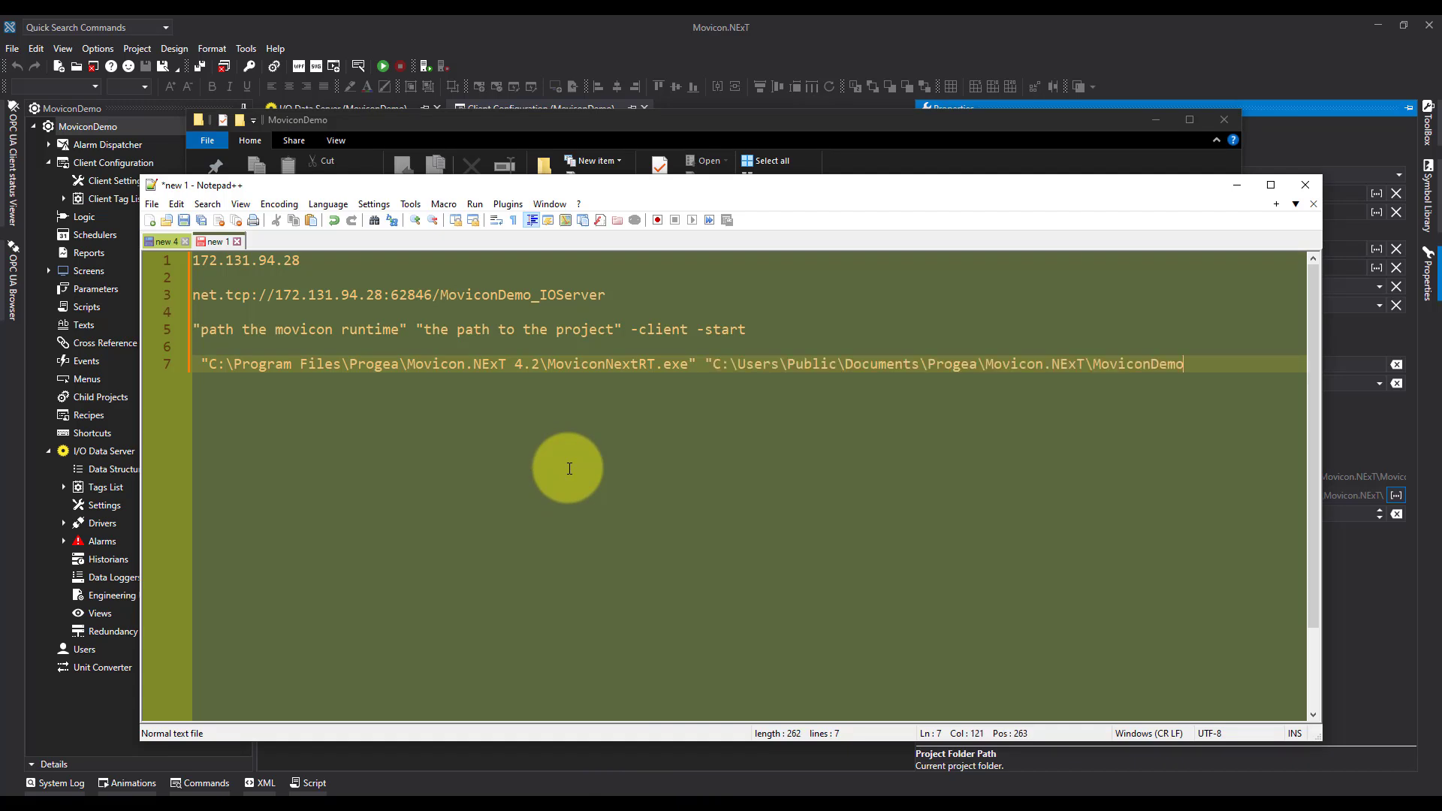
{"action": "type", "text": "\\"}
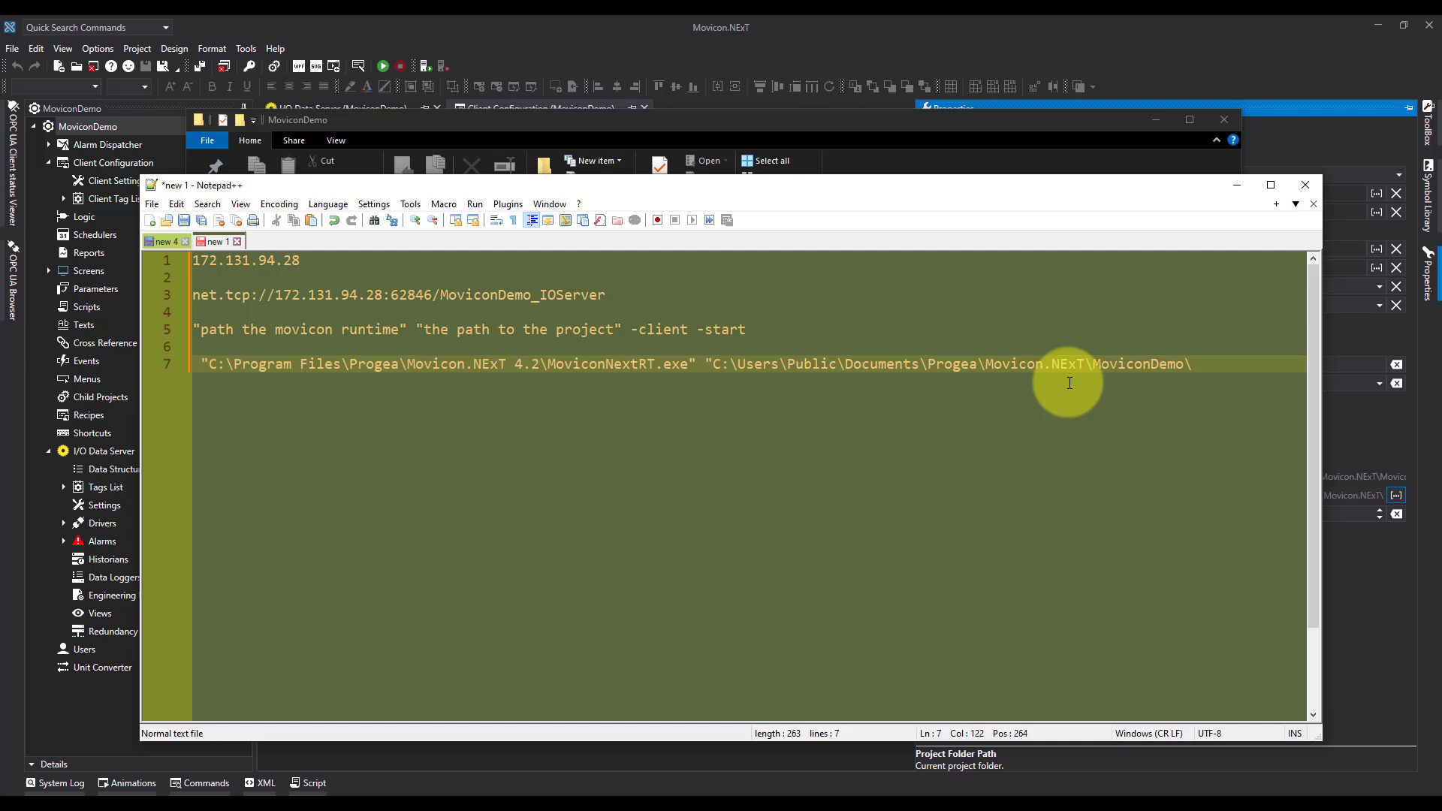
{"action": "mouse_move", "coordinate": [637, 112]}
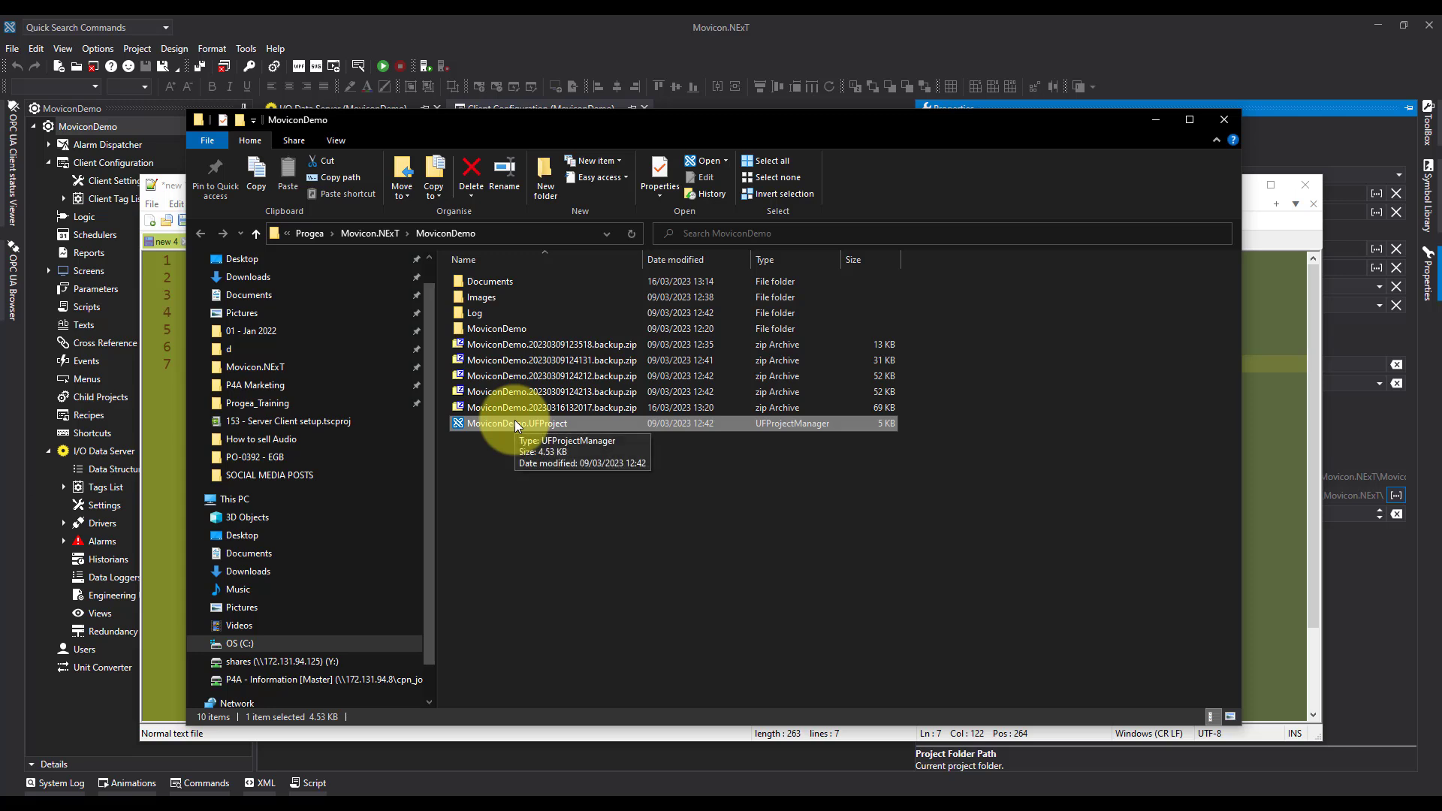
{"action": "right_click", "coordinate": [515, 424]}
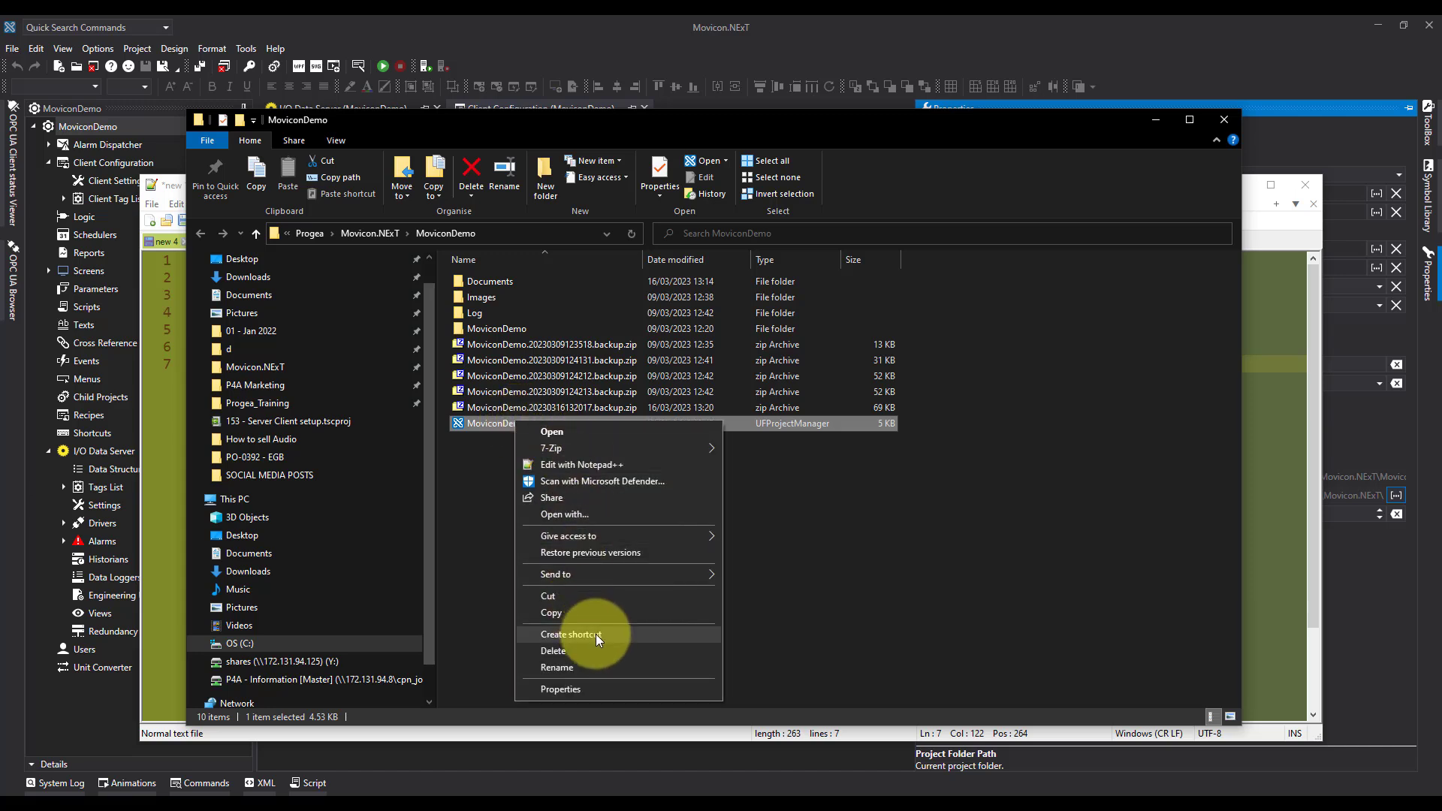
{"action": "left_click", "coordinate": [556, 667]}
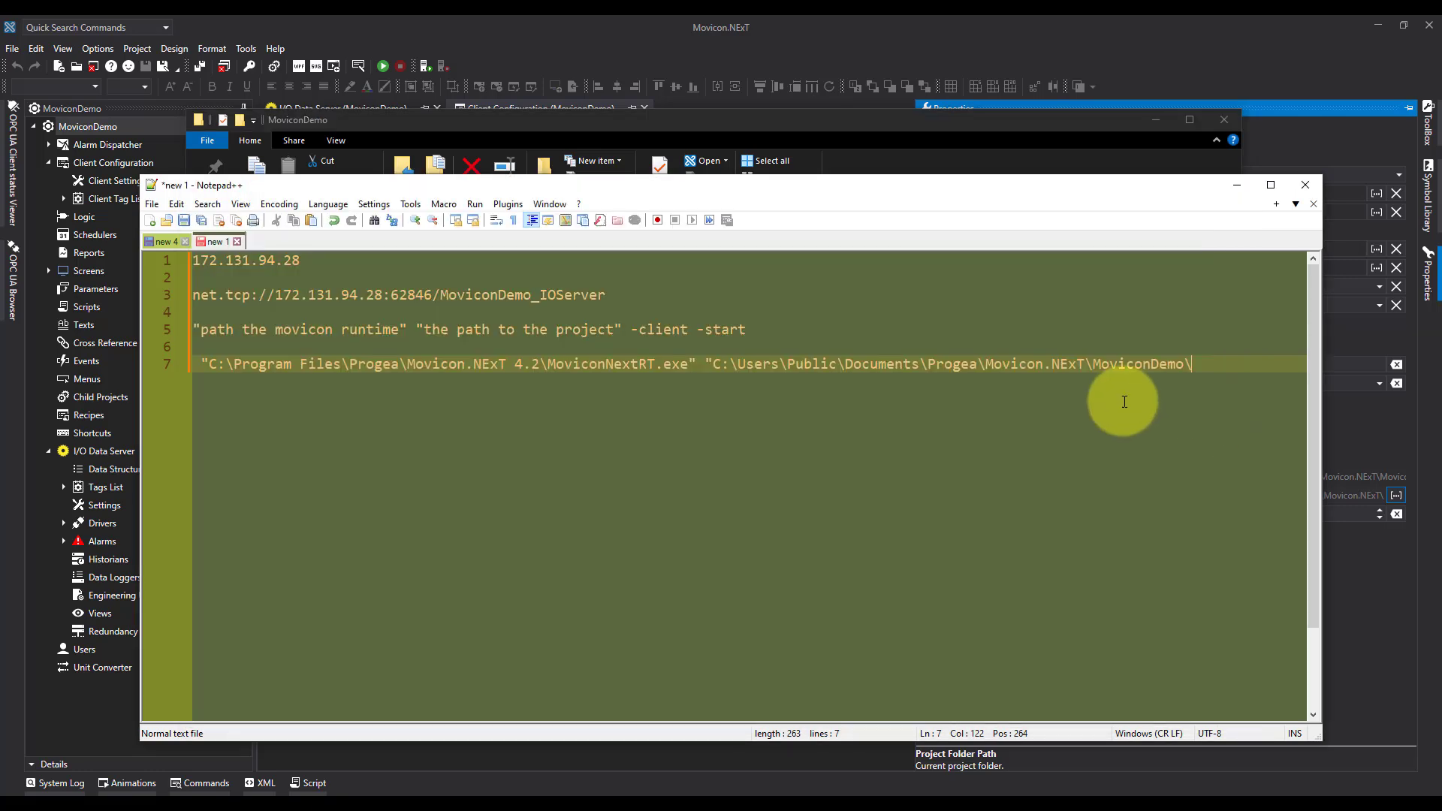
{"action": "type", "text": "MoviconDemo.UFProject"}
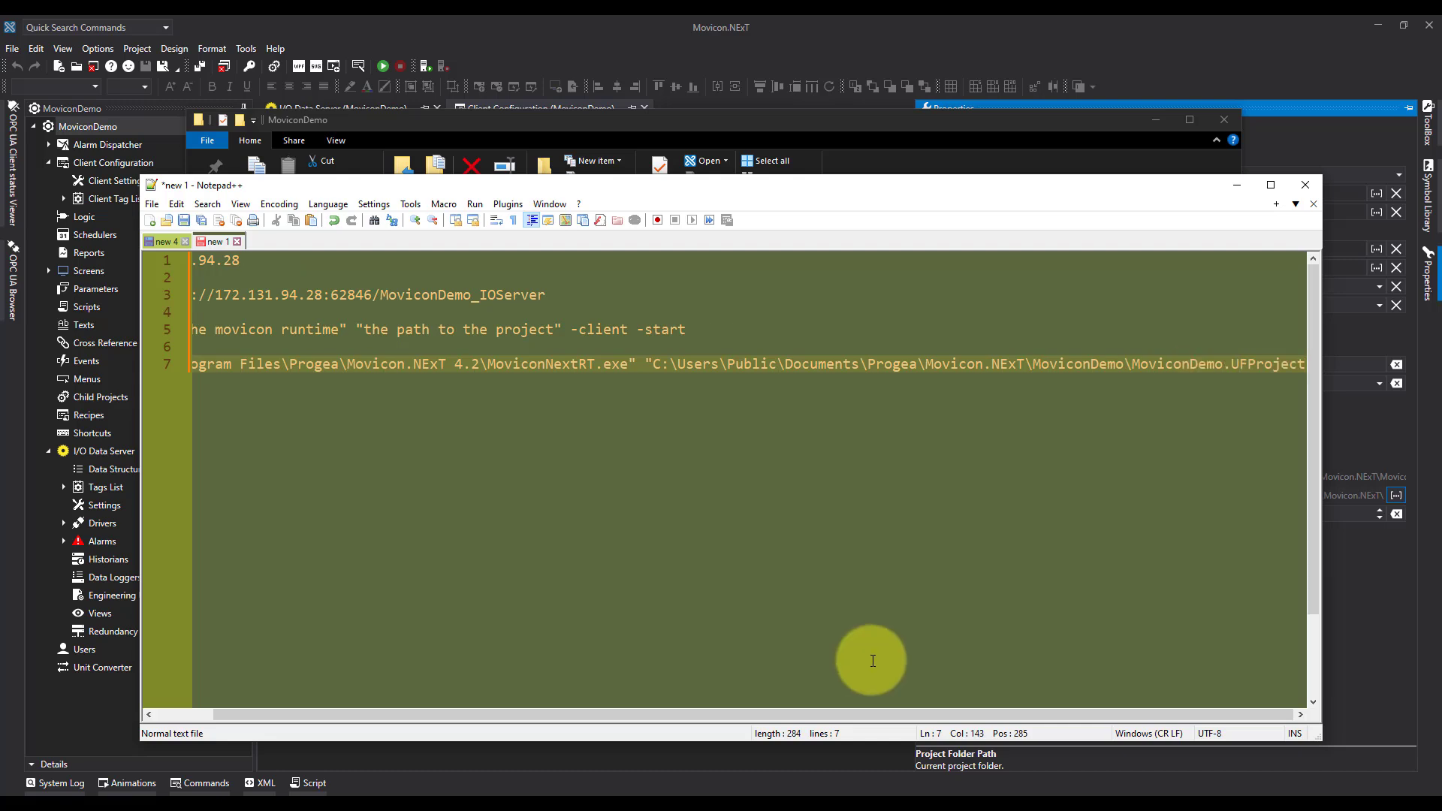
{"action": "mouse_move", "coordinate": [1238, 414]}
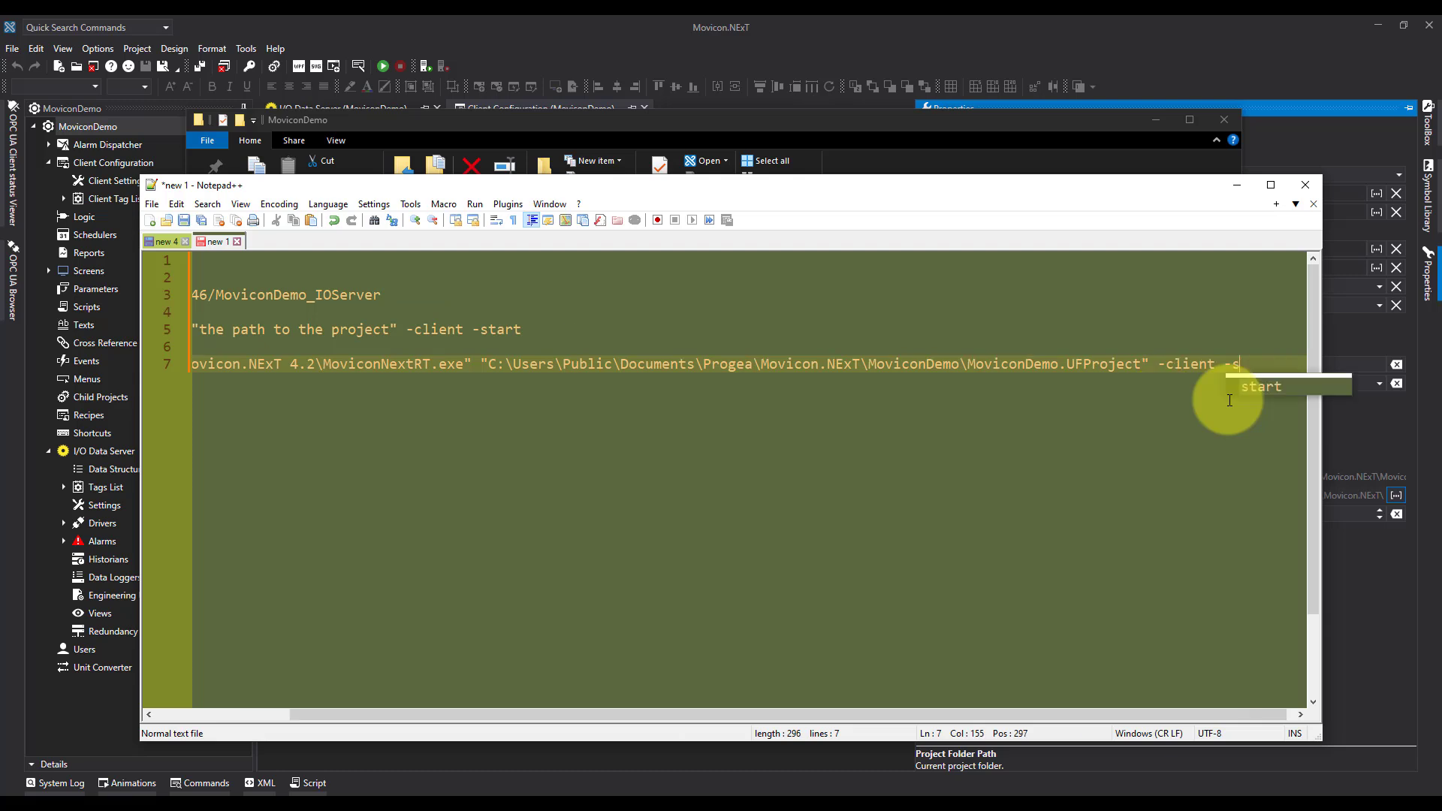
{"action": "type", "text": "tart"}
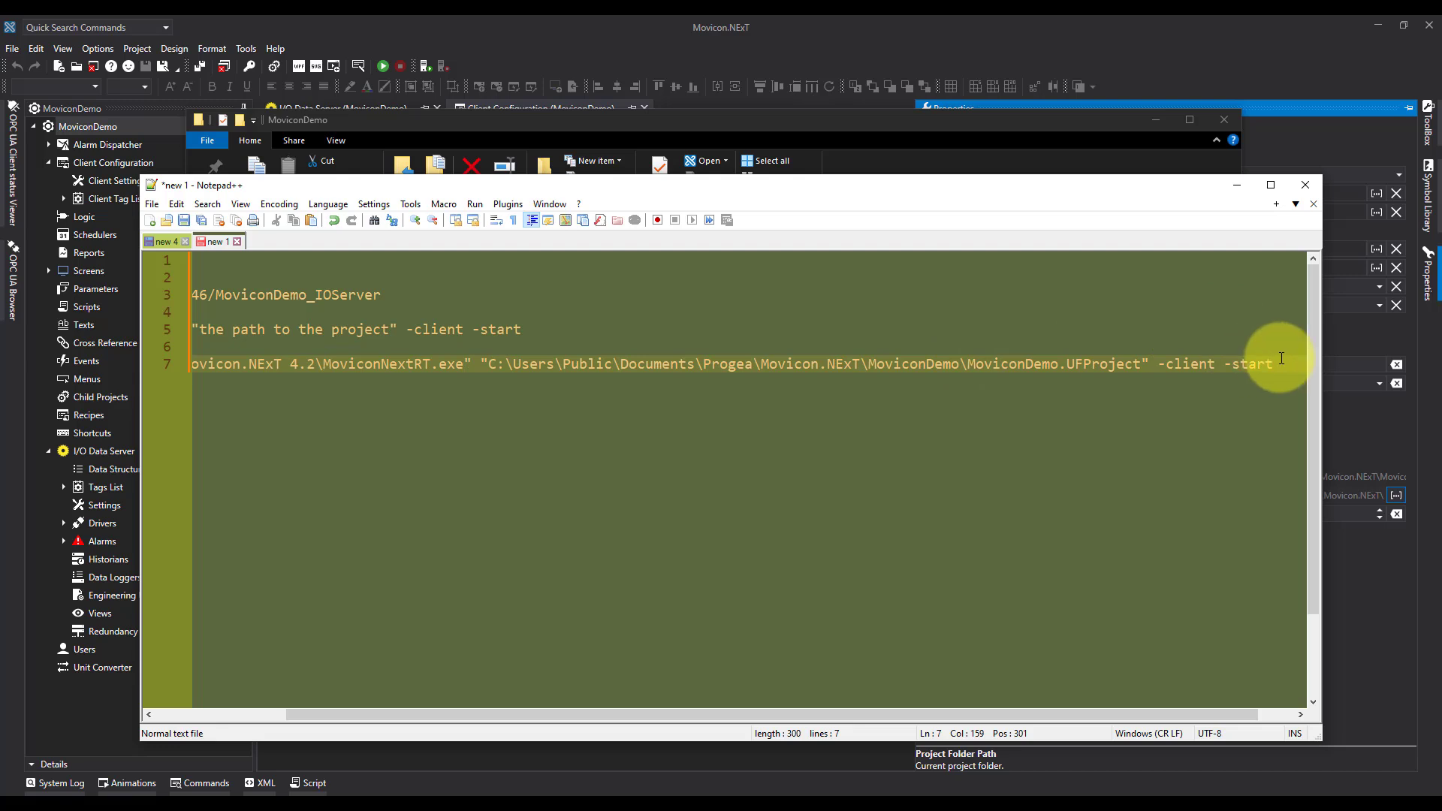
{"action": "left_click_drag", "start_coordinate": [1276, 363], "coordinate": [630, 364]}
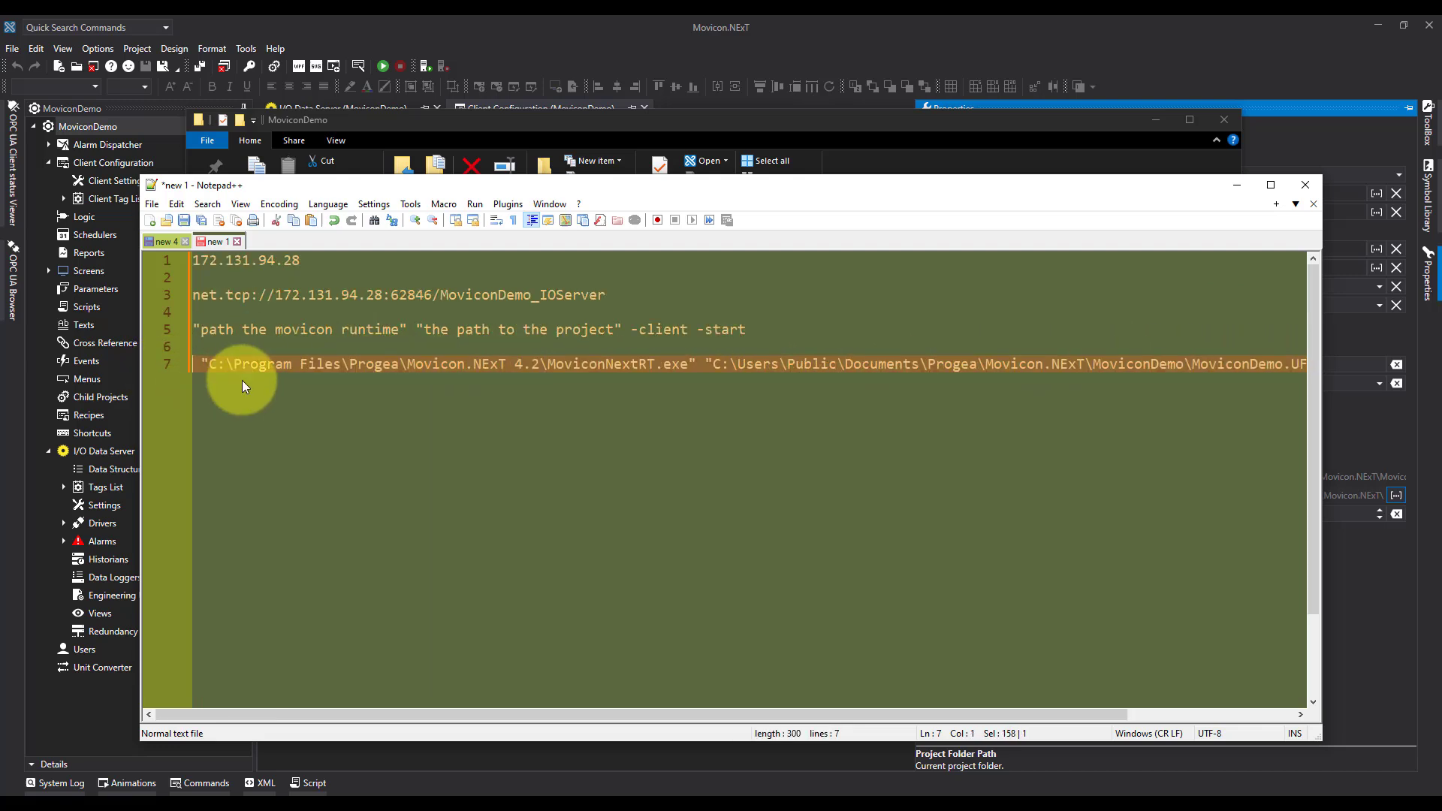
{"action": "mouse_move", "coordinate": [1356, 40]}
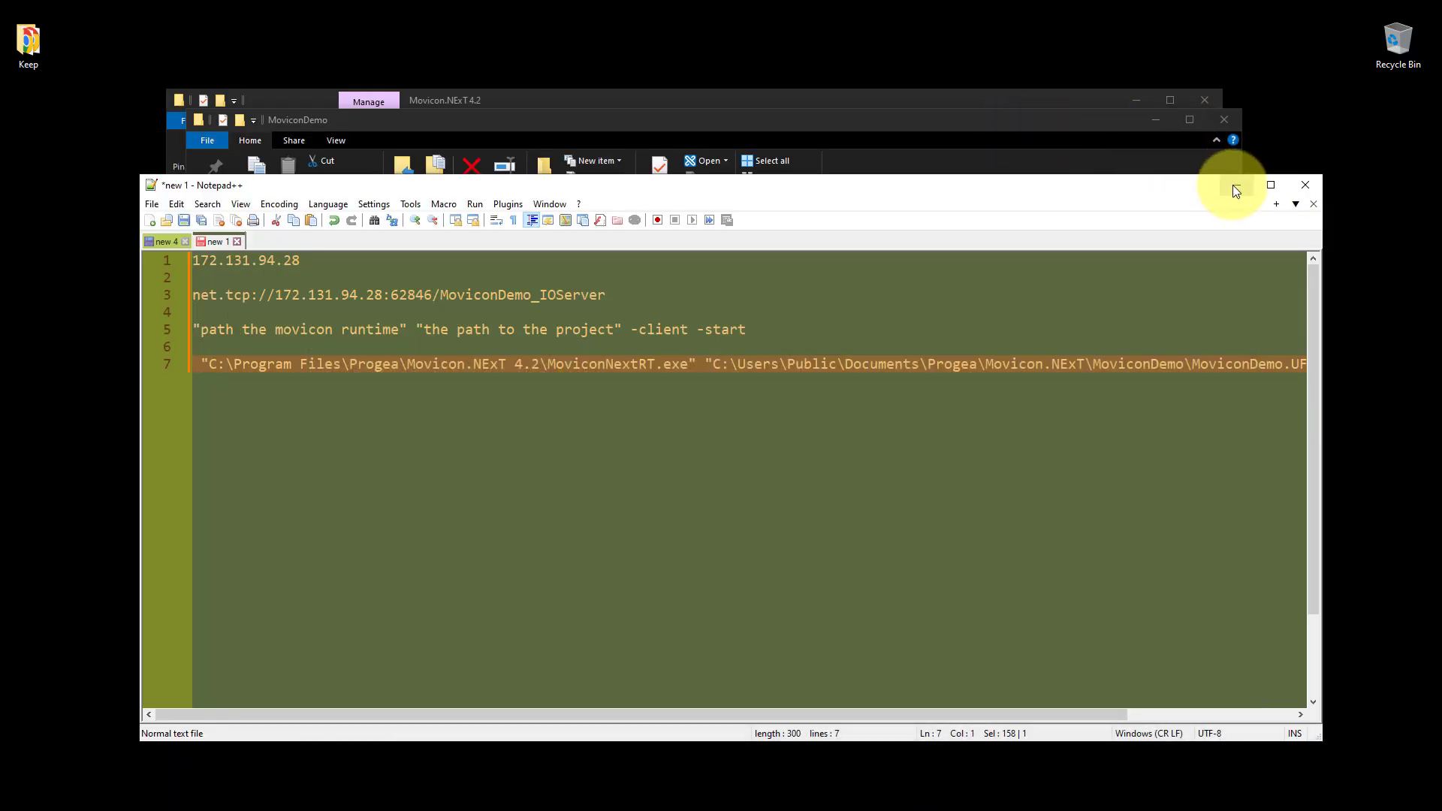
Create a desktop New > Shortcut from the launch command, named Movicon Demo.
{"action": "left_click", "coordinate": [1303, 185]}
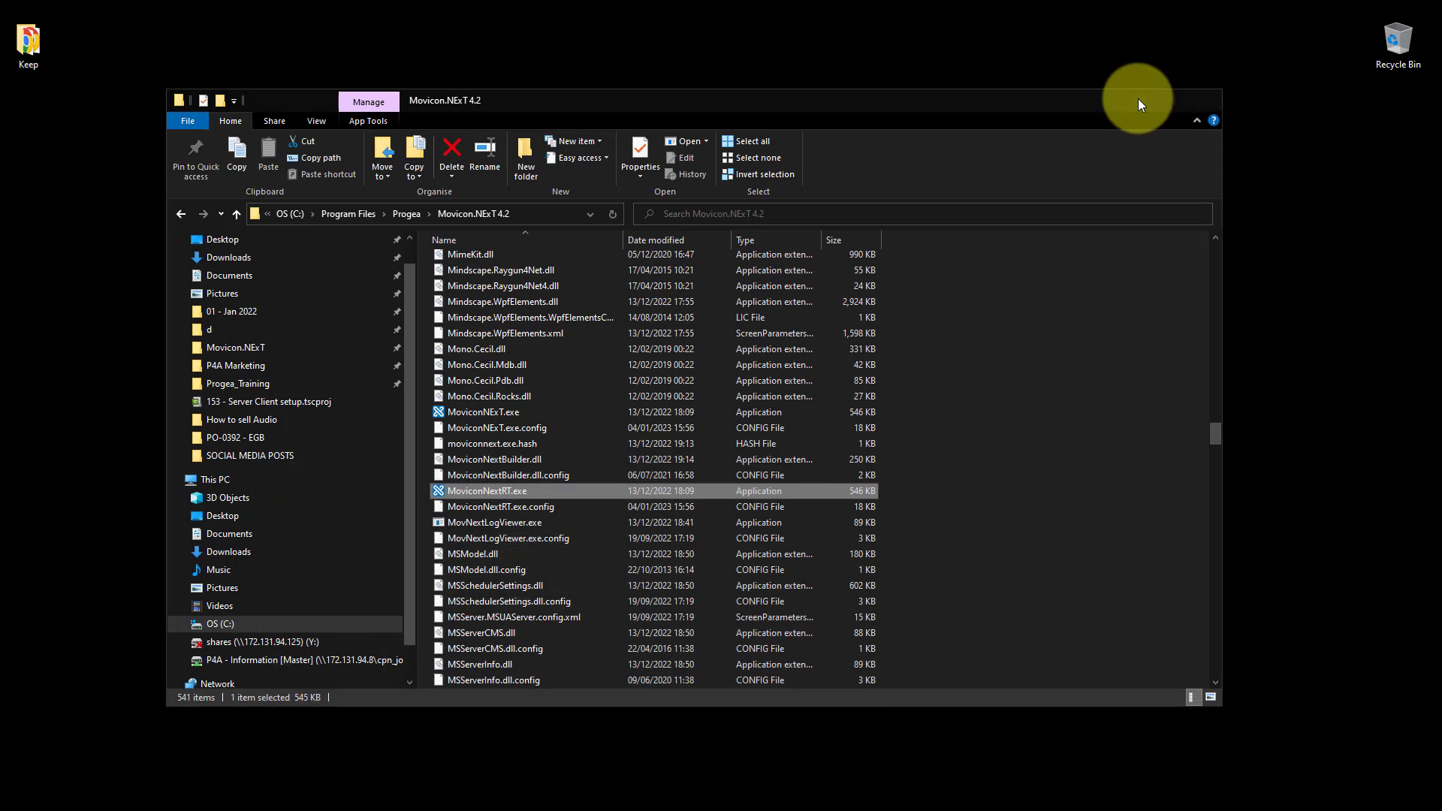
{"action": "right_click", "coordinate": [505, 243]}
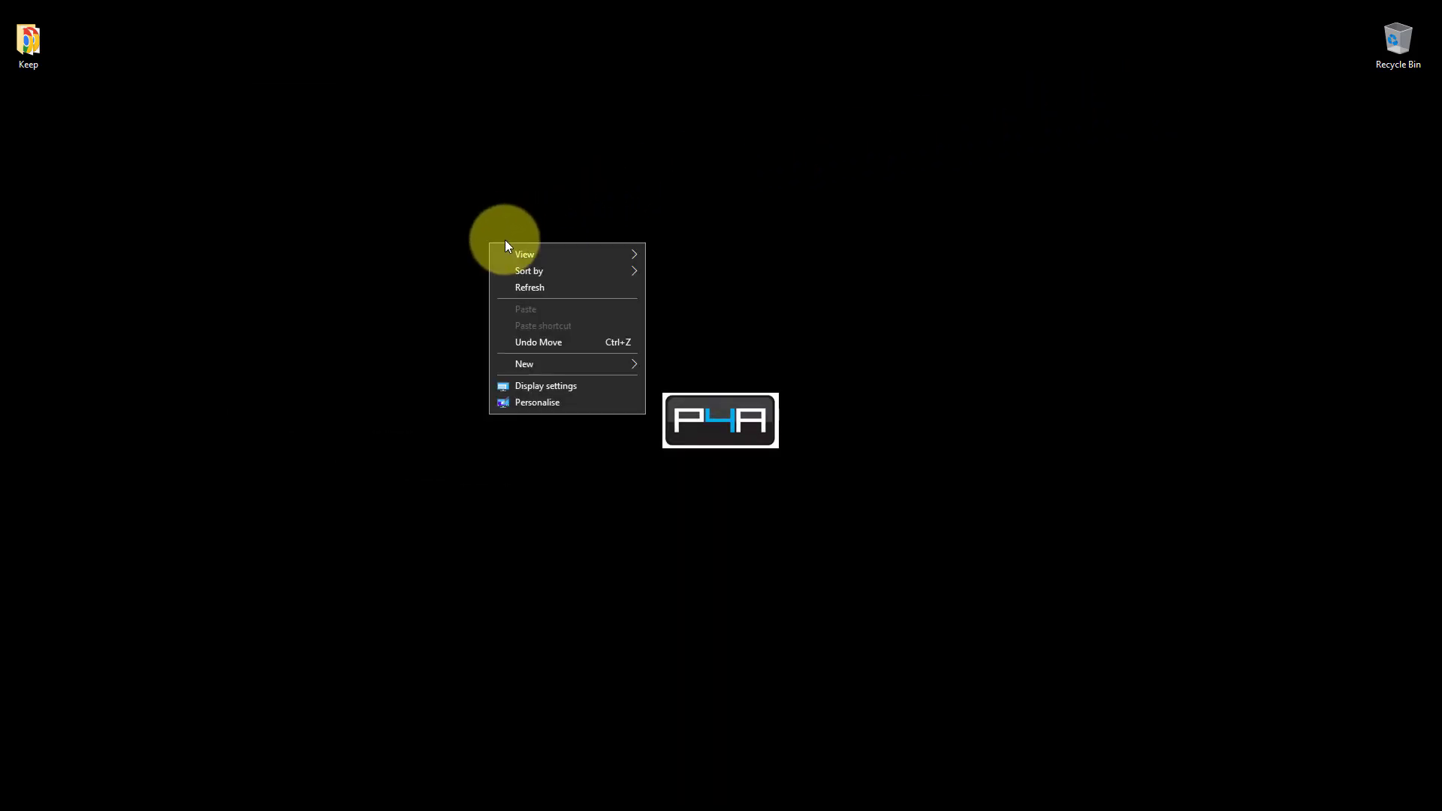
{"action": "left_click", "coordinate": [524, 363]}
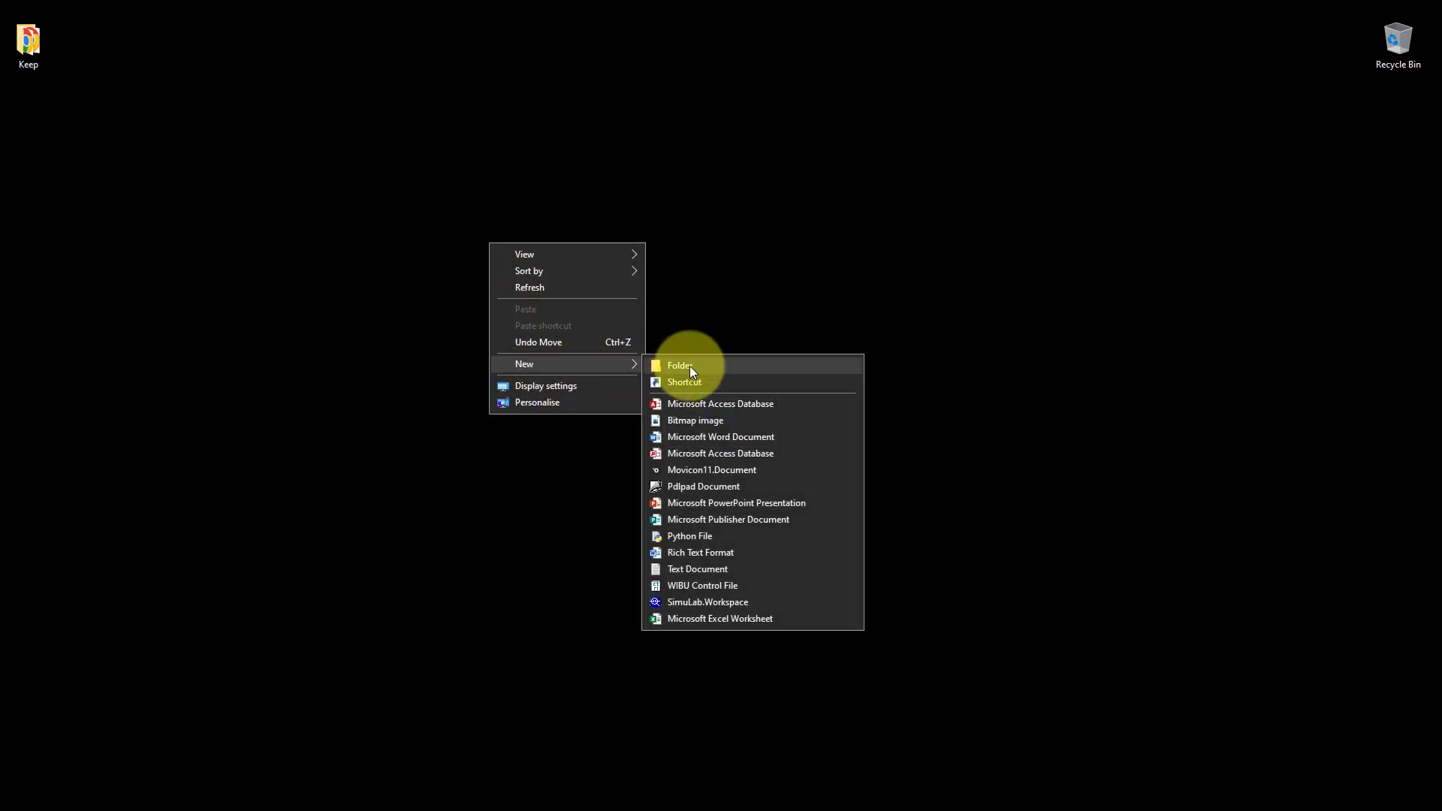
{"action": "left_click", "coordinate": [684, 381]}
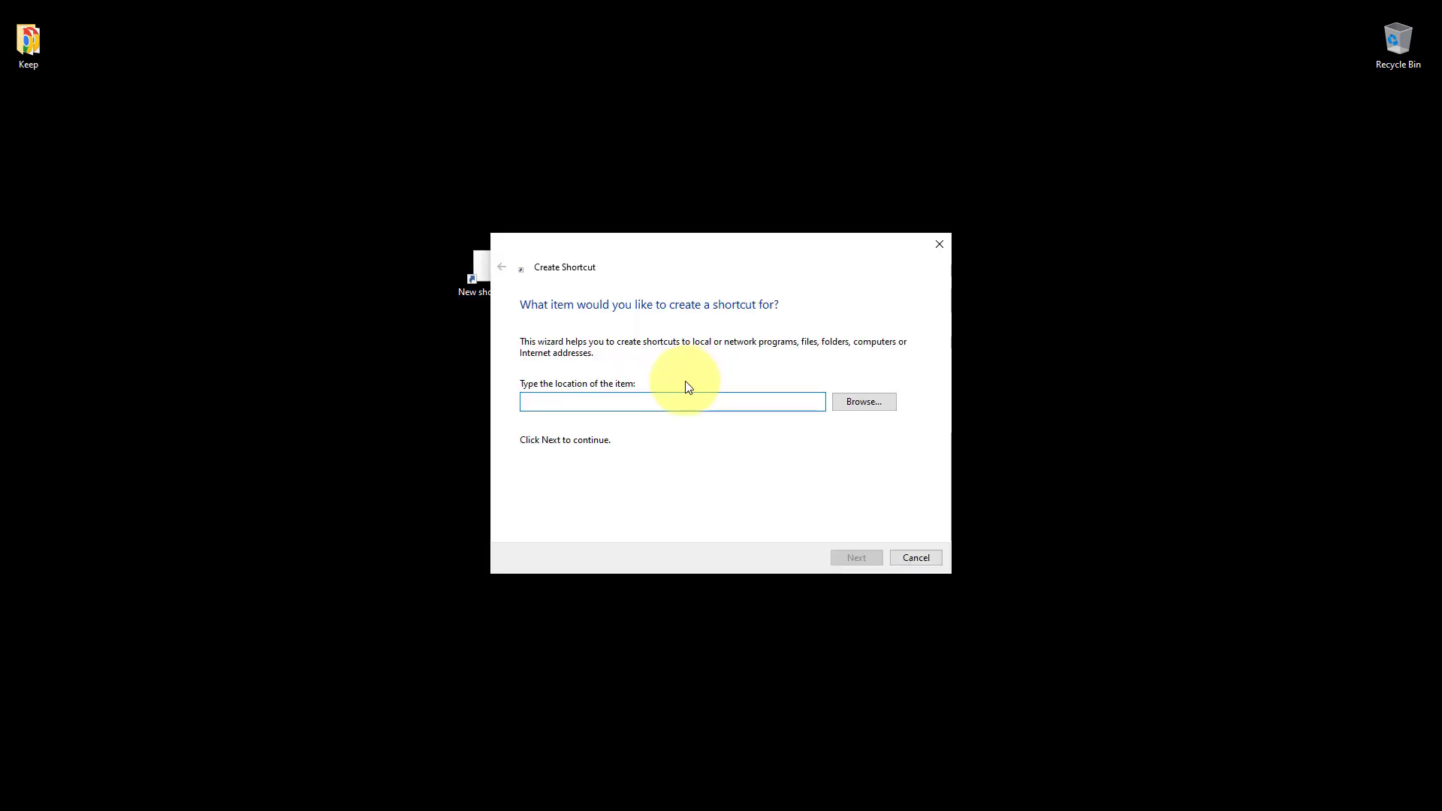
{"action": "left_click", "coordinate": [672, 401]}
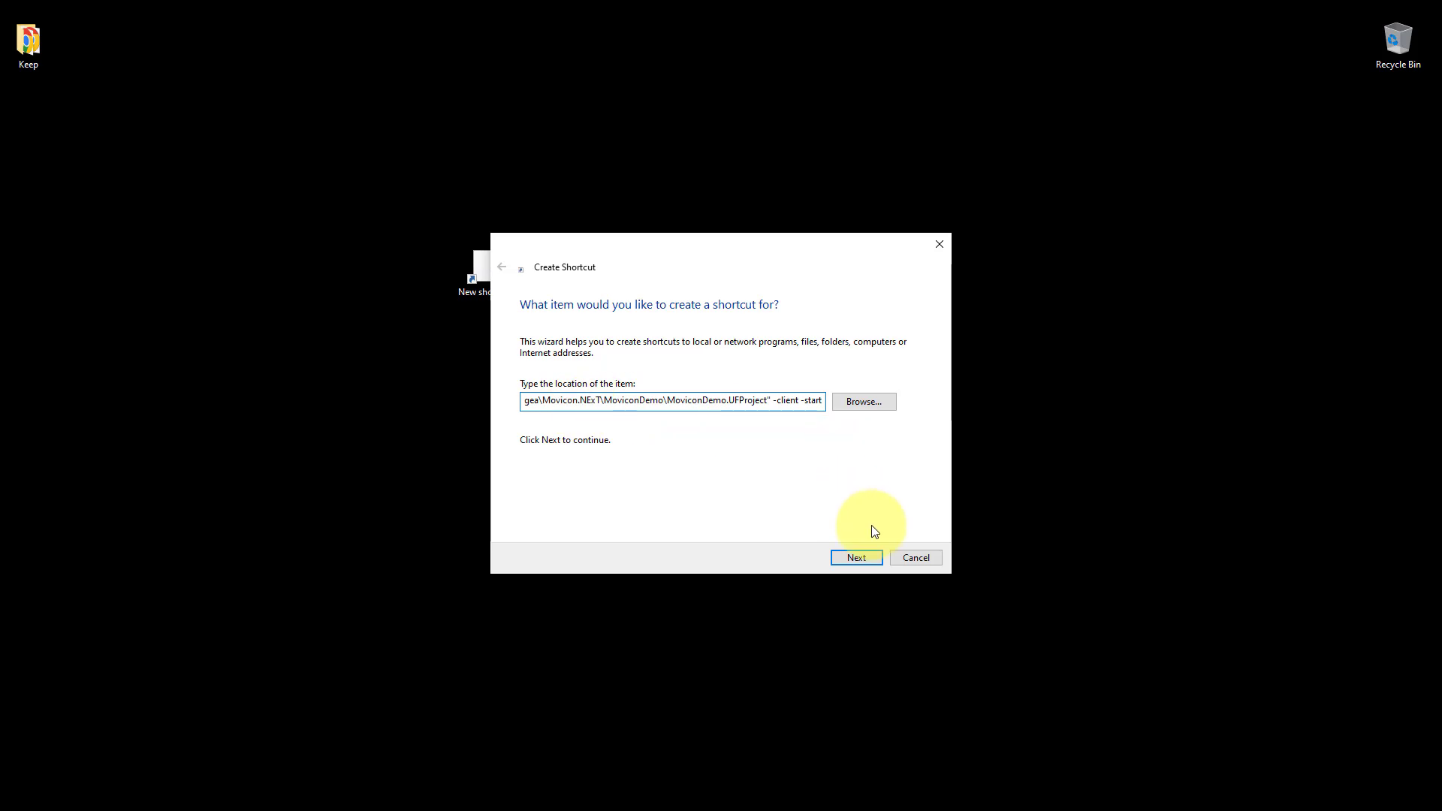
{"action": "left_click", "coordinate": [854, 558]}
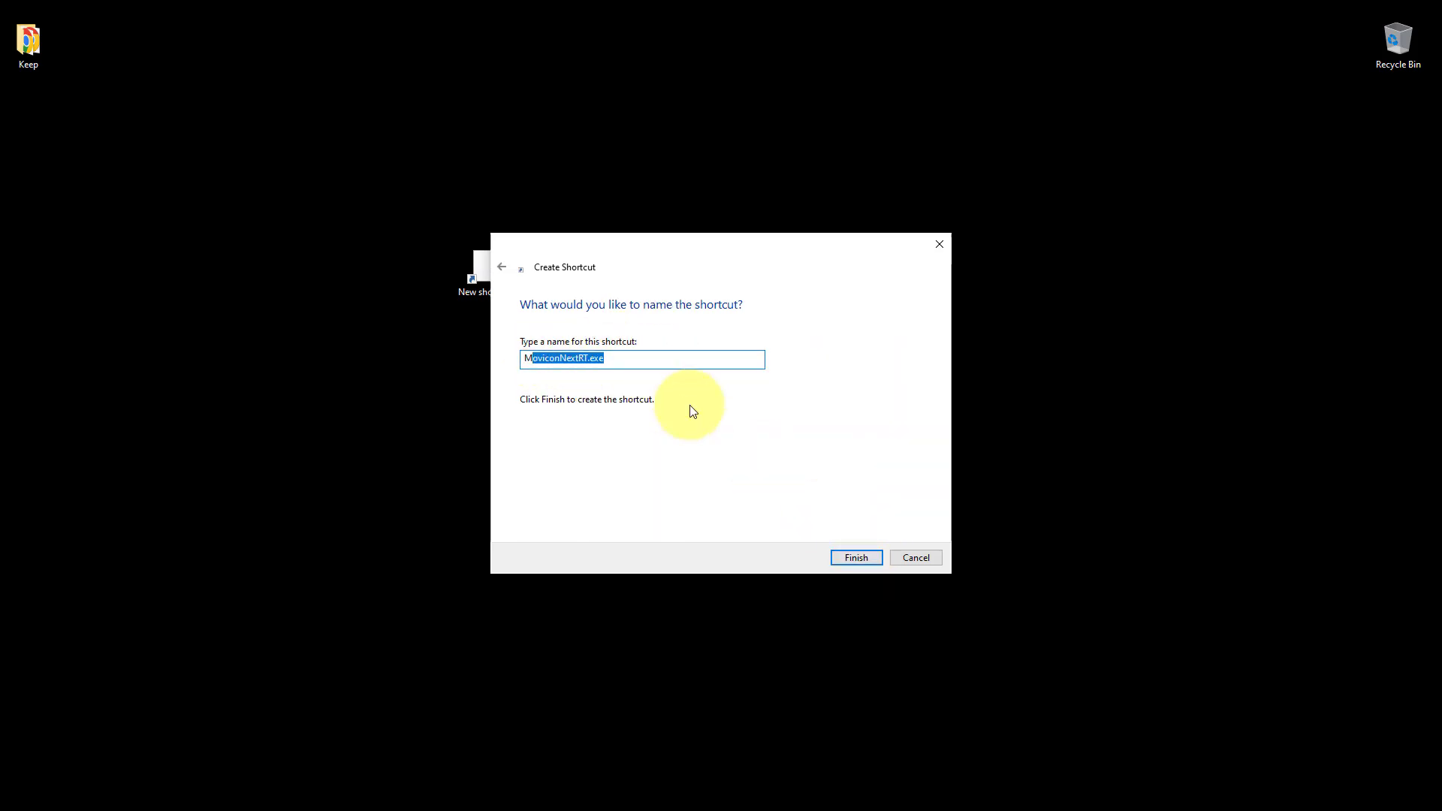
{"action": "type", "text": "Movicon"}
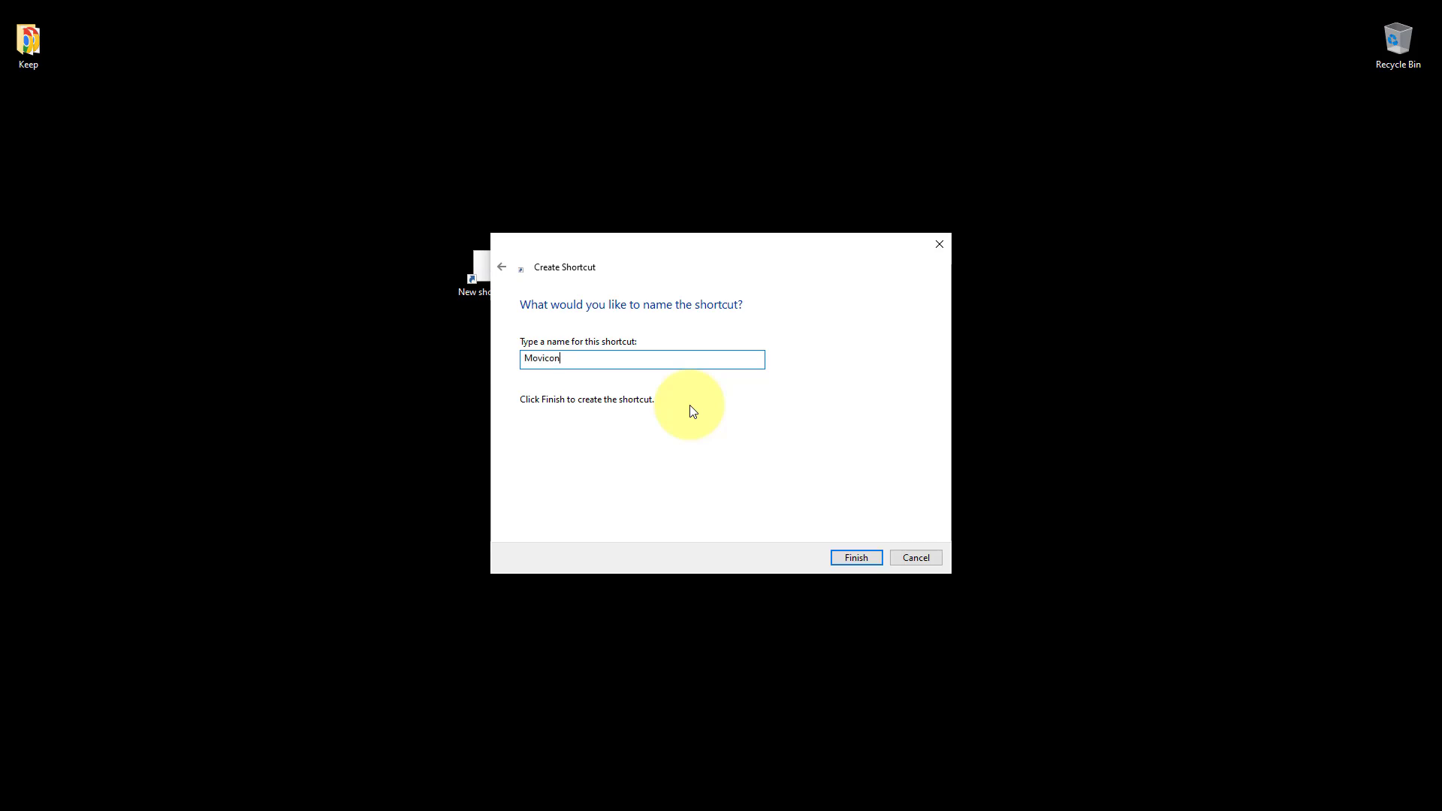
{"action": "type", "text": "Demo"}
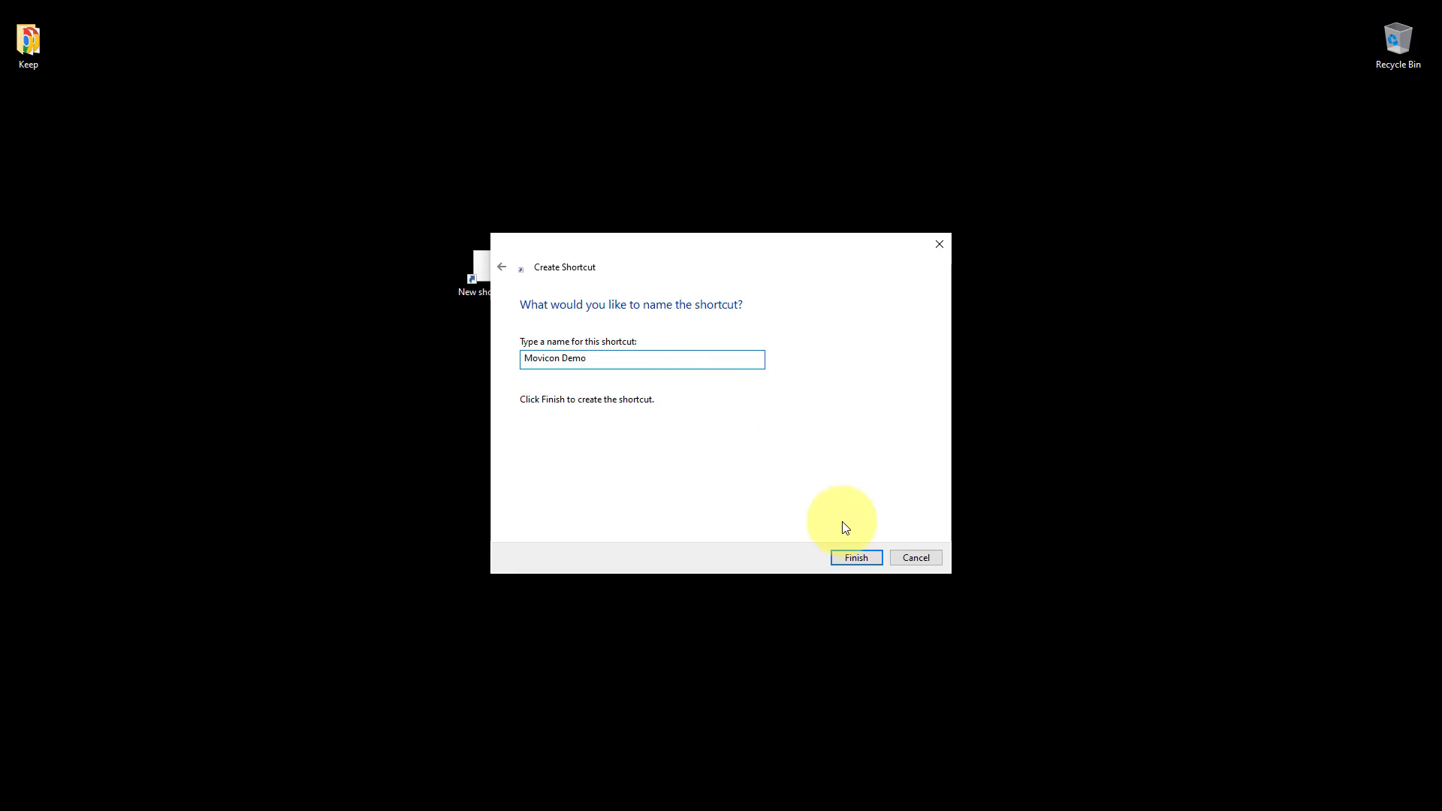
{"action": "left_click", "coordinate": [854, 557]}
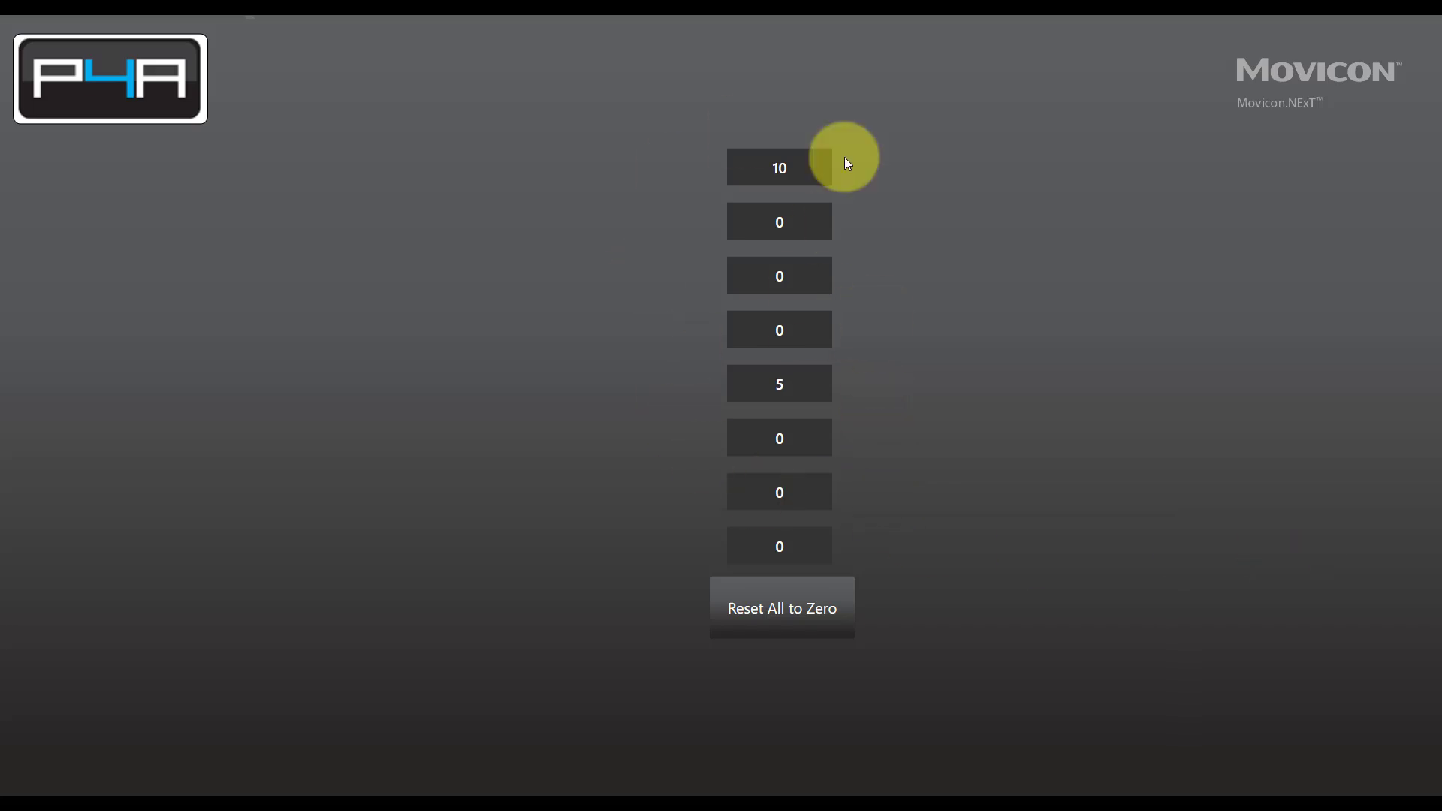
Reset all eight live values in the running demo client to zero.
{"action": "left_click", "coordinate": [781, 607]}
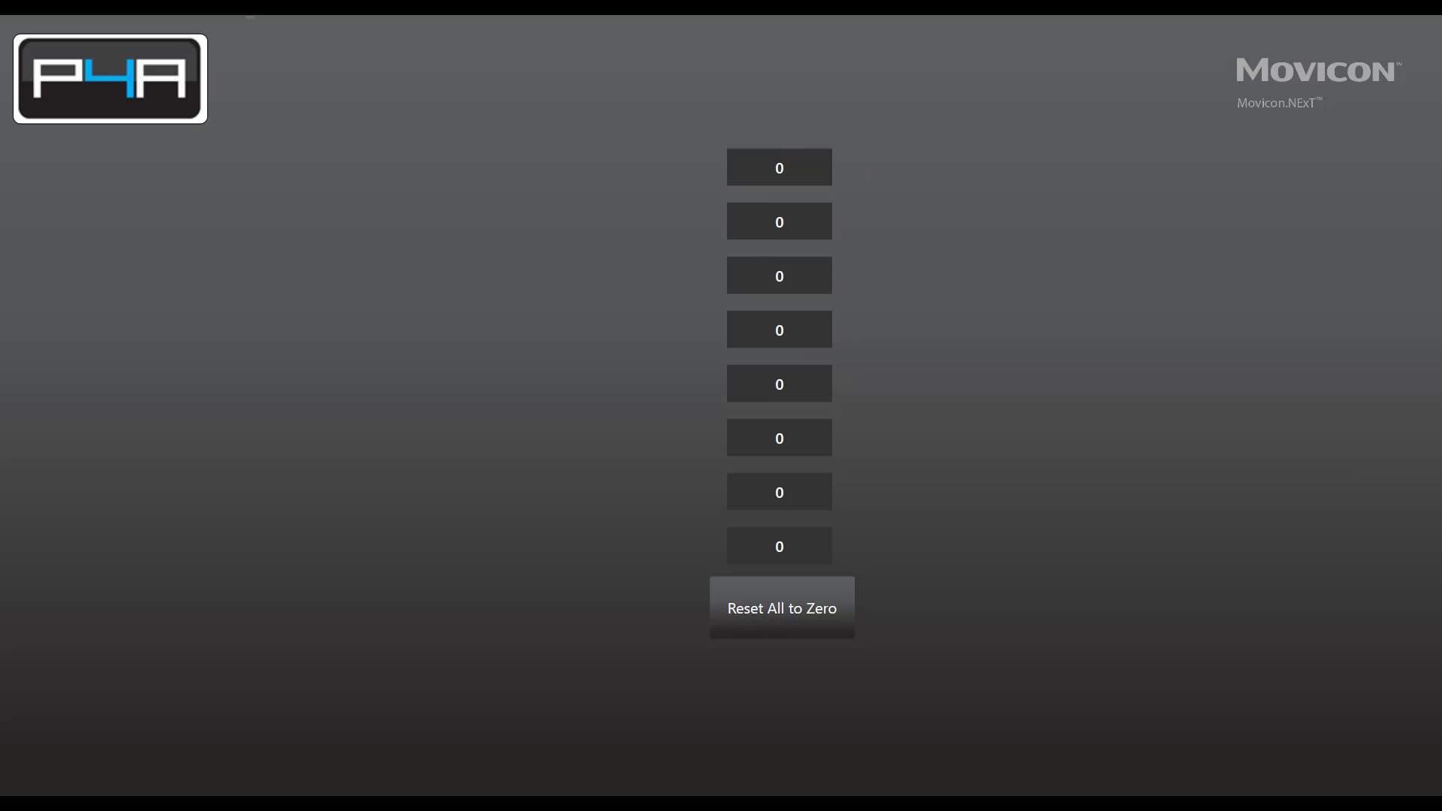